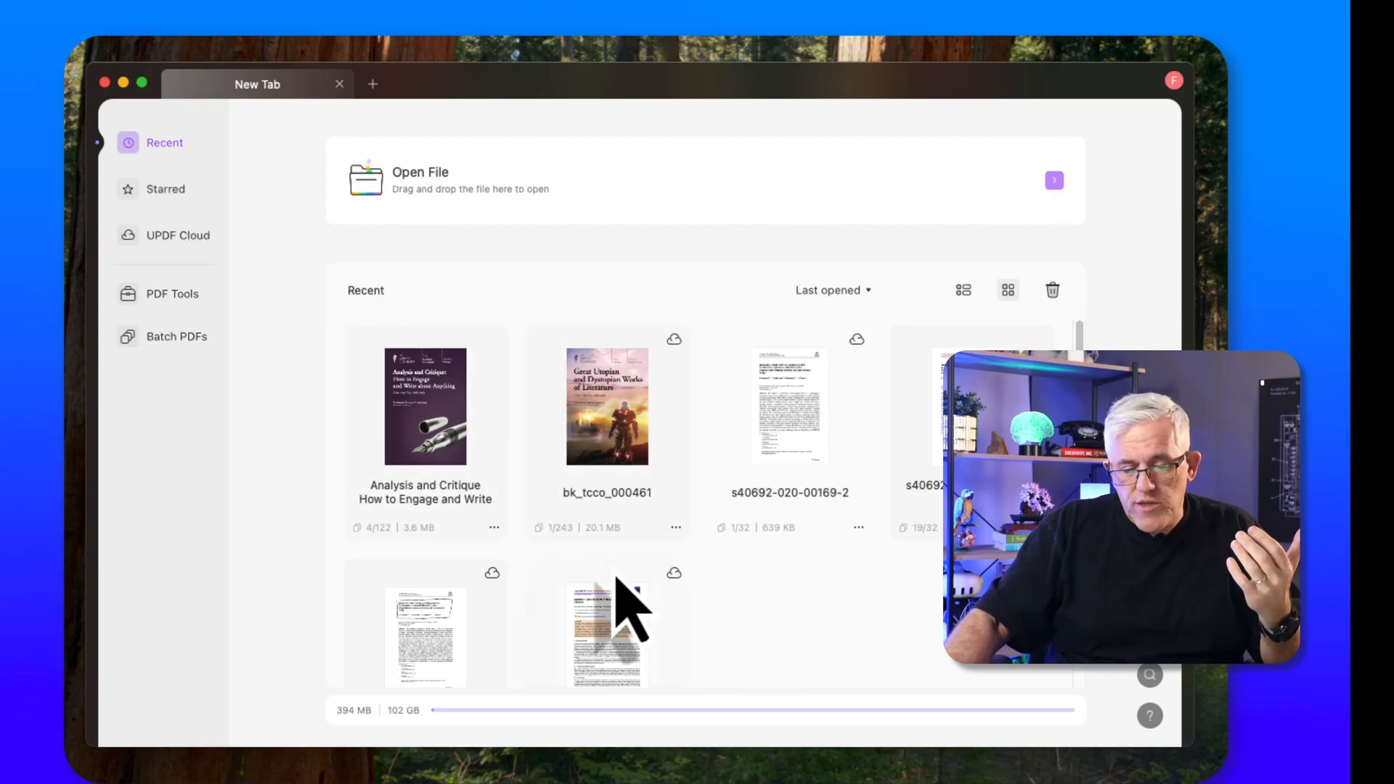
pyautogui.moveTo(907, 649)
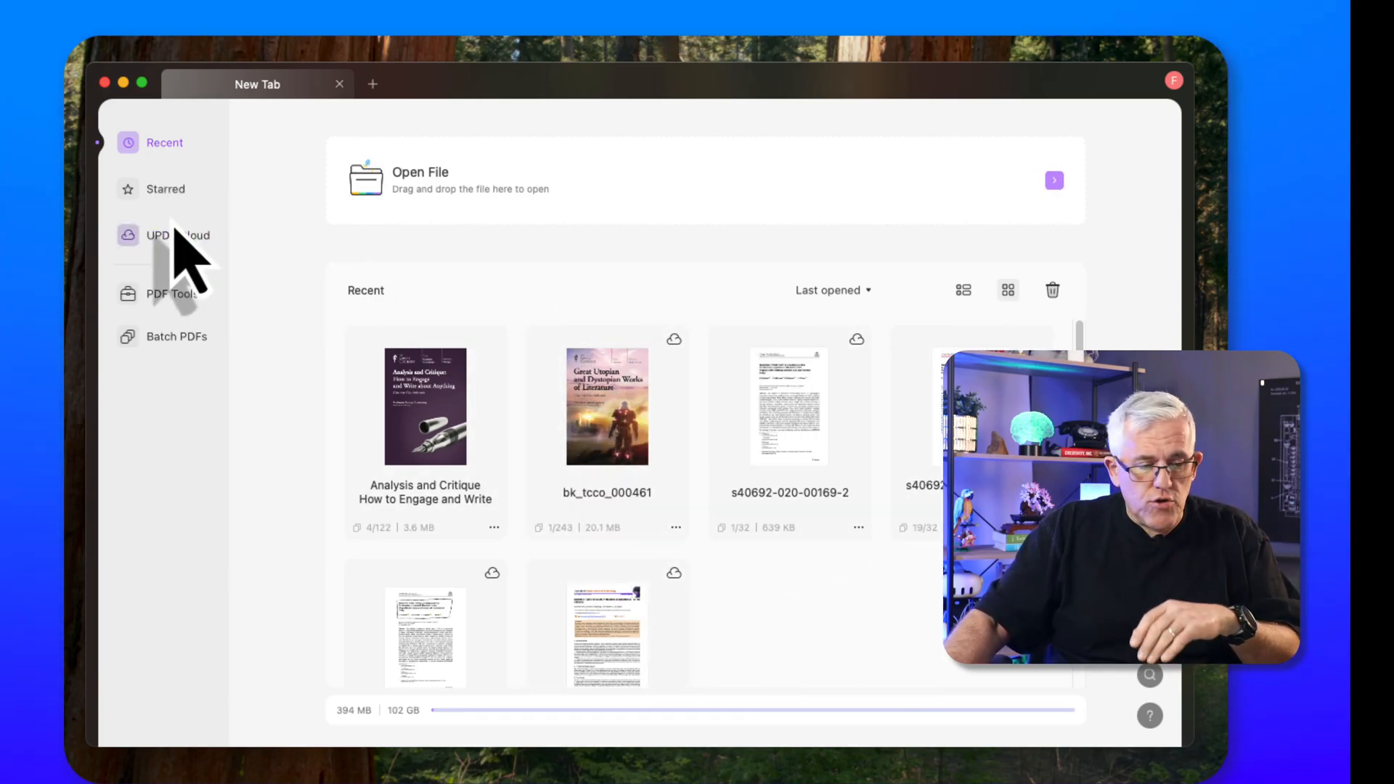
# Check the empty Starred list, then view the shared and course folders in UPDF Cloud
pyautogui.click(165, 190)
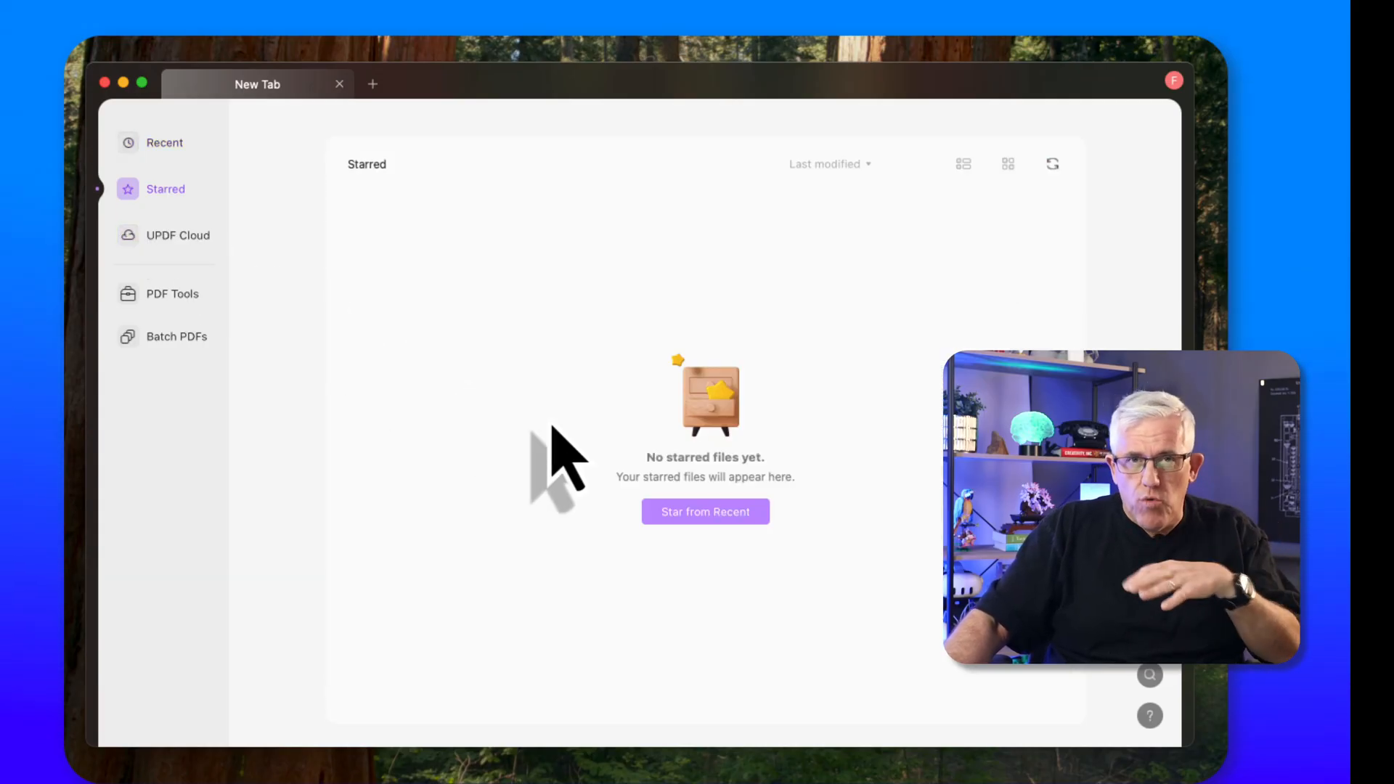
pyautogui.moveTo(413, 400)
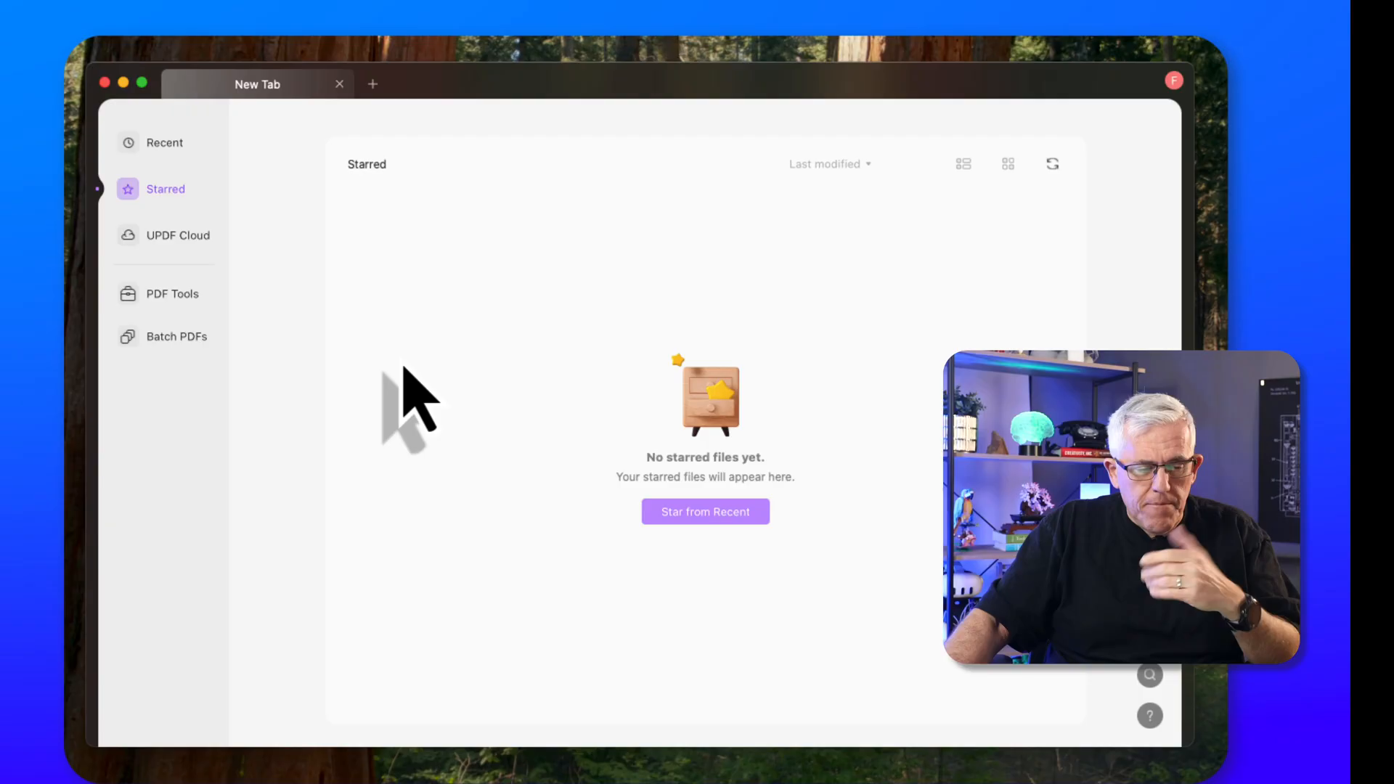
pyautogui.click(178, 234)
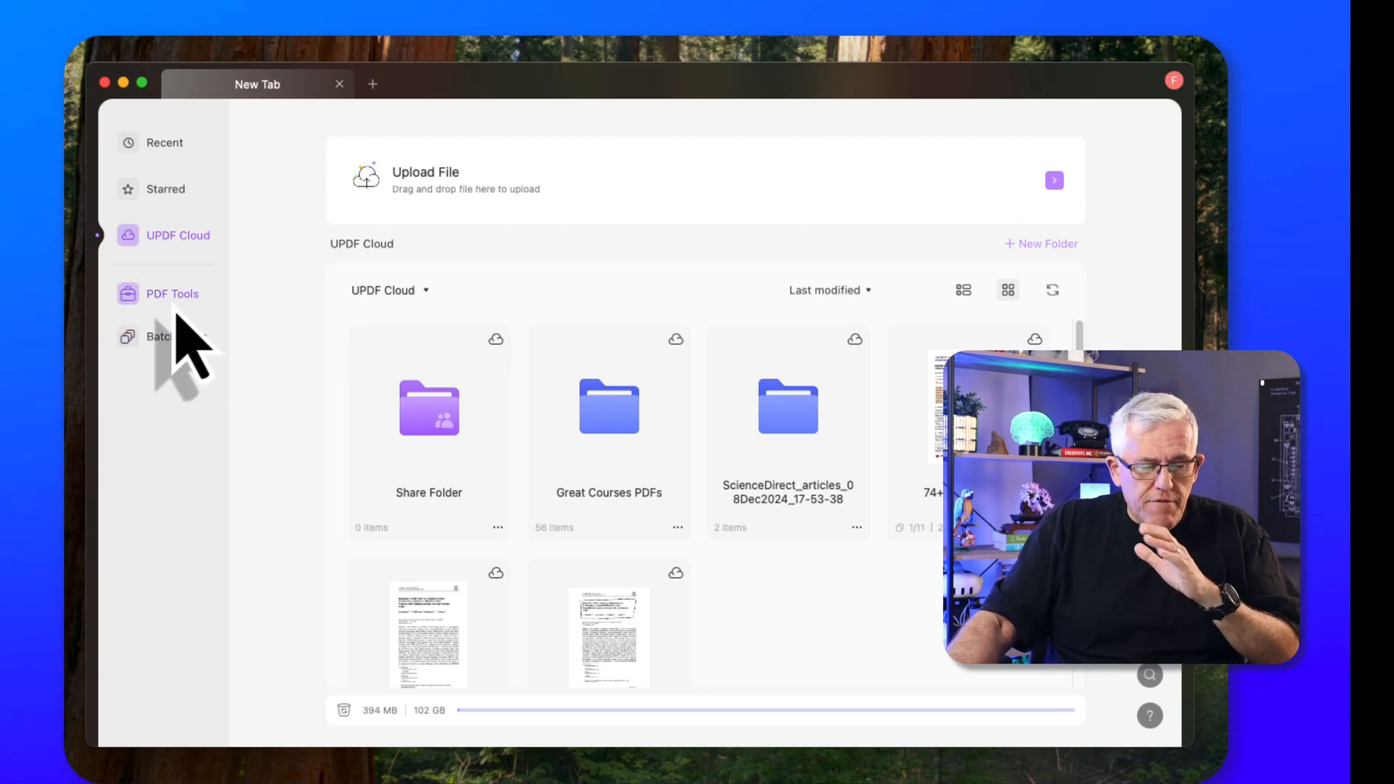
# Open the Batch Process tab to review popular batch actions, then close it
pyautogui.click(159, 336)
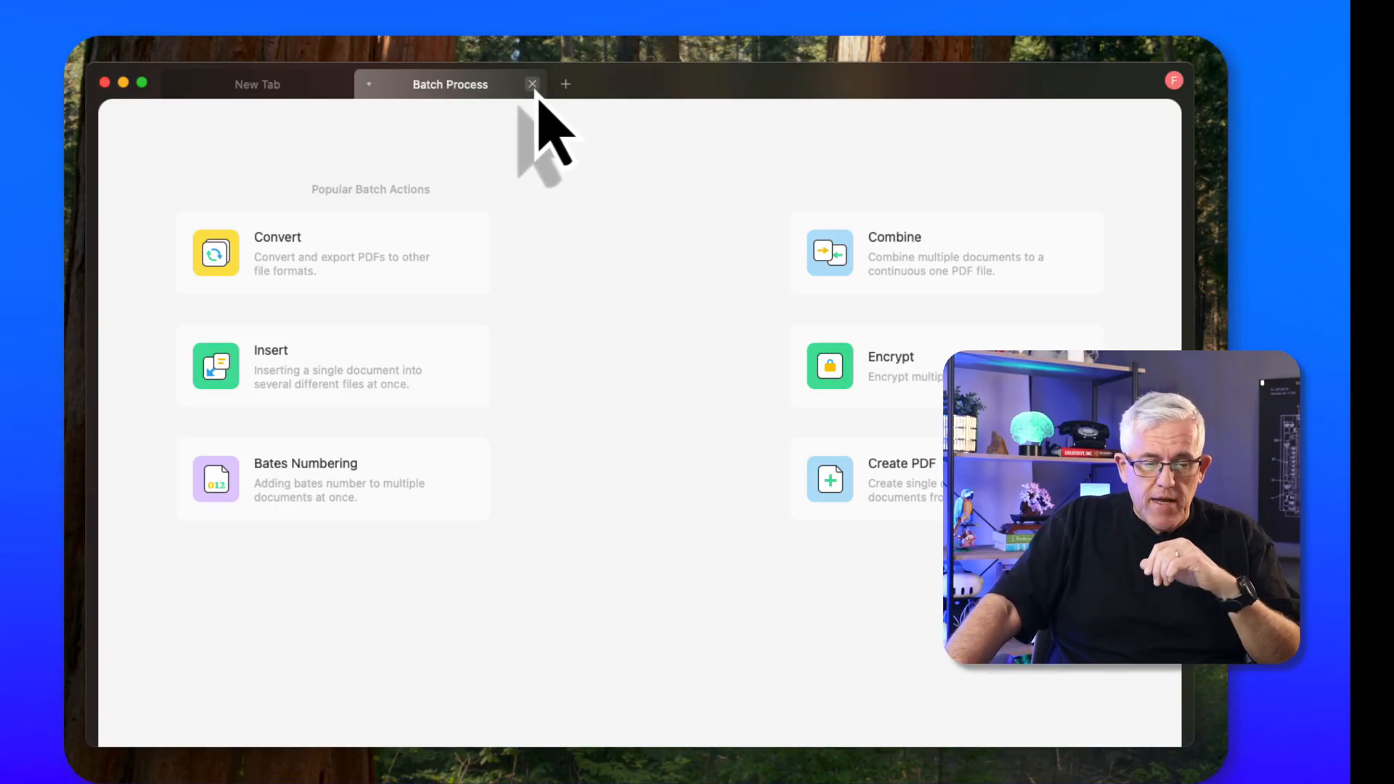
pyautogui.click(533, 84)
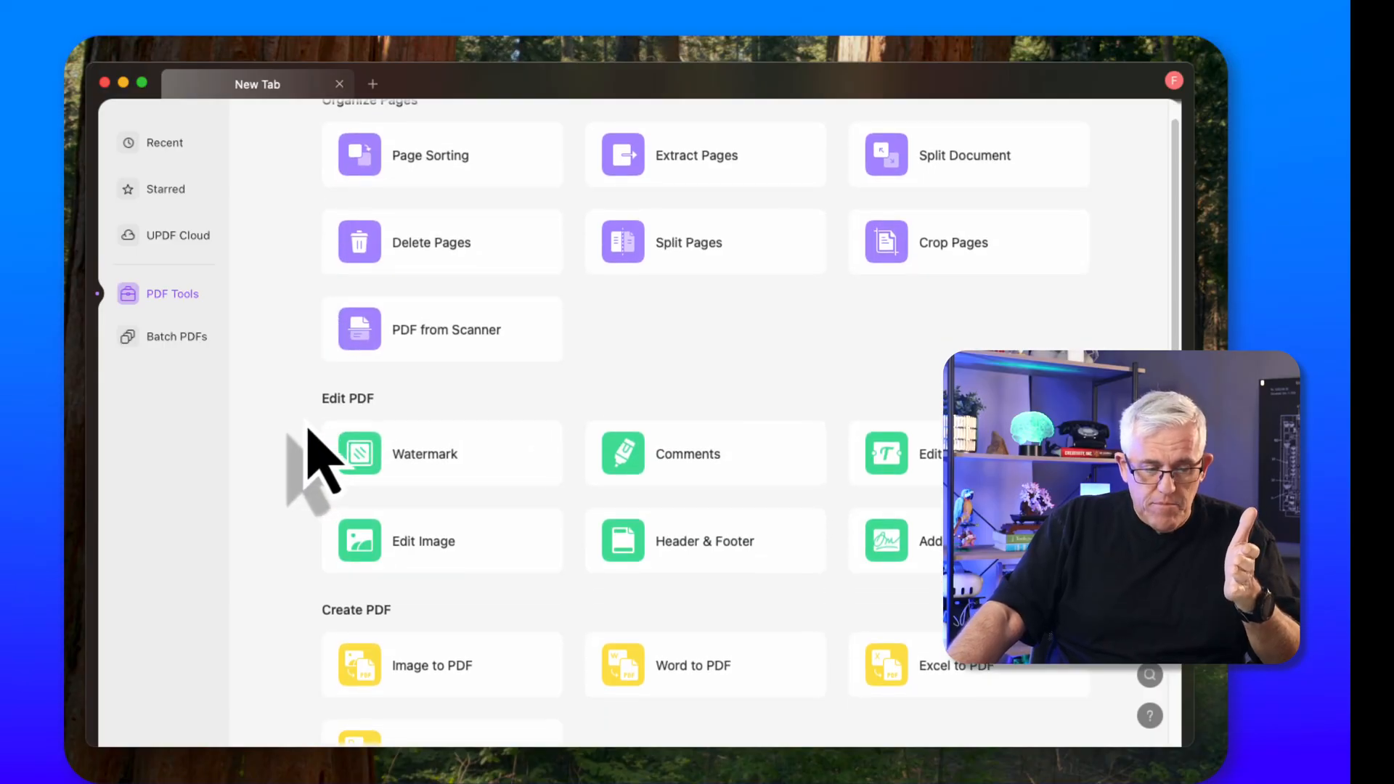
# Scroll through the Organize, Edit, Create, Export, Optimize and Protect PDF tool sections
pyautogui.scroll(-3)
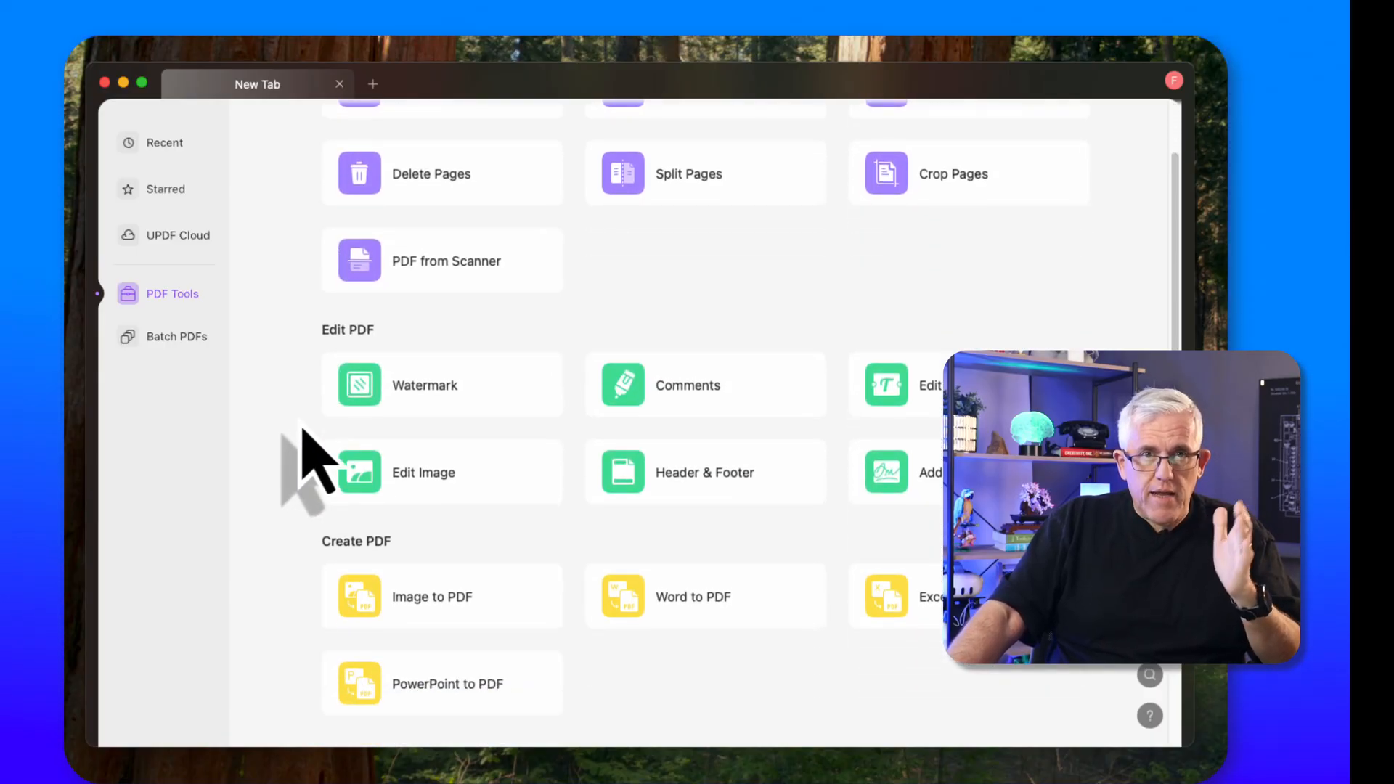
pyautogui.scroll(-3)
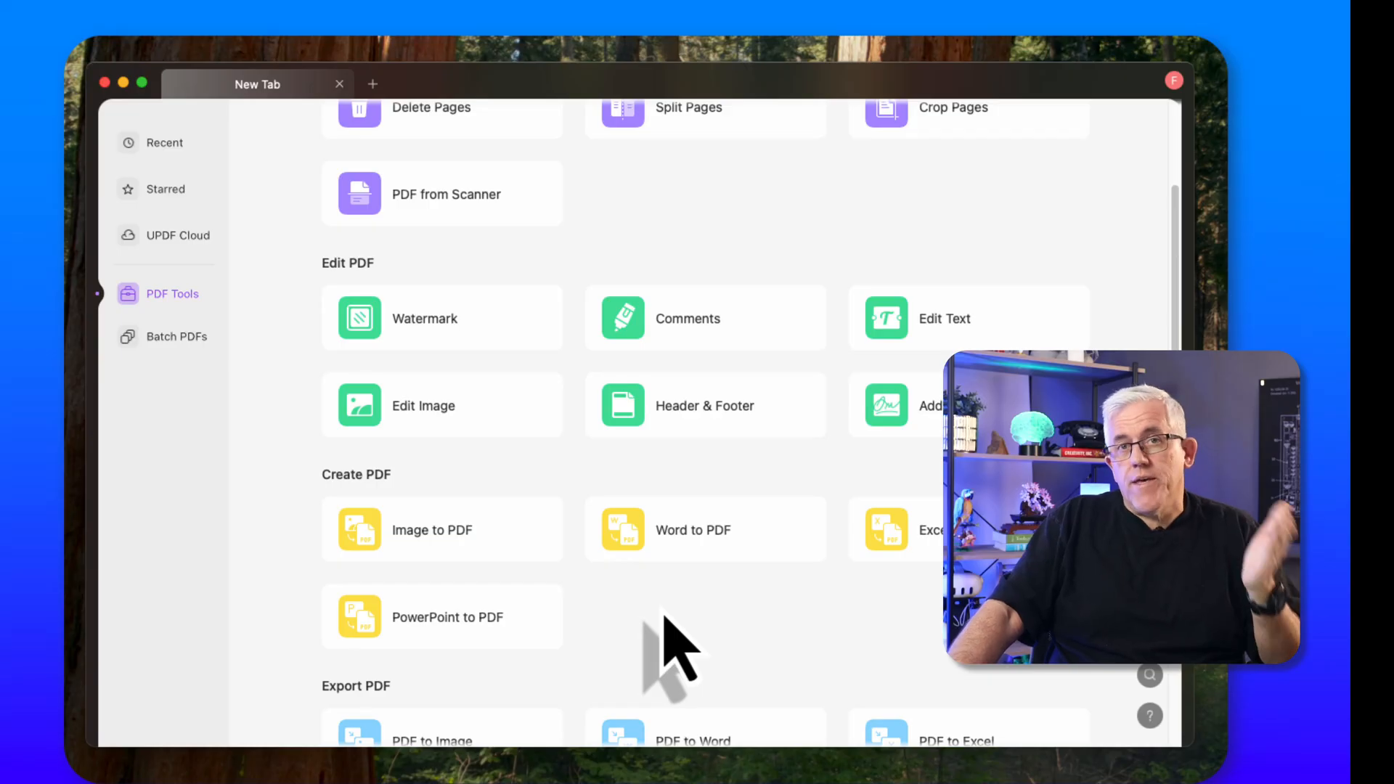
pyautogui.scroll(-3)
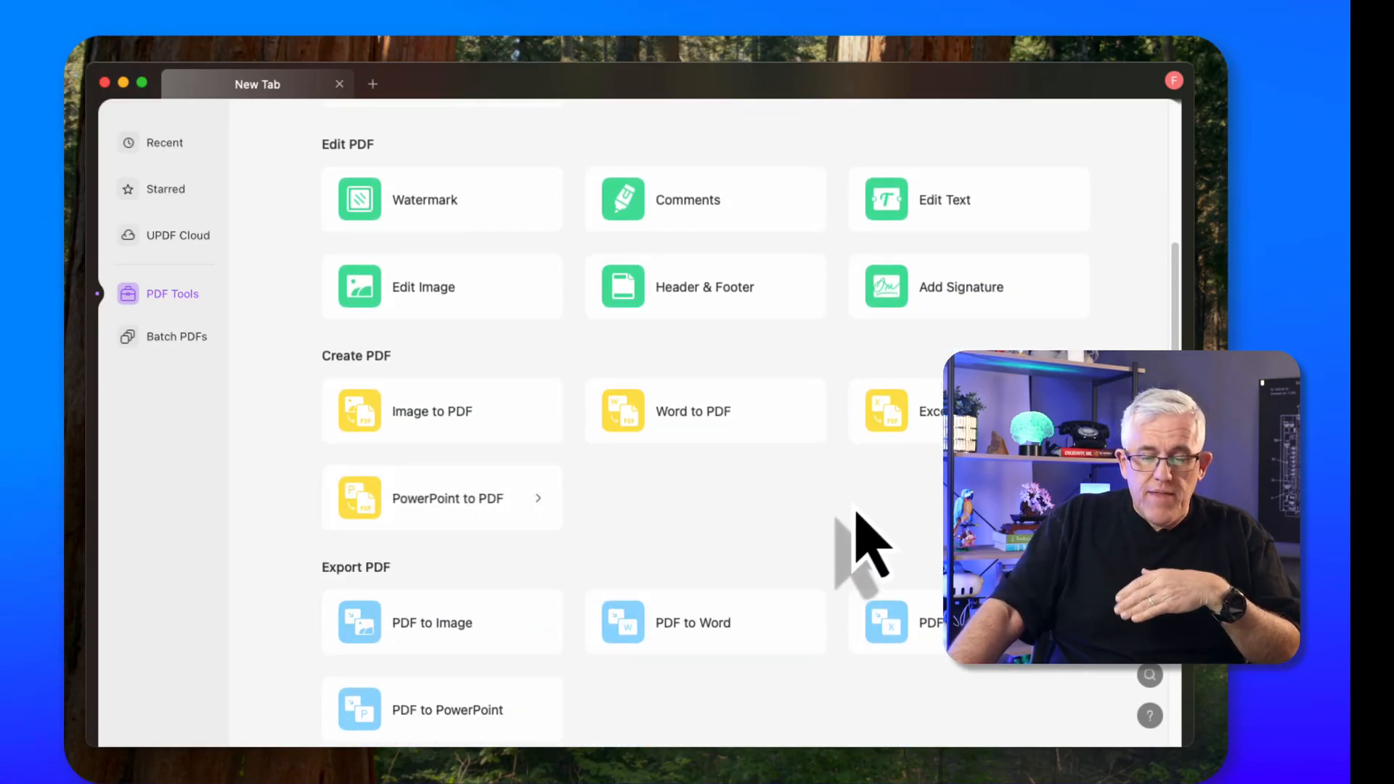
pyautogui.moveTo(915, 530)
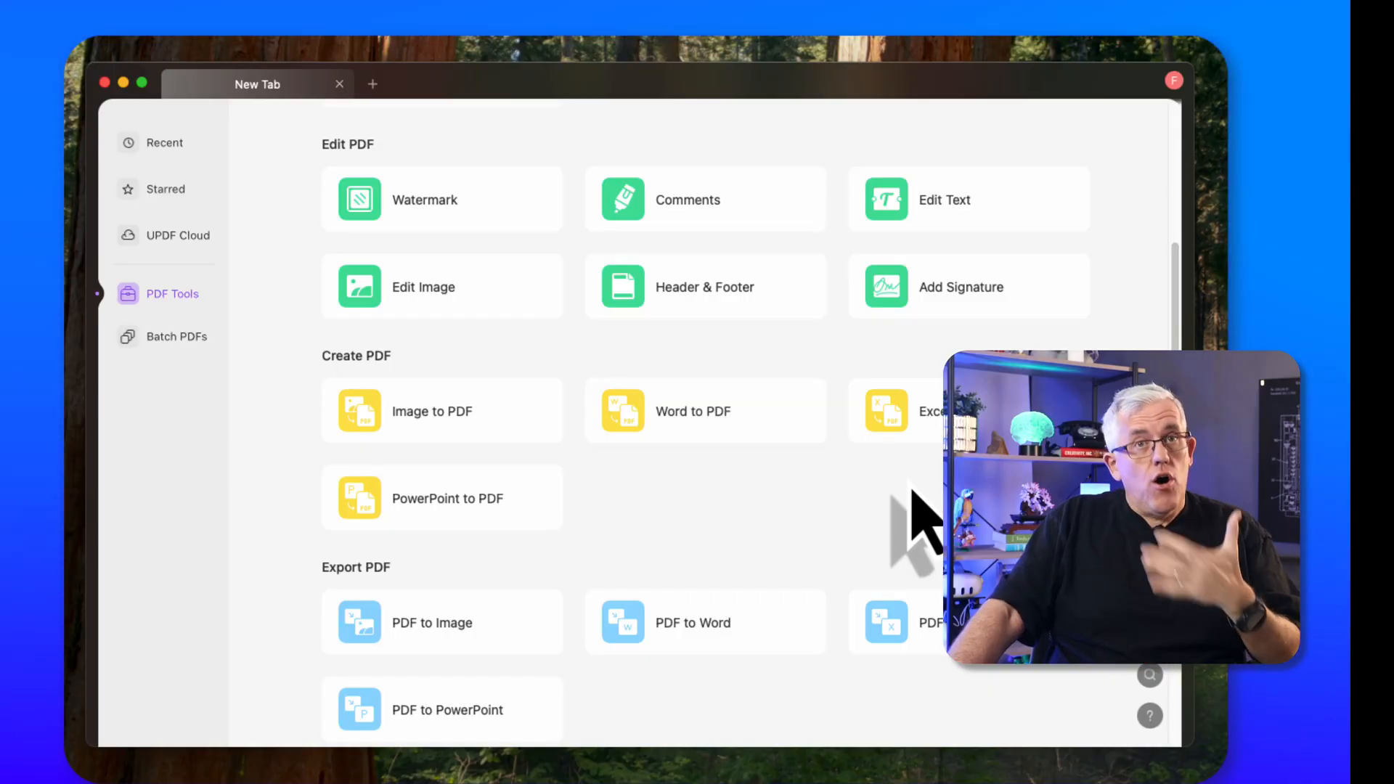
pyautogui.scroll(-3)
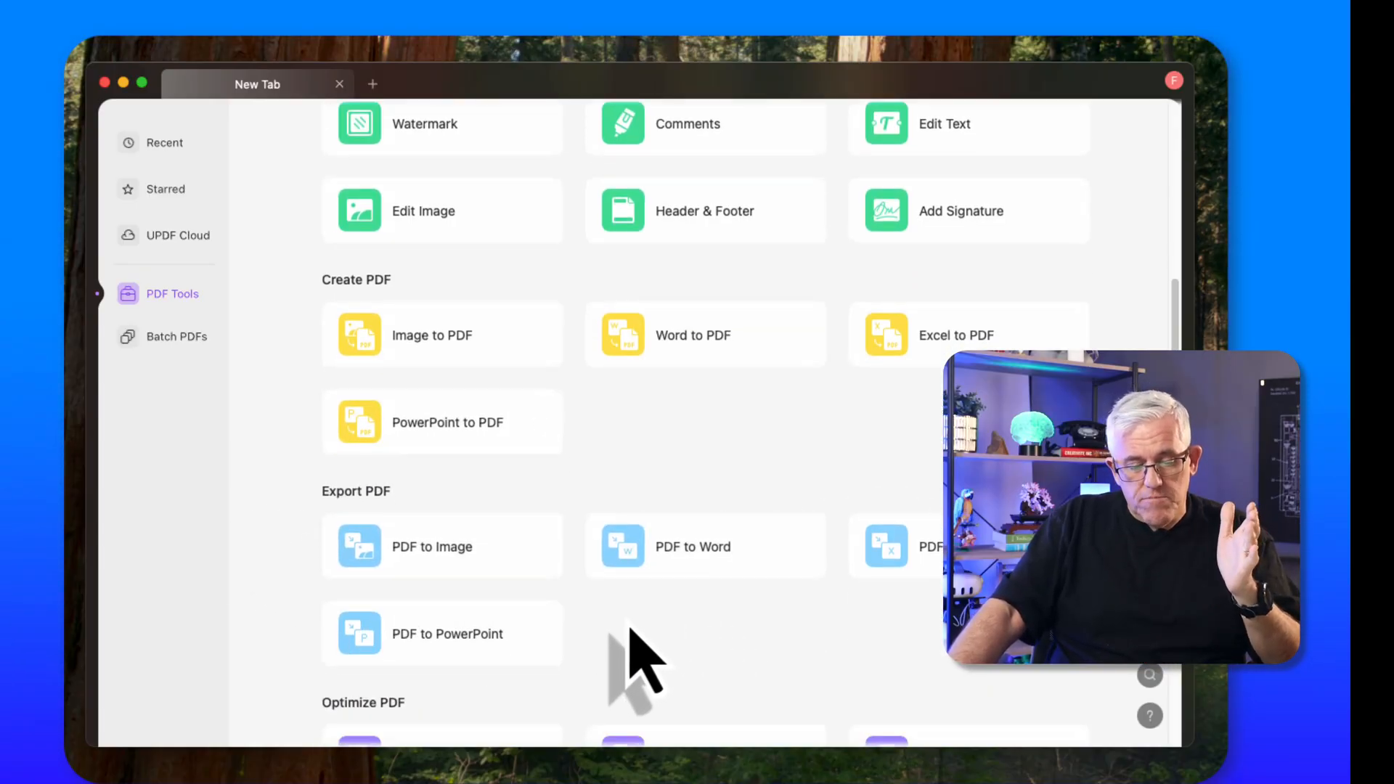
pyautogui.scroll(-3)
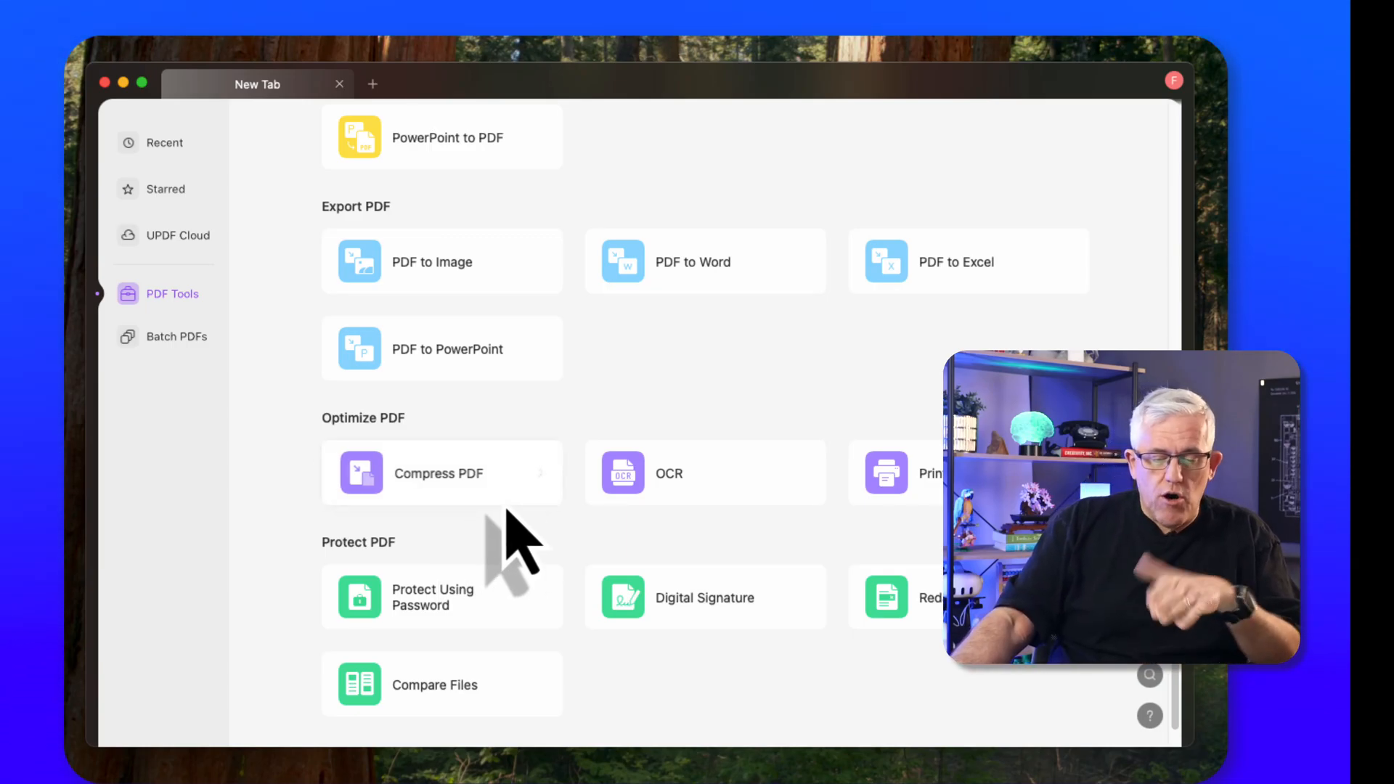
pyautogui.moveTo(485, 578)
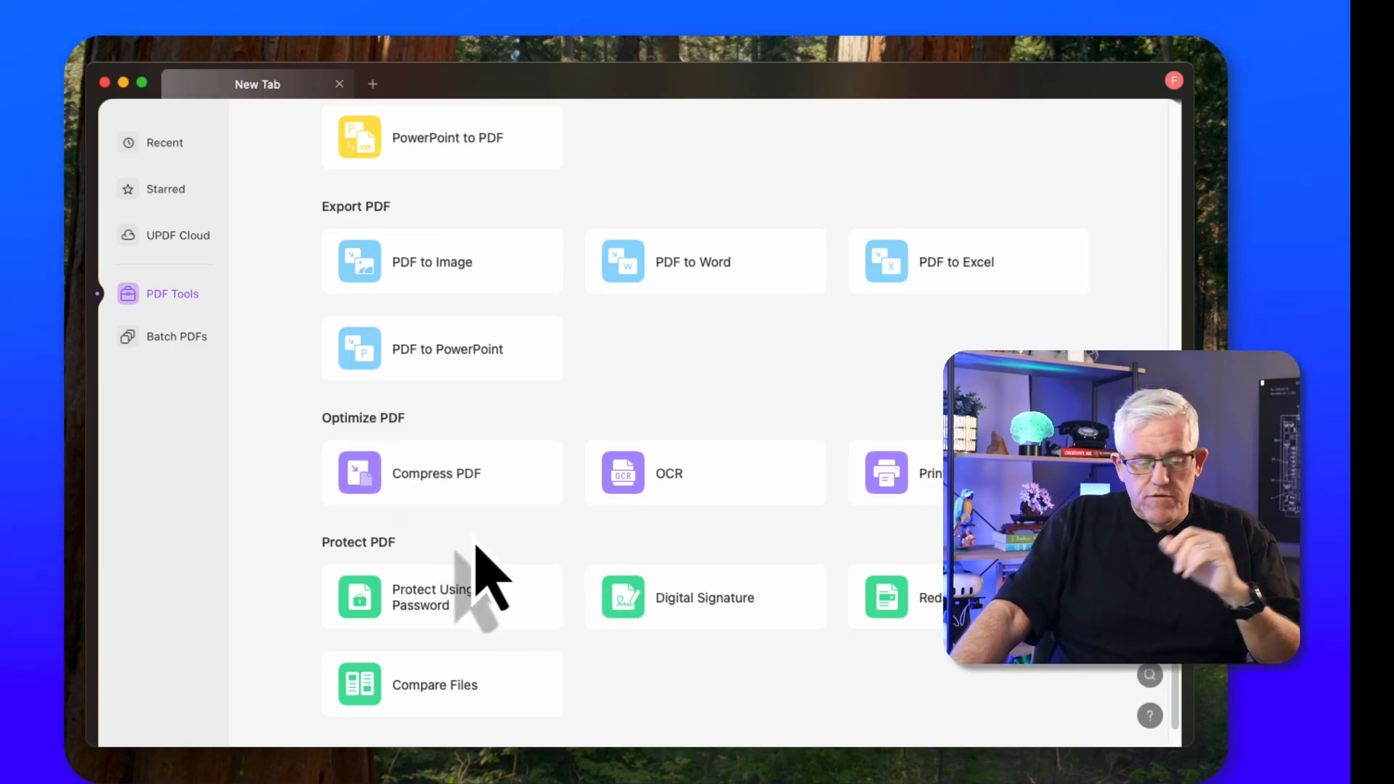
pyautogui.scroll(-3)
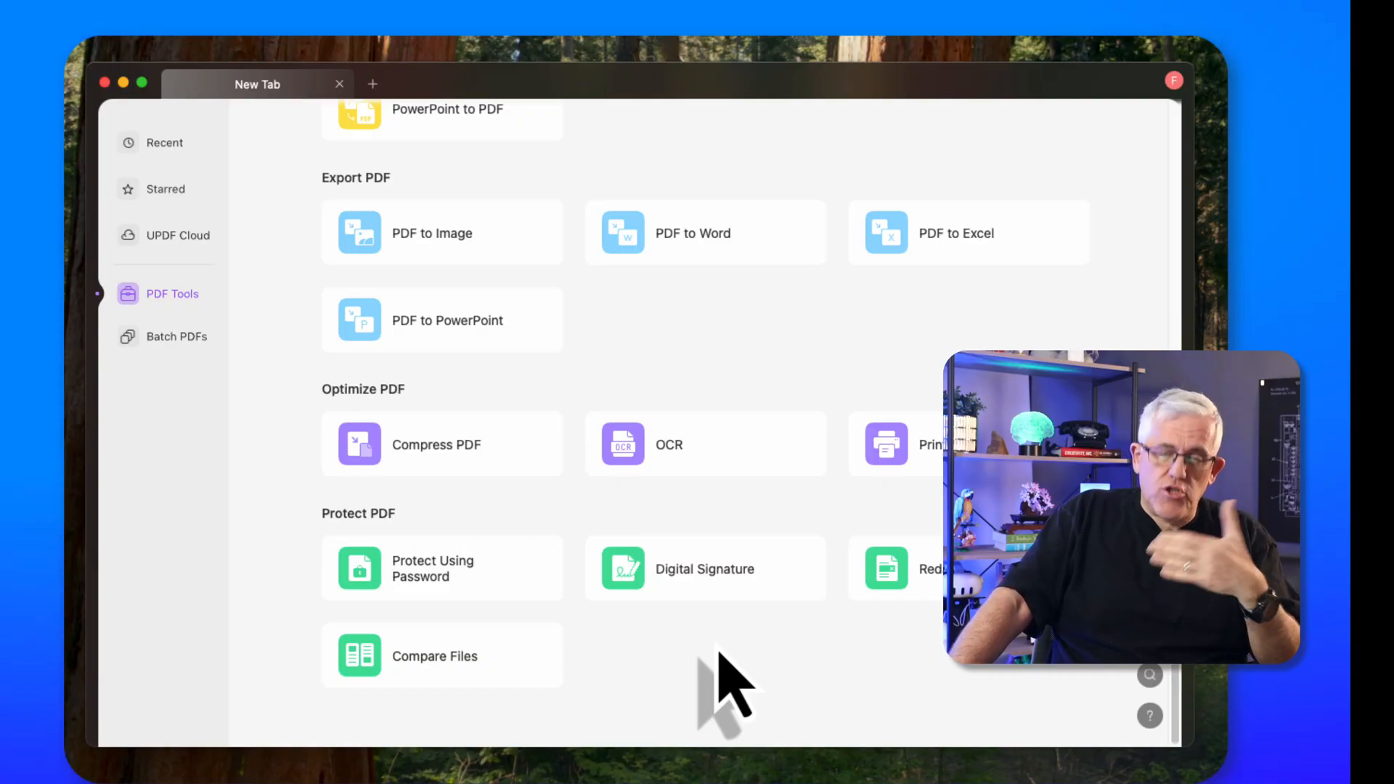
pyautogui.moveTo(595, 650)
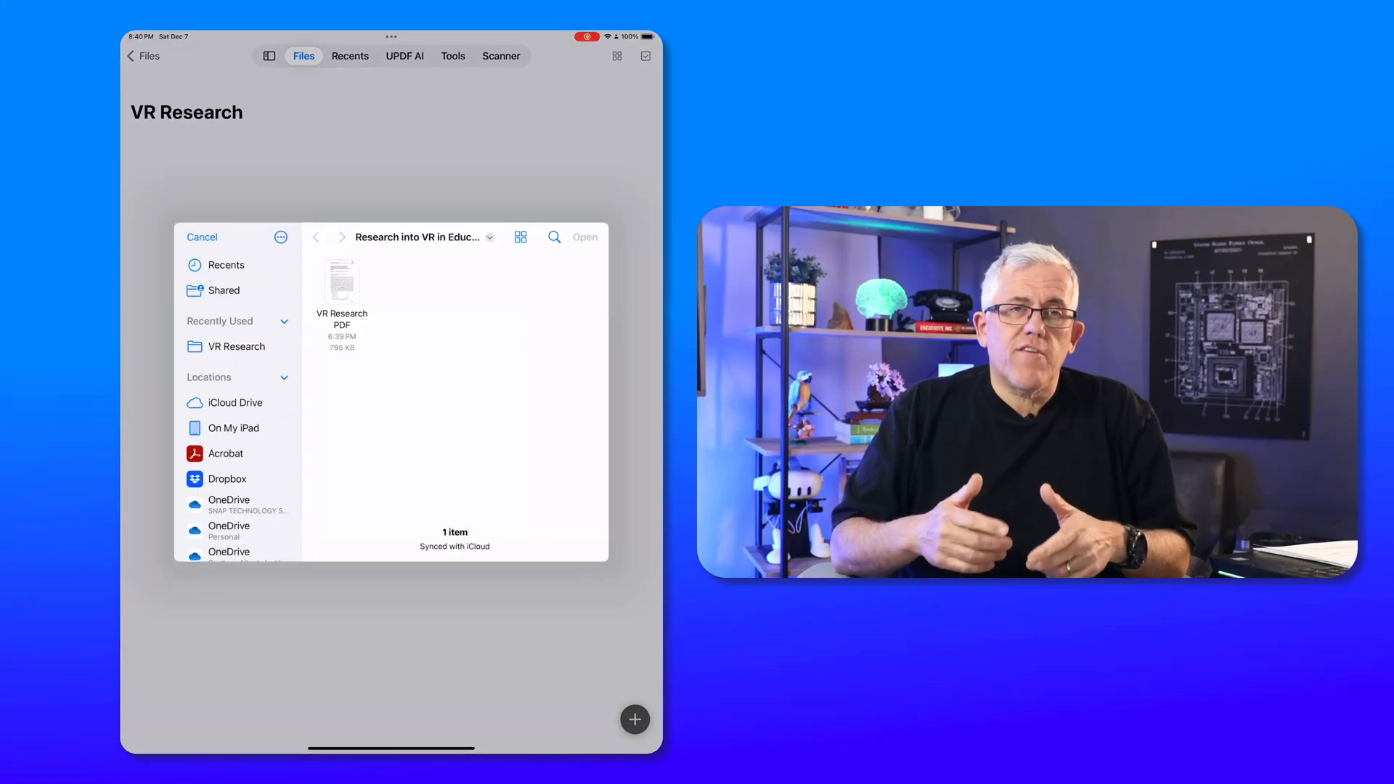
# Open the VR Research PDF and circle the paper's title with a freehand pen stroke
pyautogui.write('Resersch')
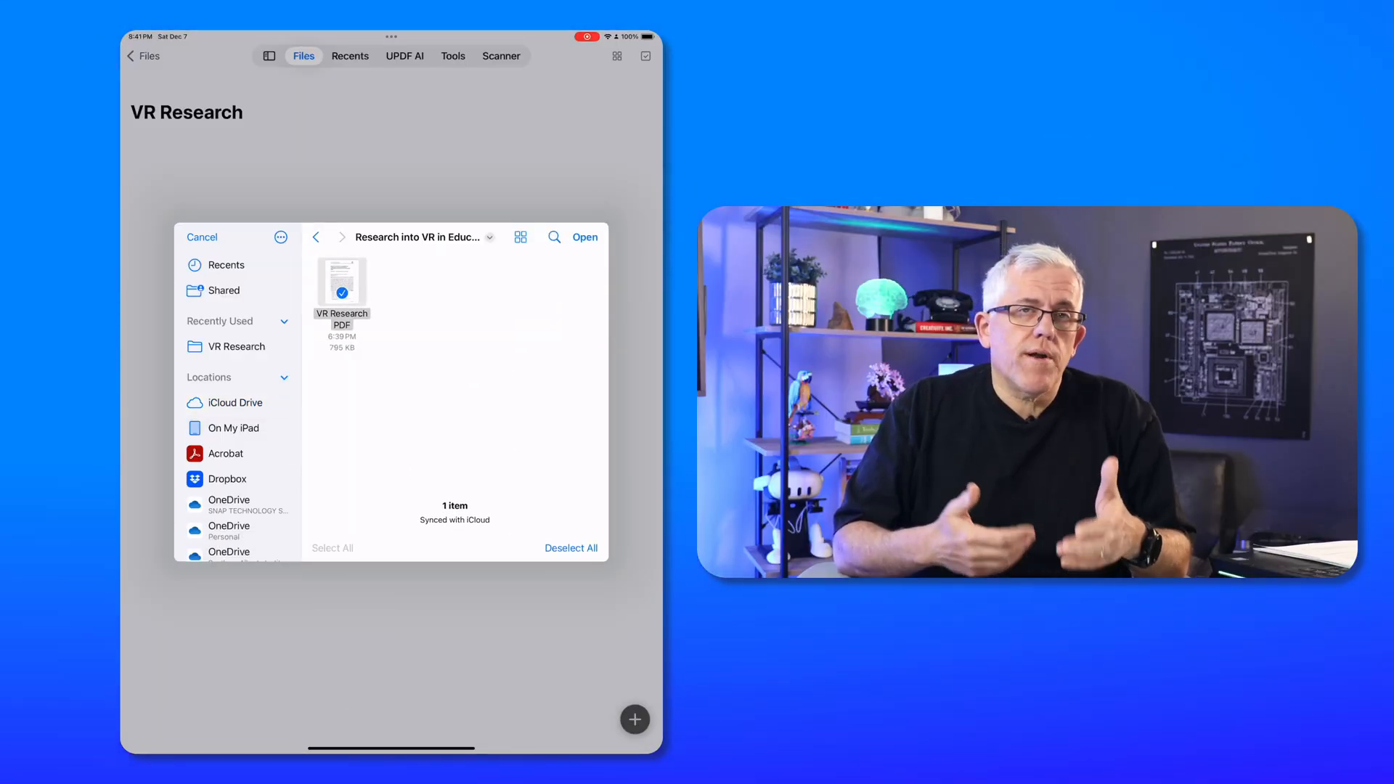
pyautogui.click(584, 237)
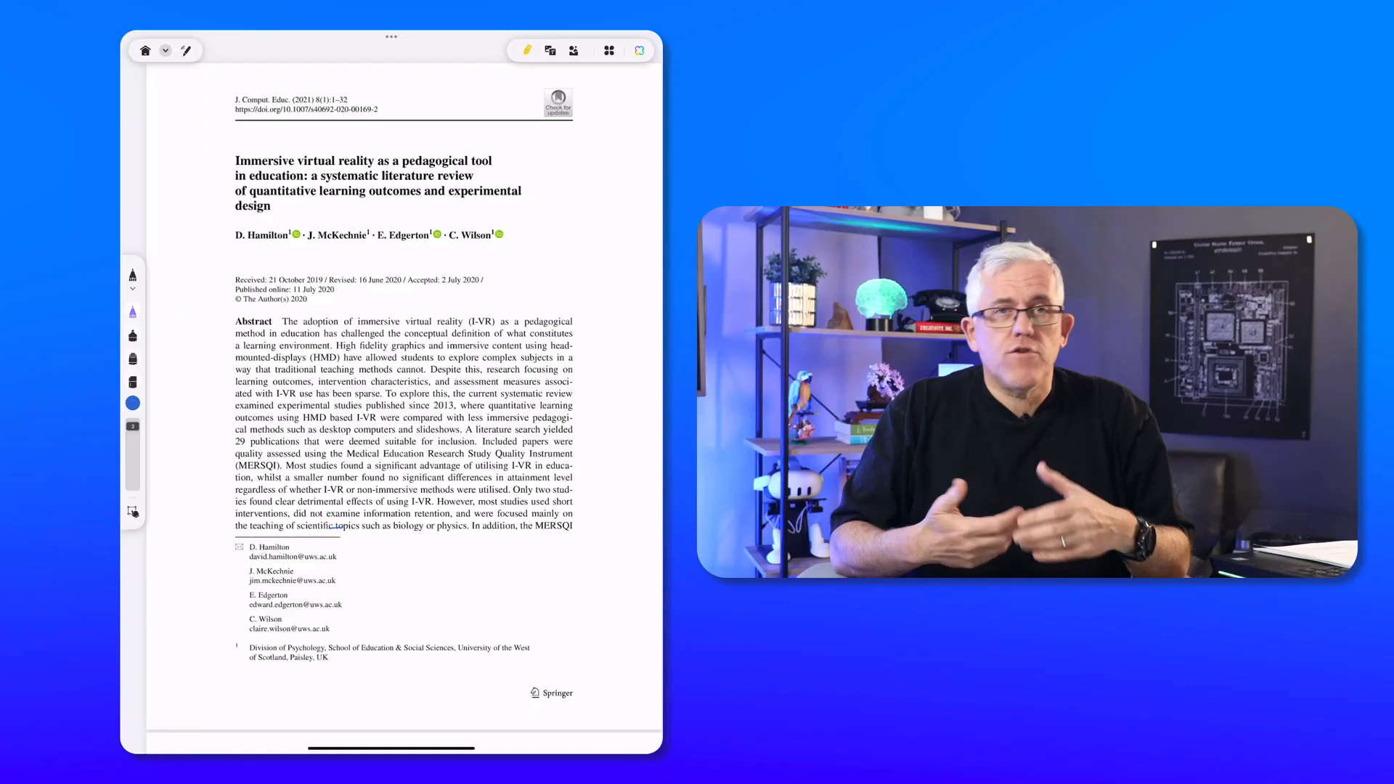
pyautogui.moveTo(234, 160); pyautogui.dragTo(524, 209)
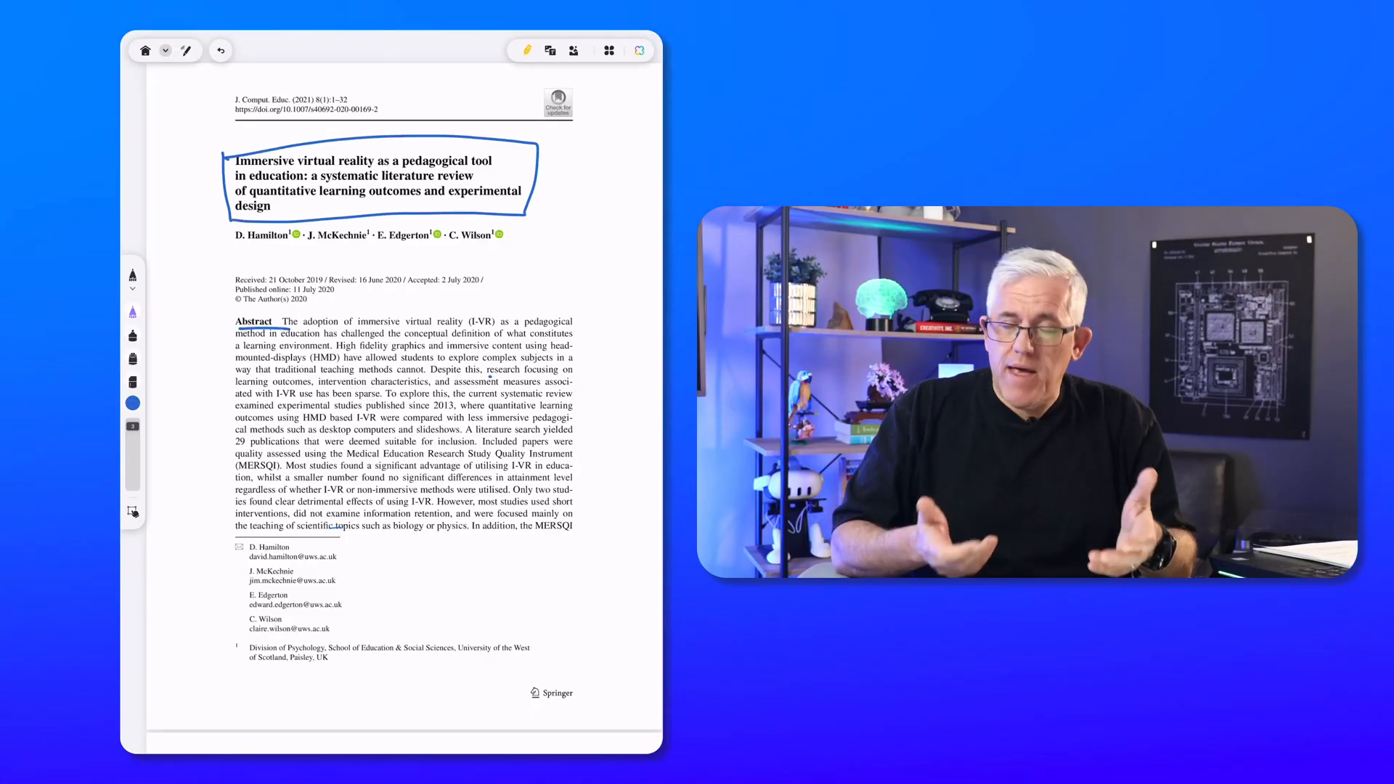
pyautogui.scroll(-3)
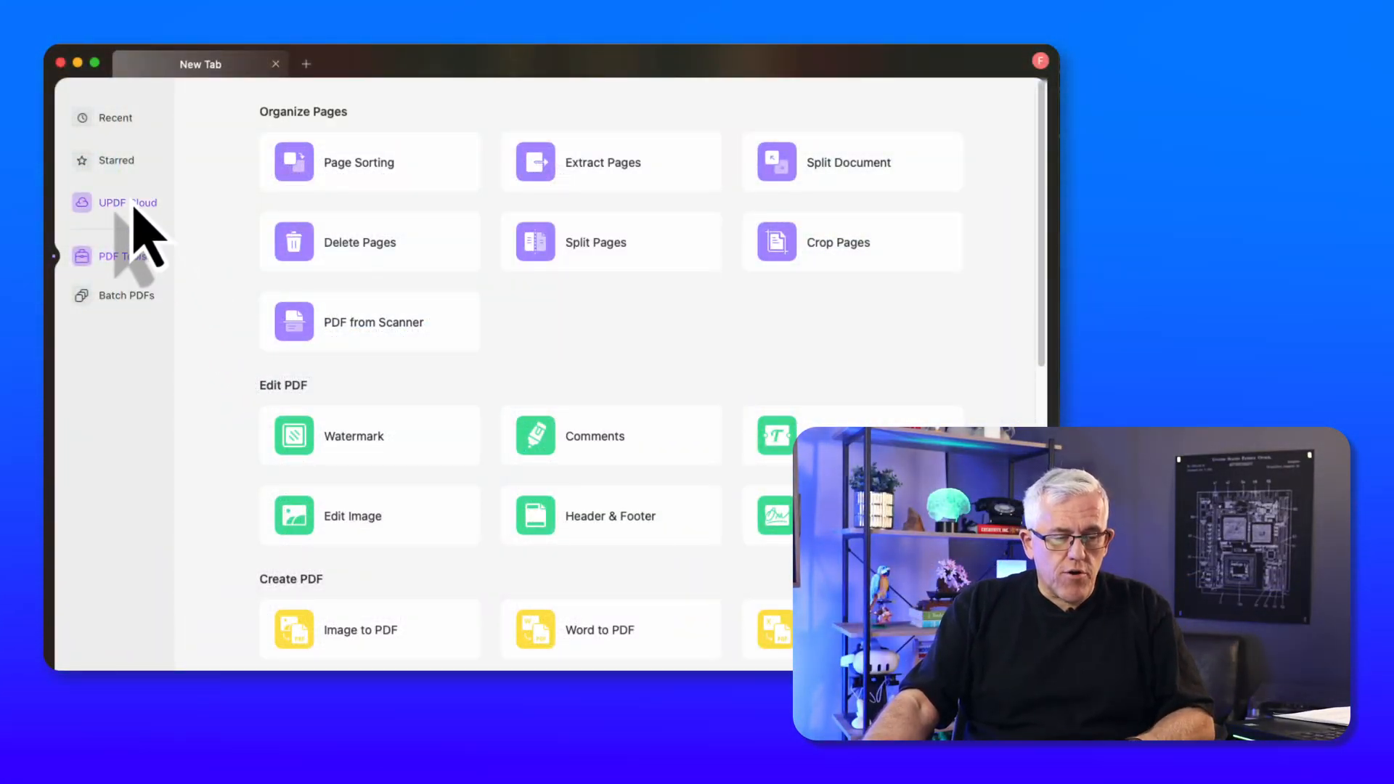
# Show UPDF Cloud and open the Great Courses PDFs folder
pyautogui.click(127, 202)
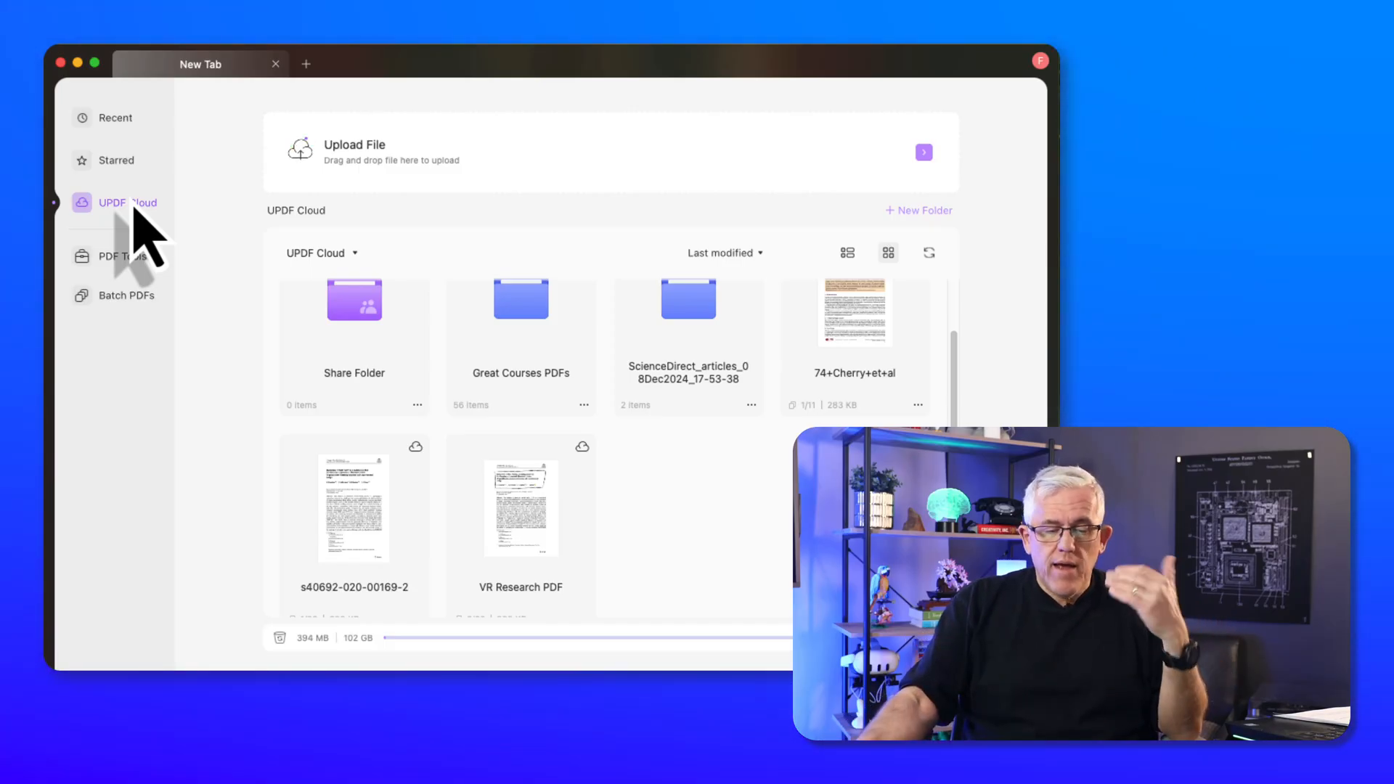
pyautogui.doubleClick(520, 507)
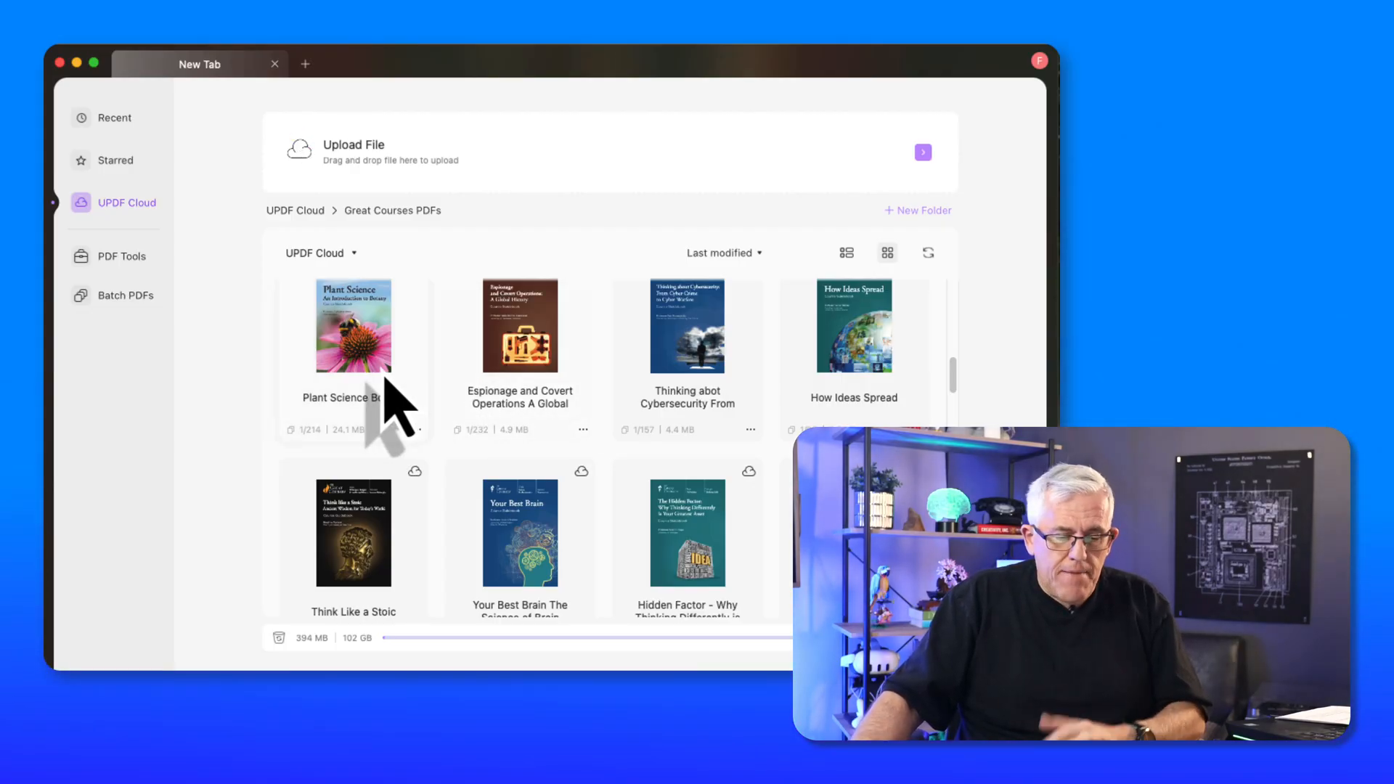
# Open the Plant Science guidebook and append 'My Text.' to the leaf blight paragraph
pyautogui.doubleClick(353, 326)
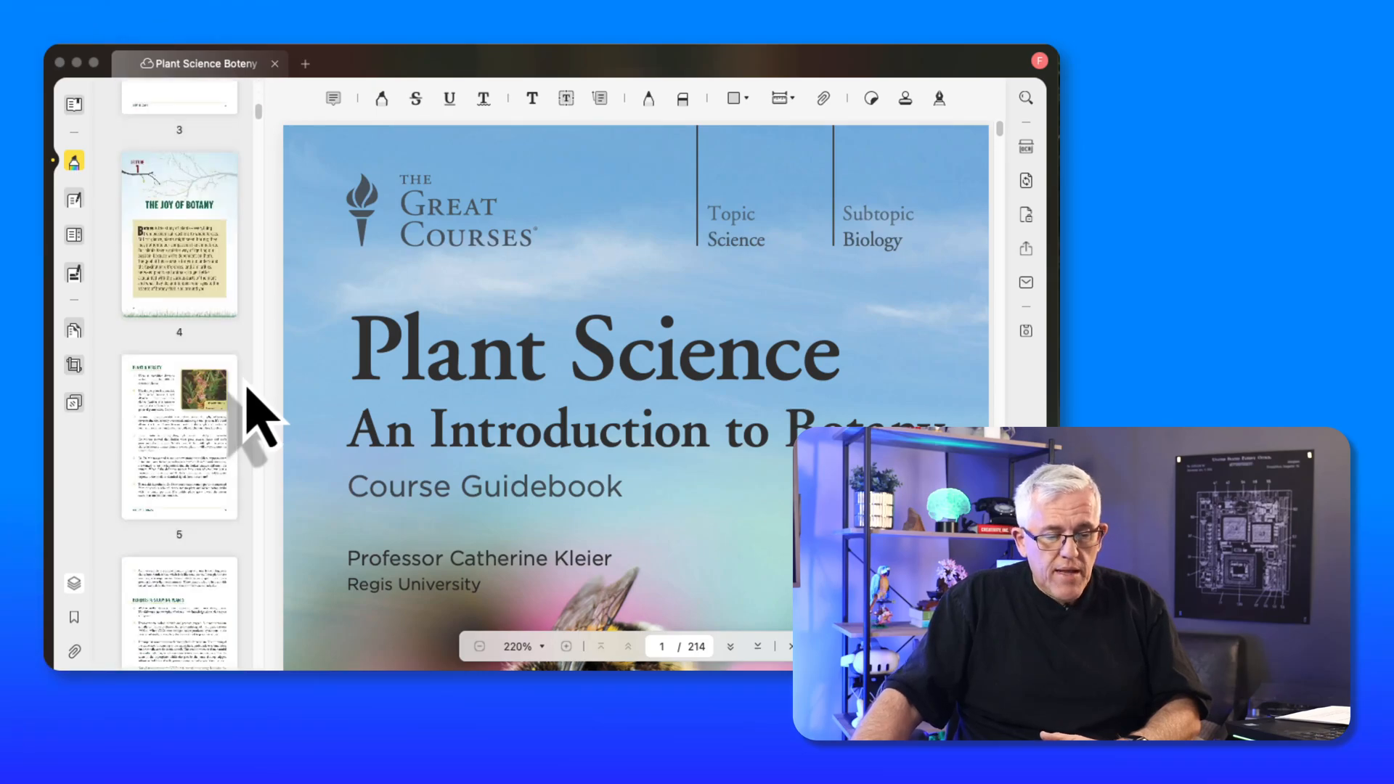
pyautogui.scroll(-3)
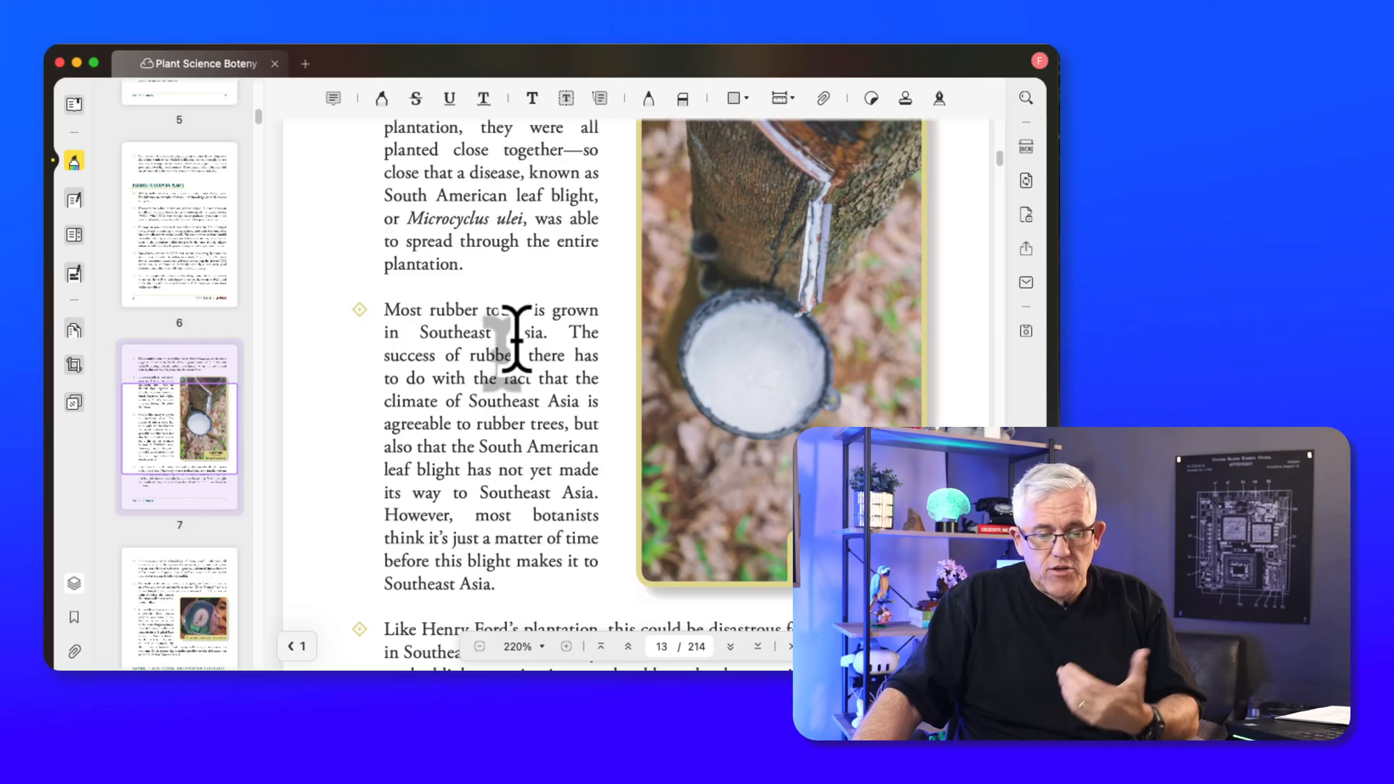
pyautogui.moveTo(75, 198)
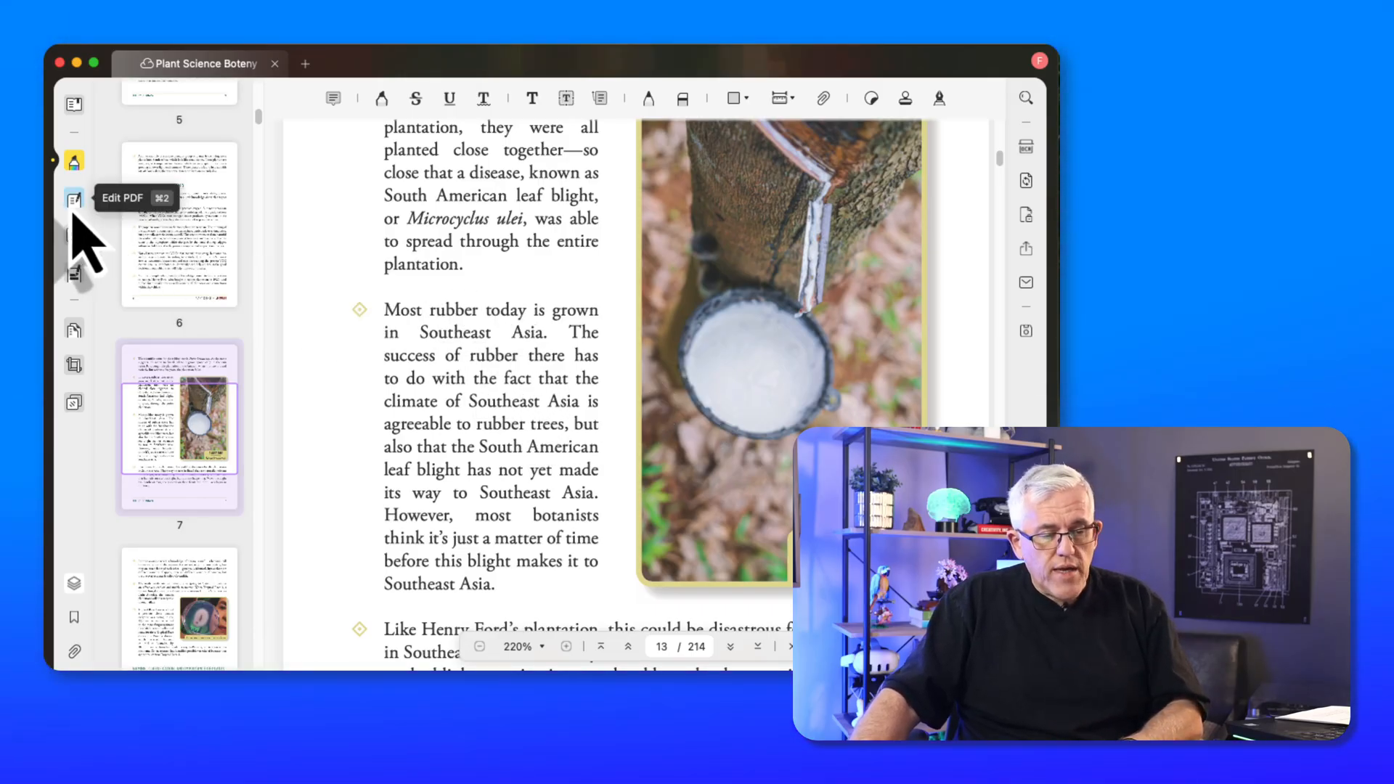
pyautogui.click(74, 198)
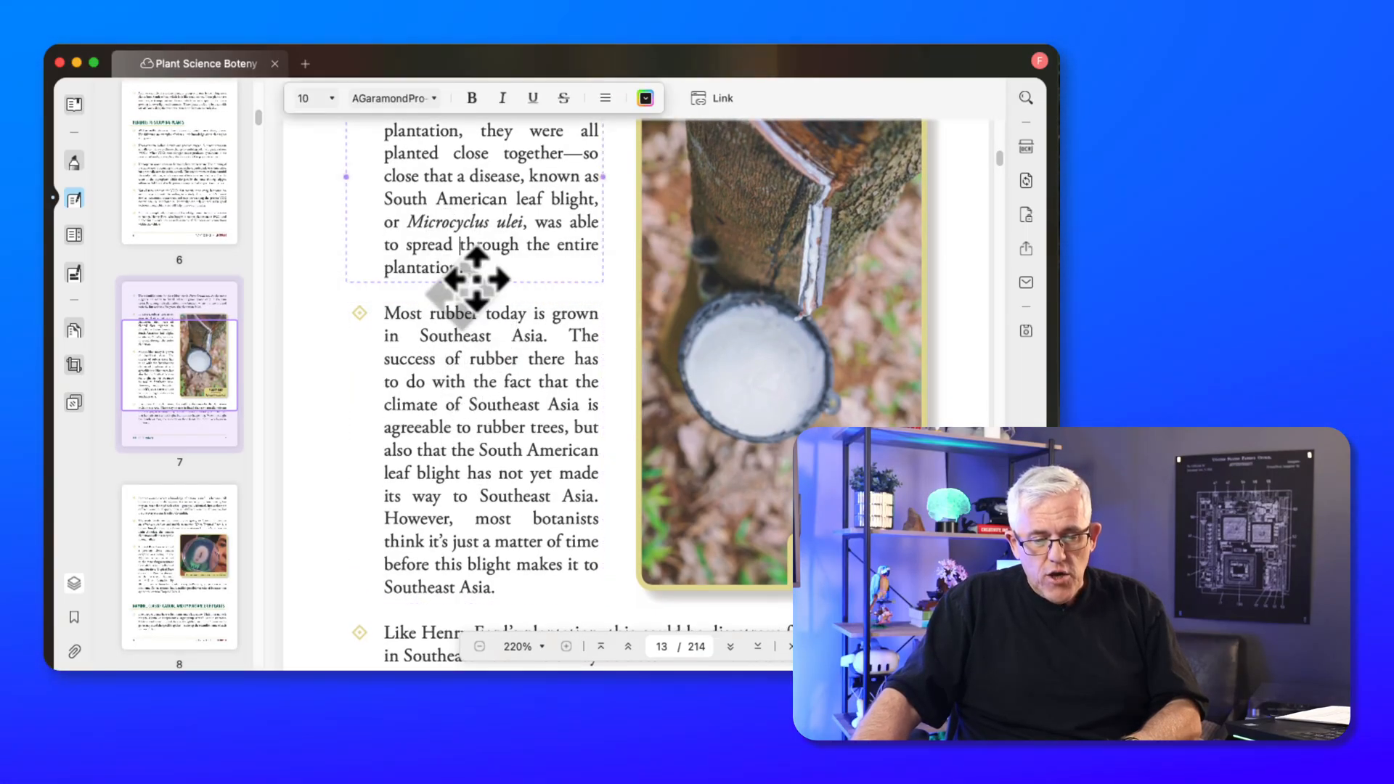
pyautogui.write('My')
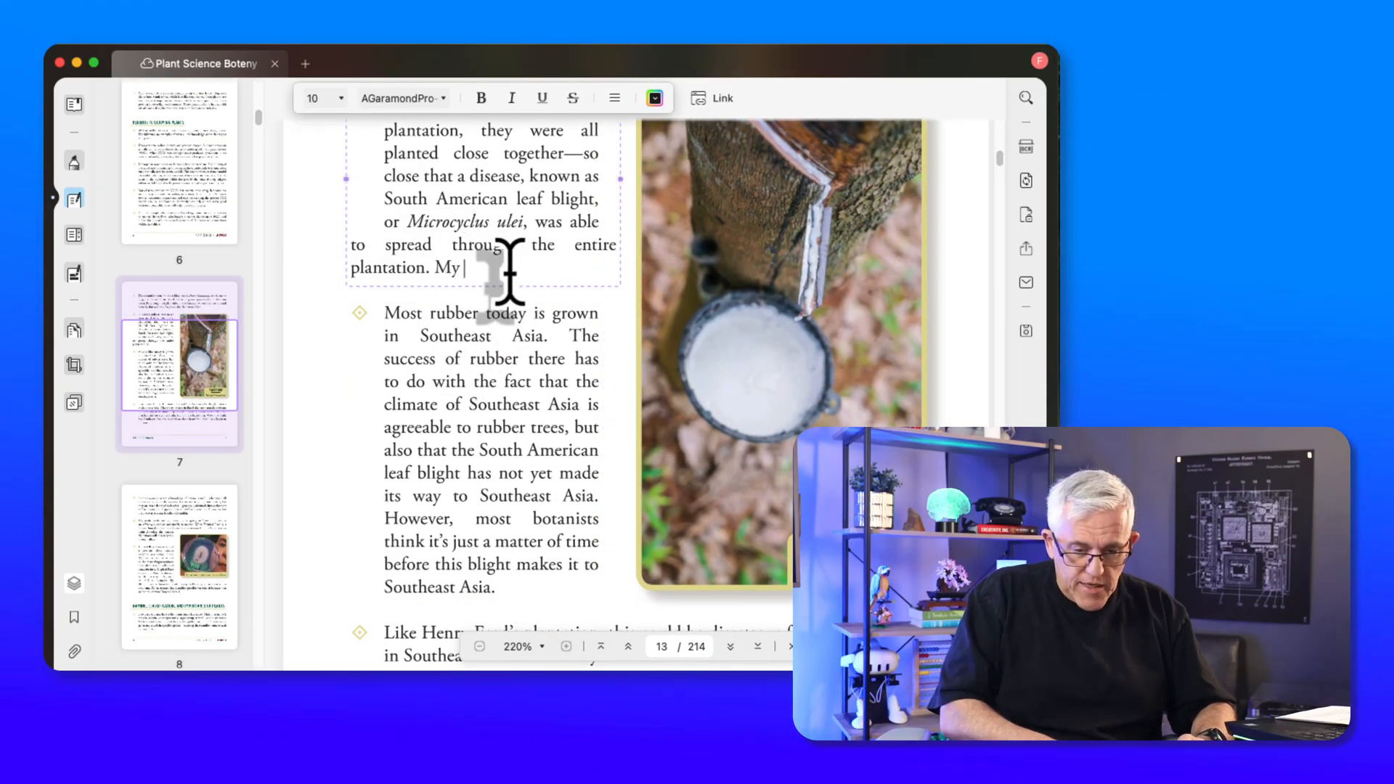
pyautogui.write('Text.')
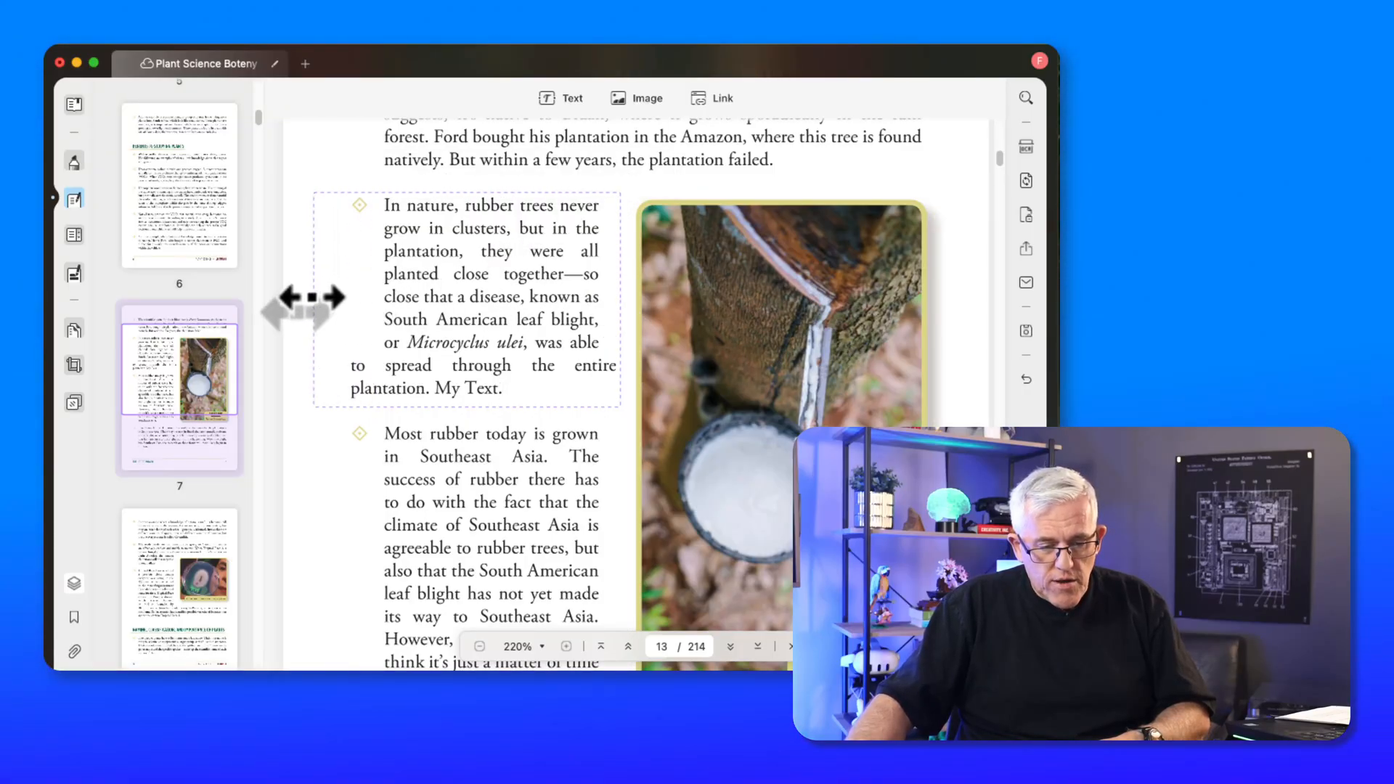
pyautogui.click(463, 298)
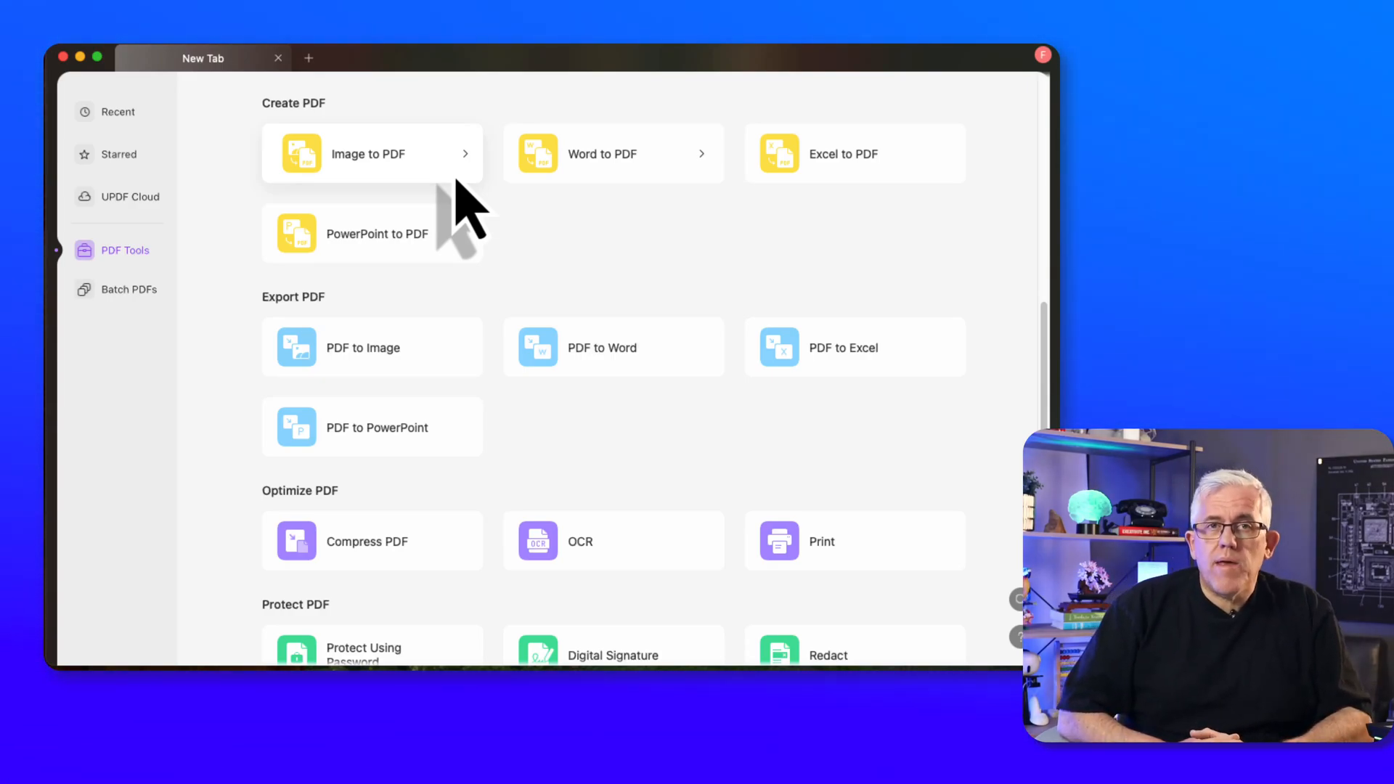
pyautogui.moveTo(347, 191)
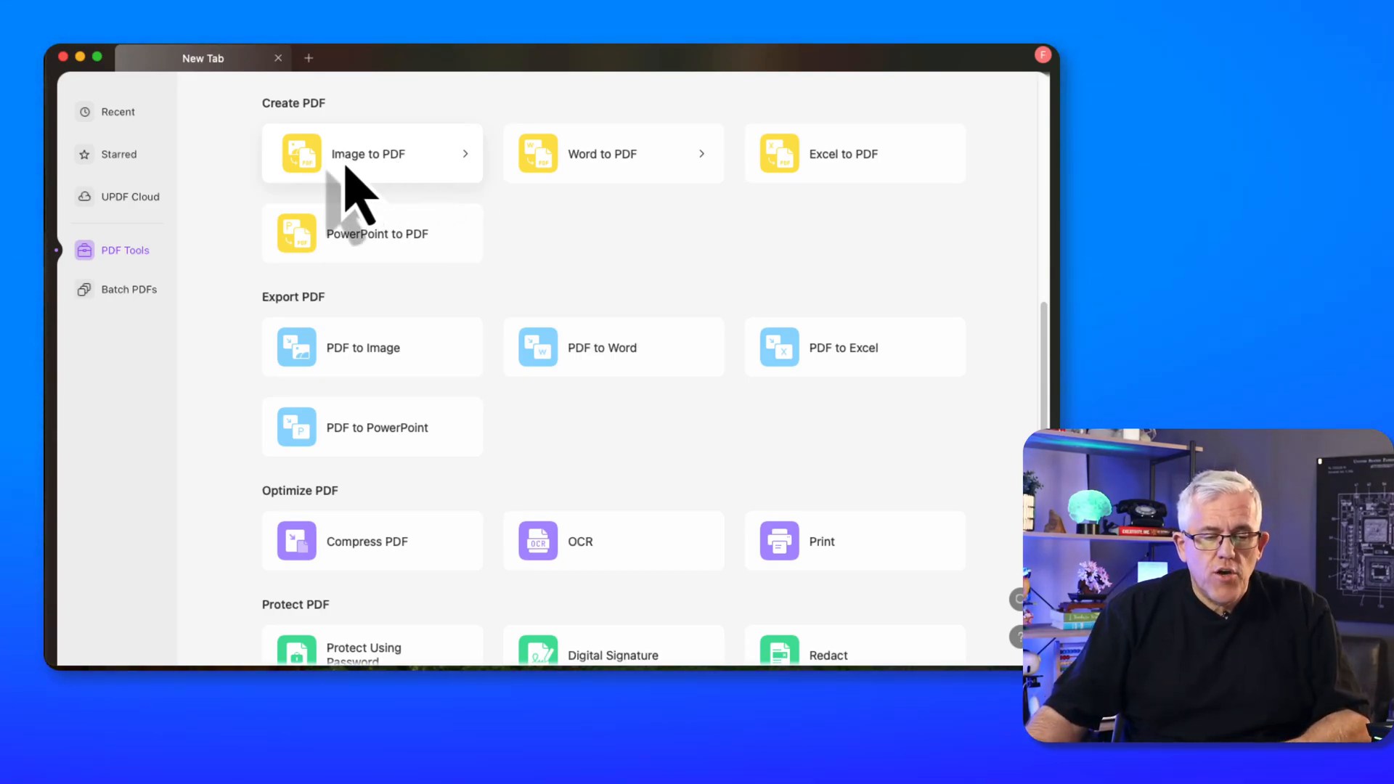
# Convert the 'Scan from book' photo in Documents into a PDF with Image to PDF
pyautogui.click(368, 153)
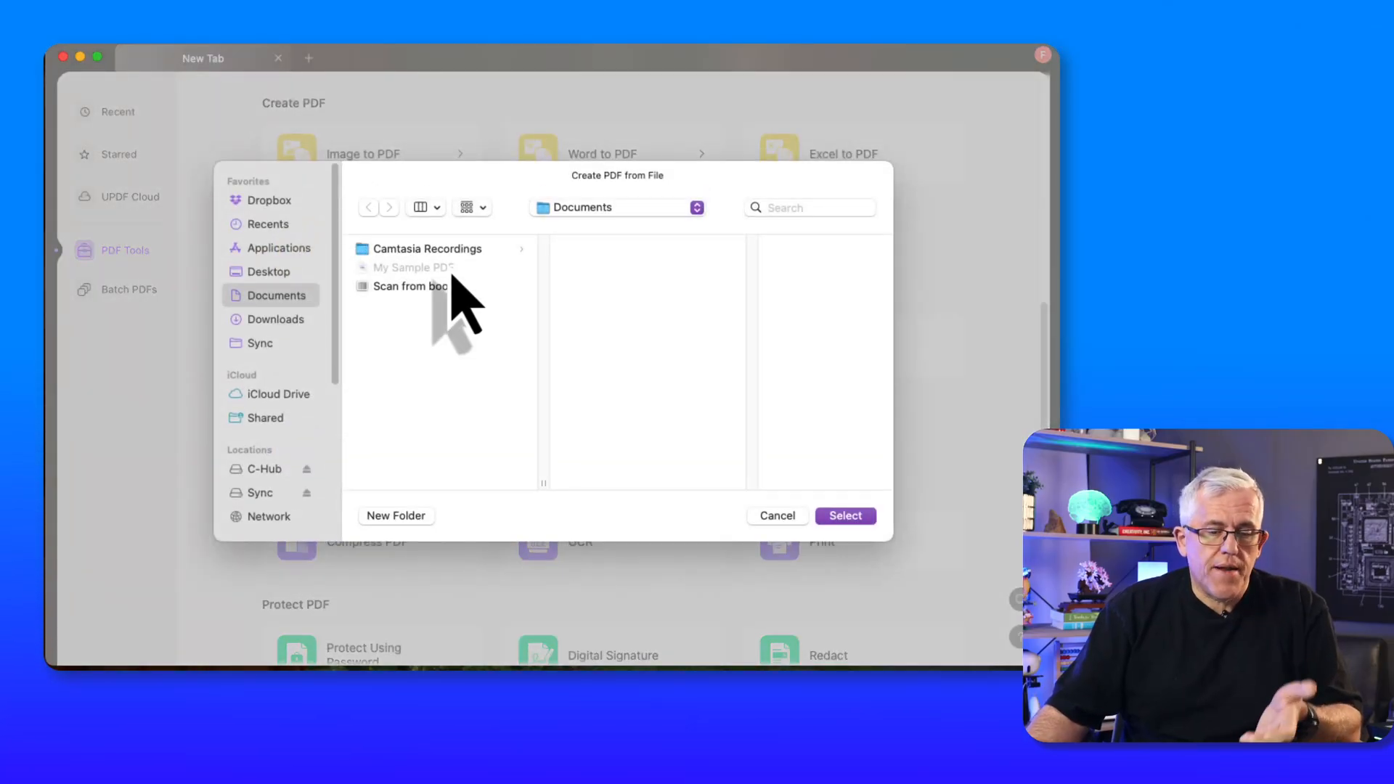
pyautogui.click(413, 285)
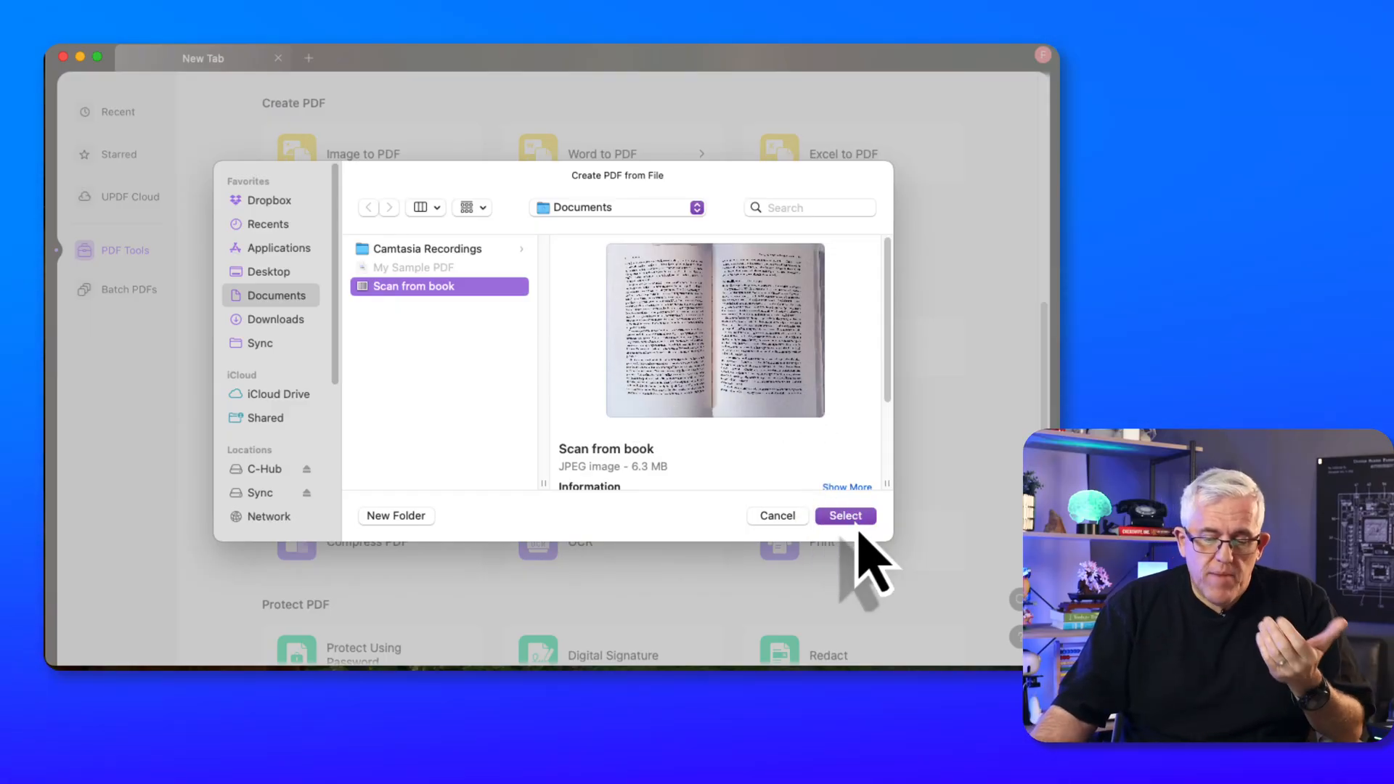
pyautogui.click(844, 515)
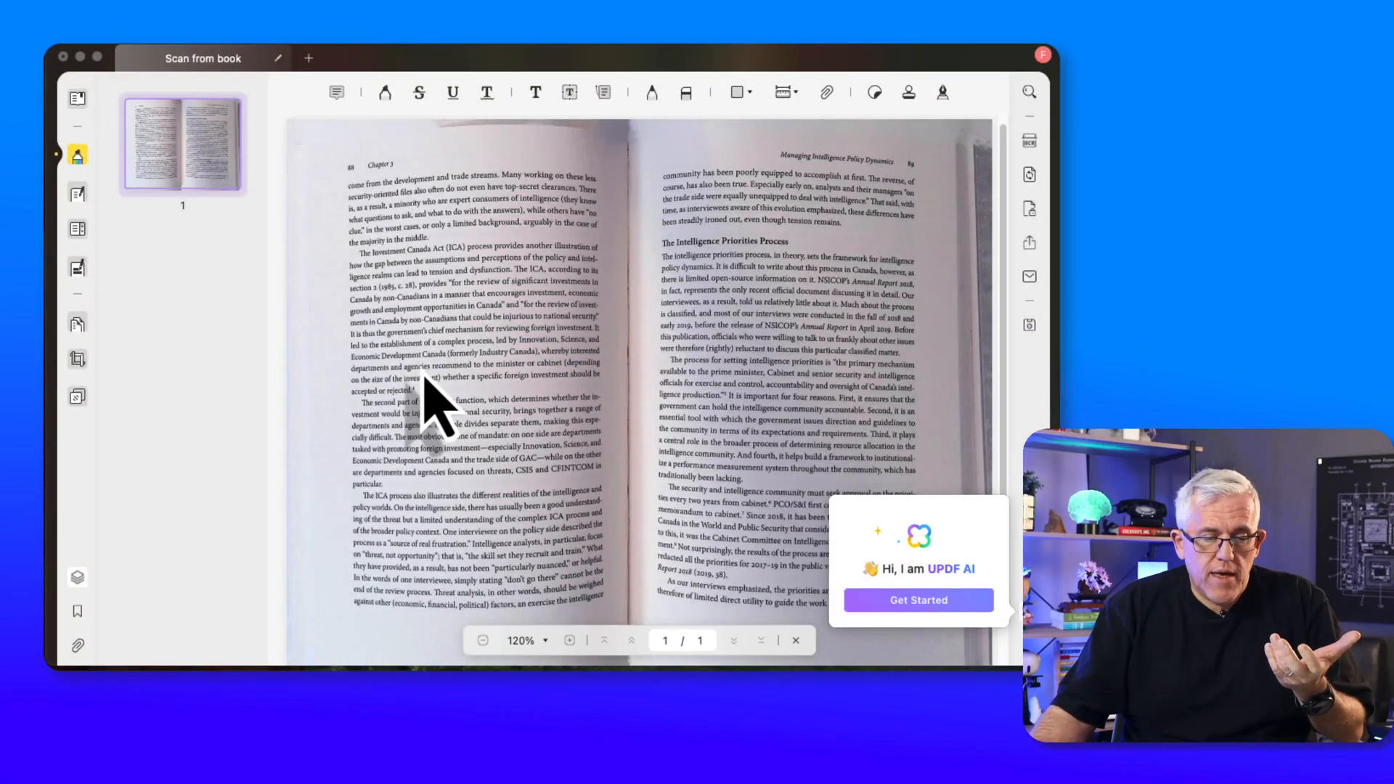
# Split the book scan at a central vertical line into two pages, then view page 2
pyautogui.click(77, 358)
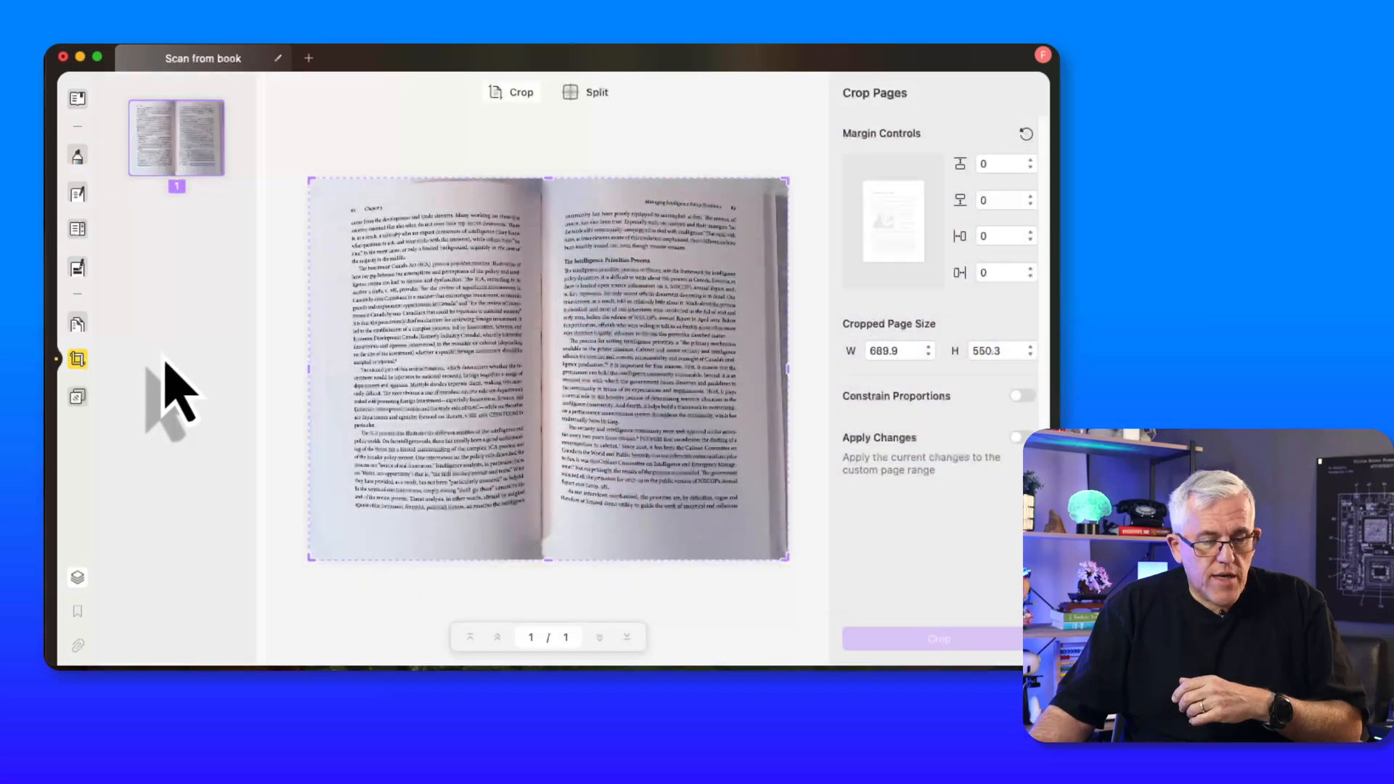
pyautogui.click(586, 92)
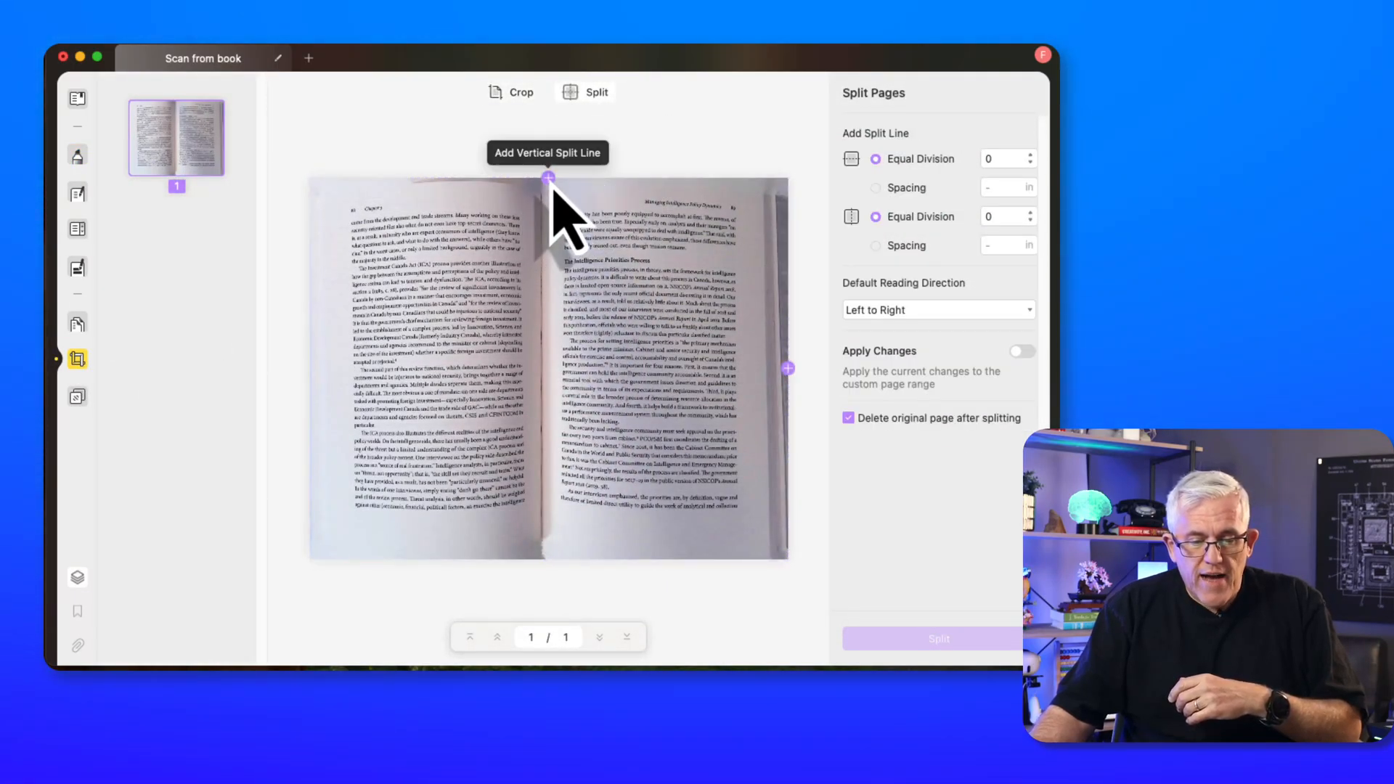
pyautogui.click(547, 178)
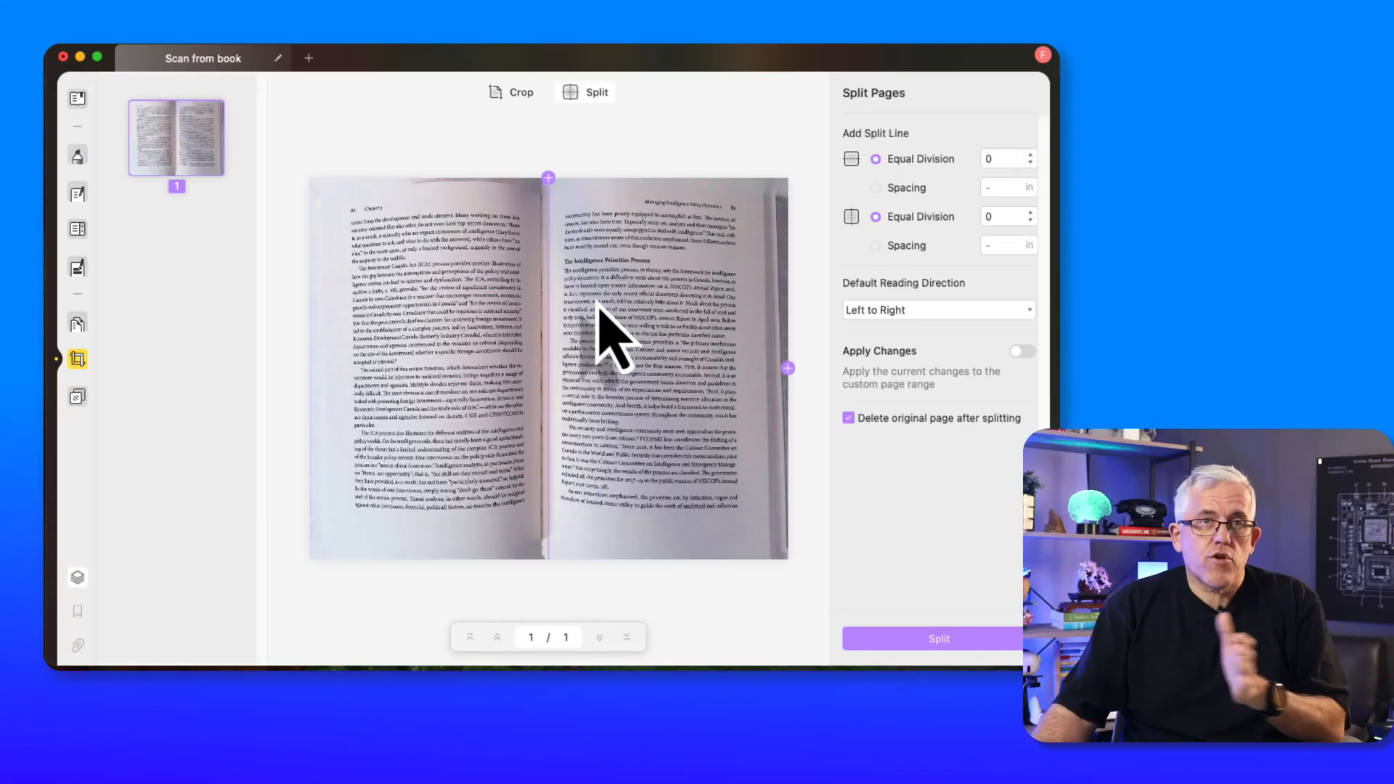
pyautogui.click(939, 639)
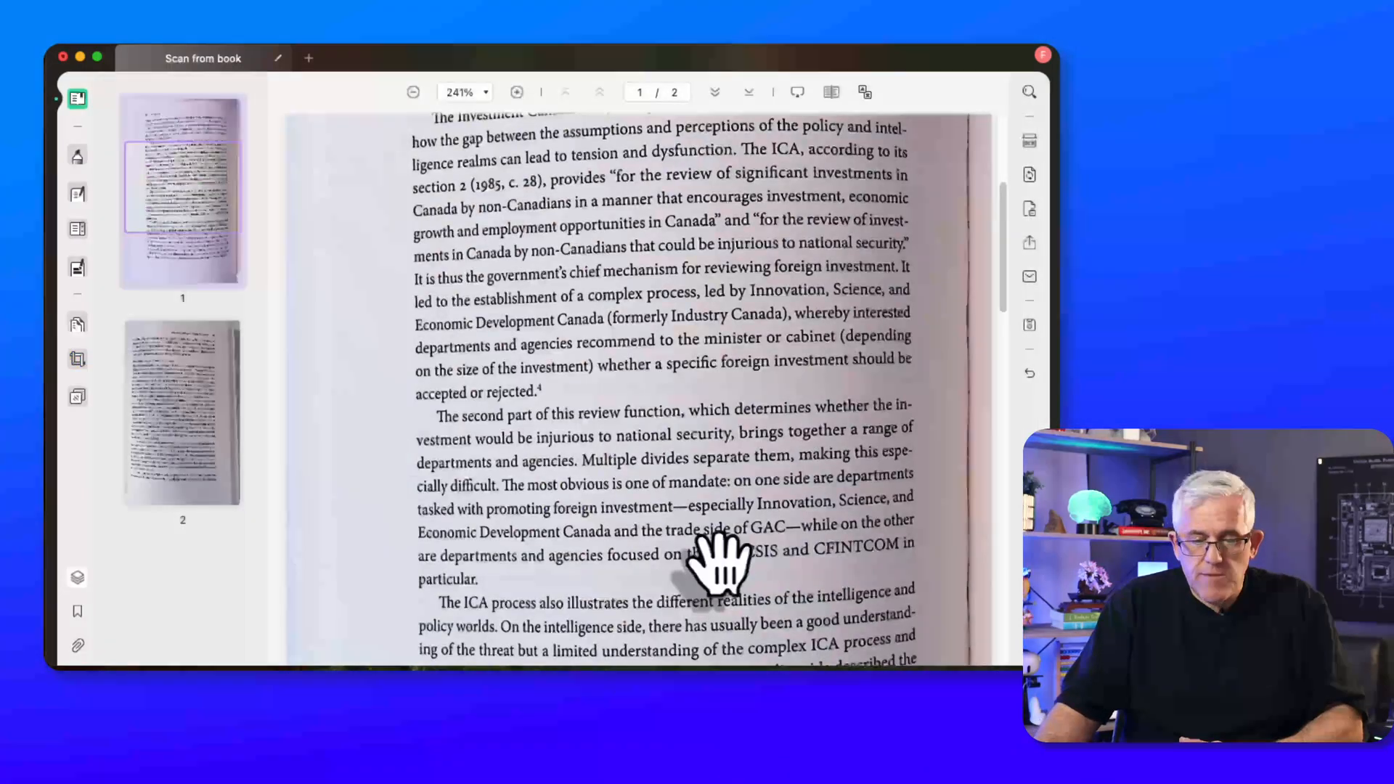
pyautogui.scroll(-3)
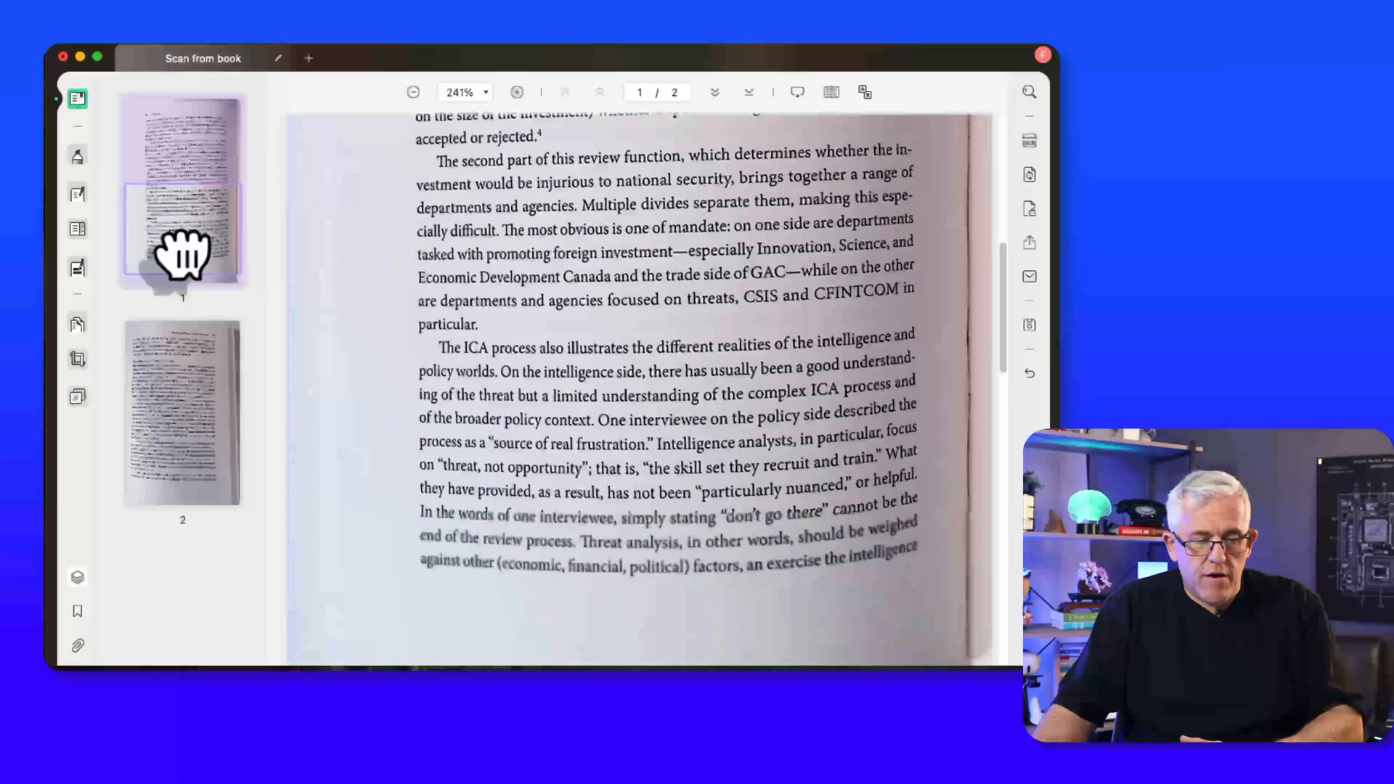
pyautogui.click(182, 412)
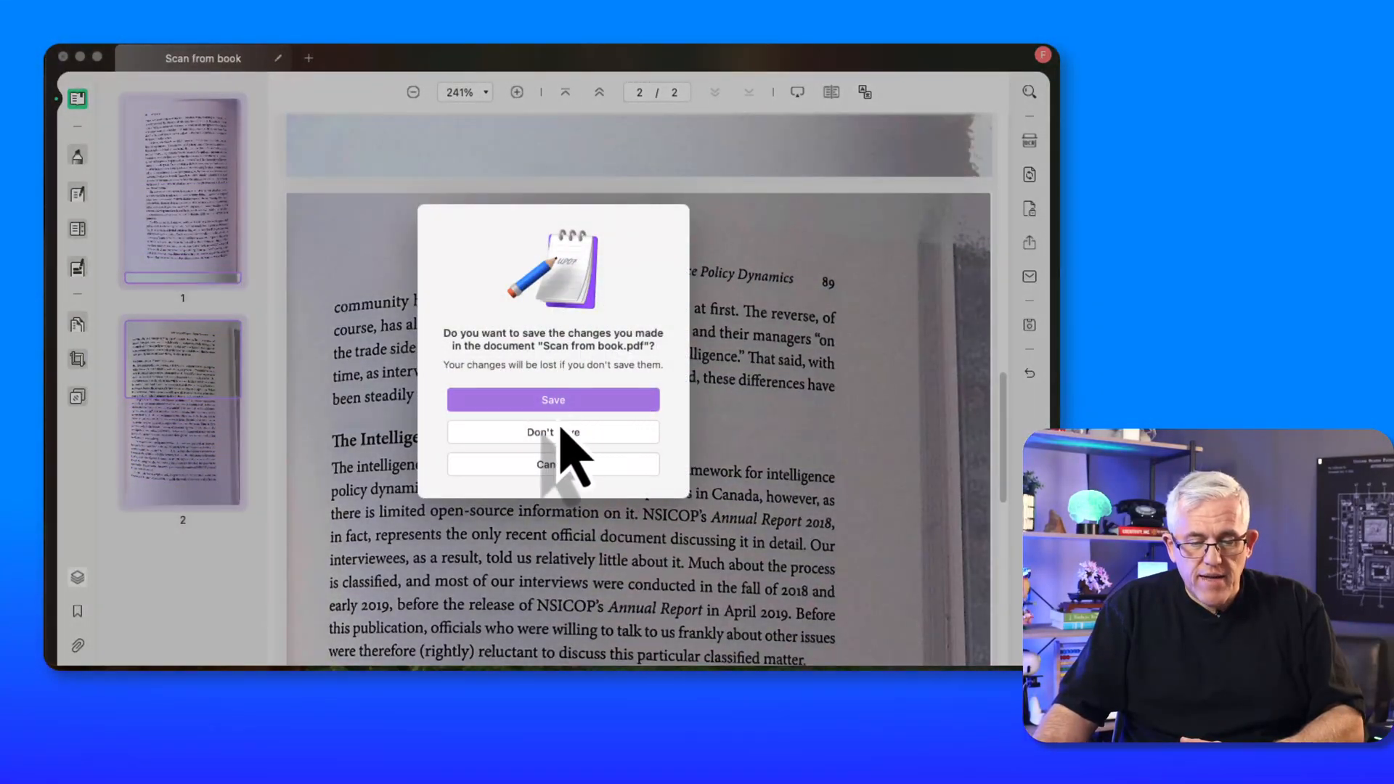
# Save the changes as 'Scan from book.pdf' in Downloads while closing the document
pyautogui.click(553, 400)
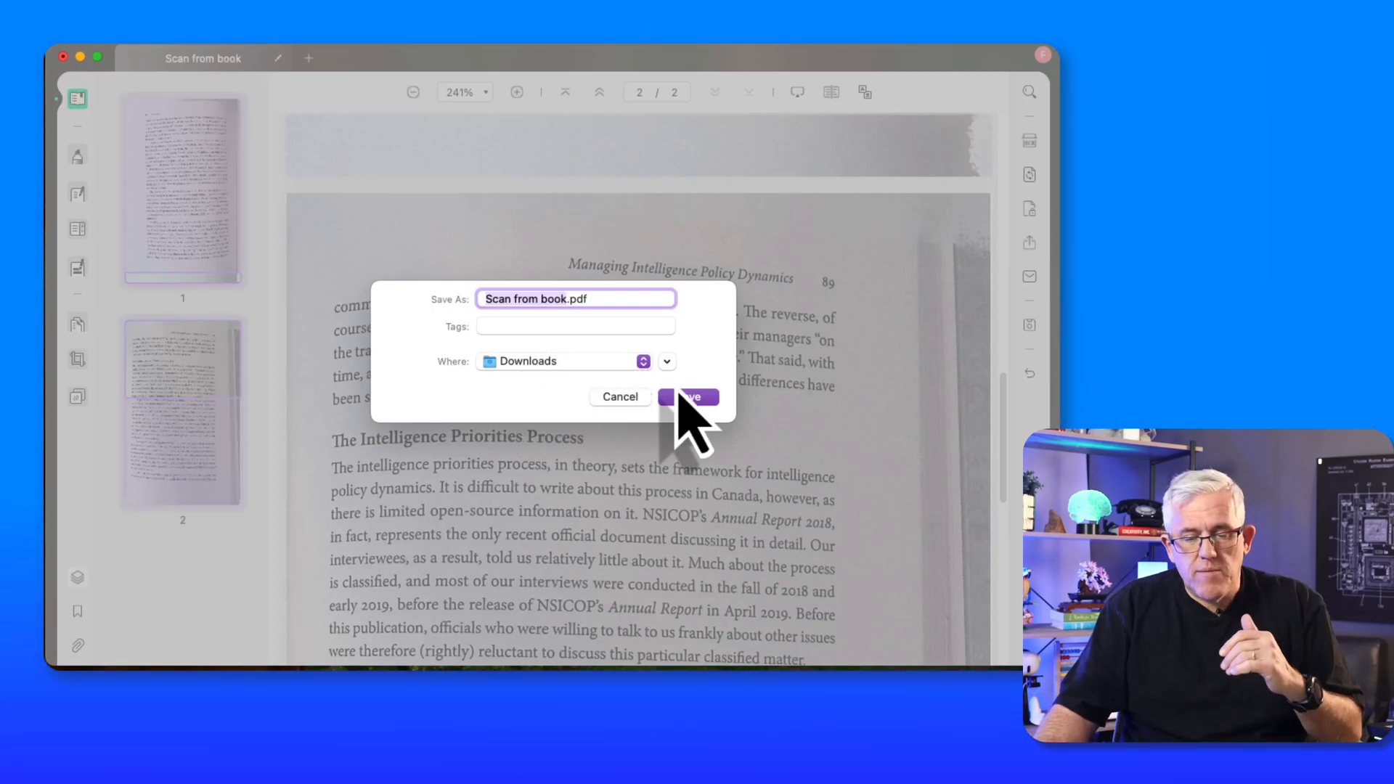
pyautogui.click(687, 397)
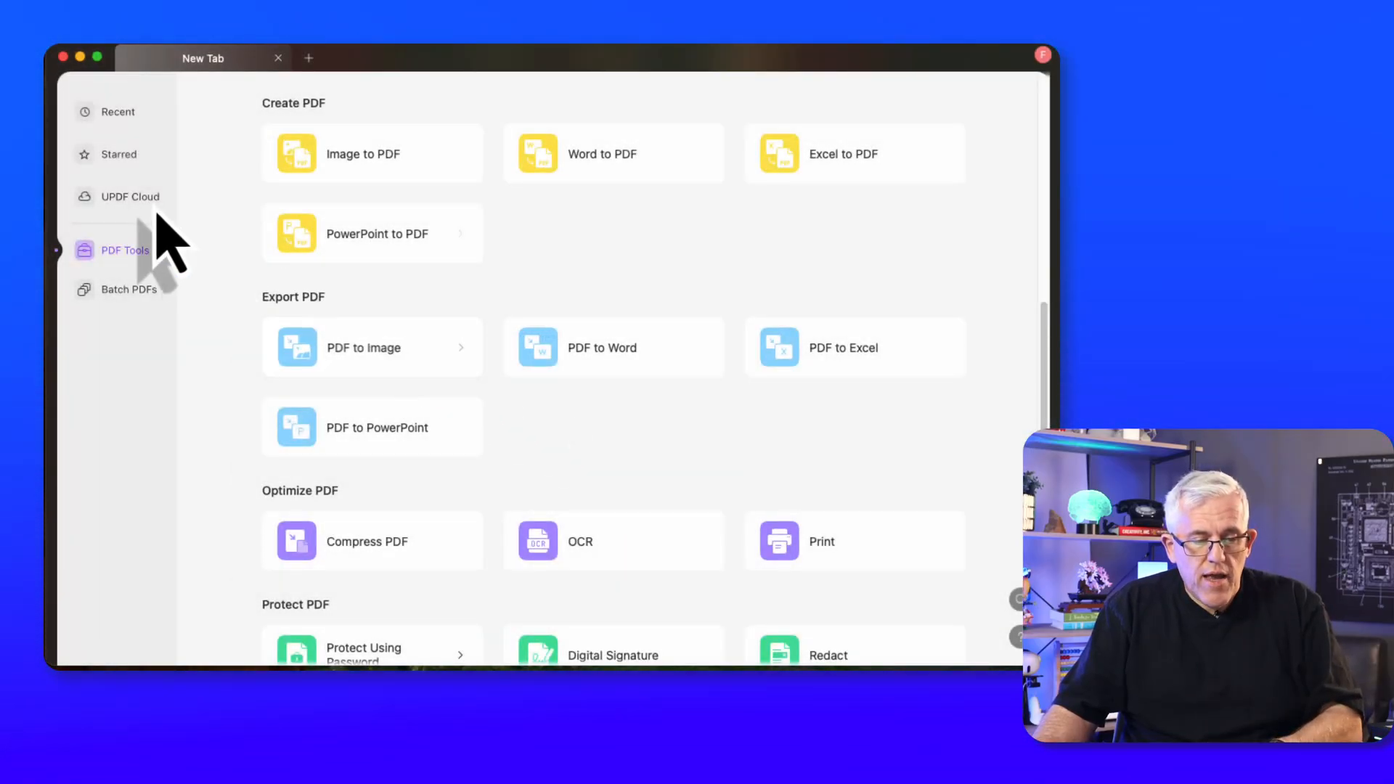
# Upload Scan from book.pdf from Downloads to UPDF Cloud
pyautogui.click(130, 197)
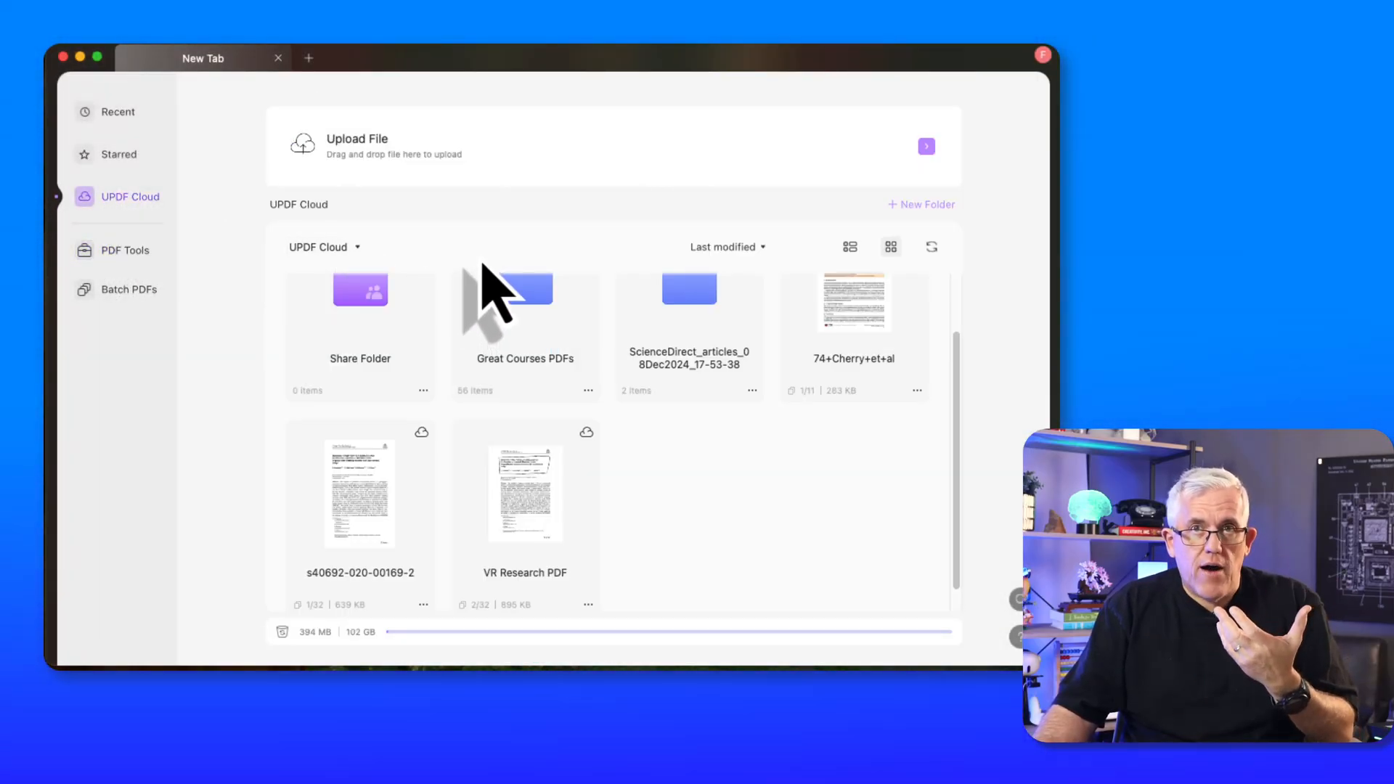
pyautogui.click(926, 146)
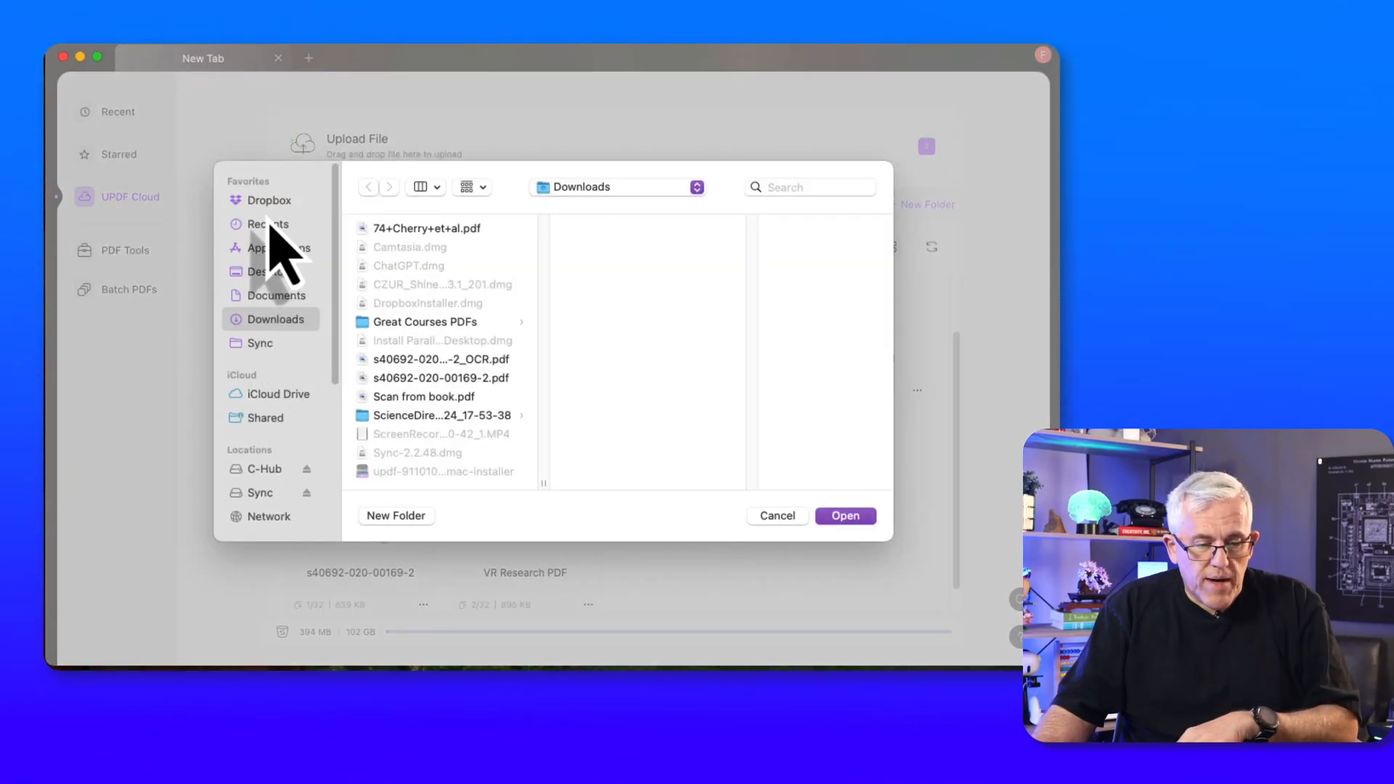
pyautogui.moveTo(413, 276)
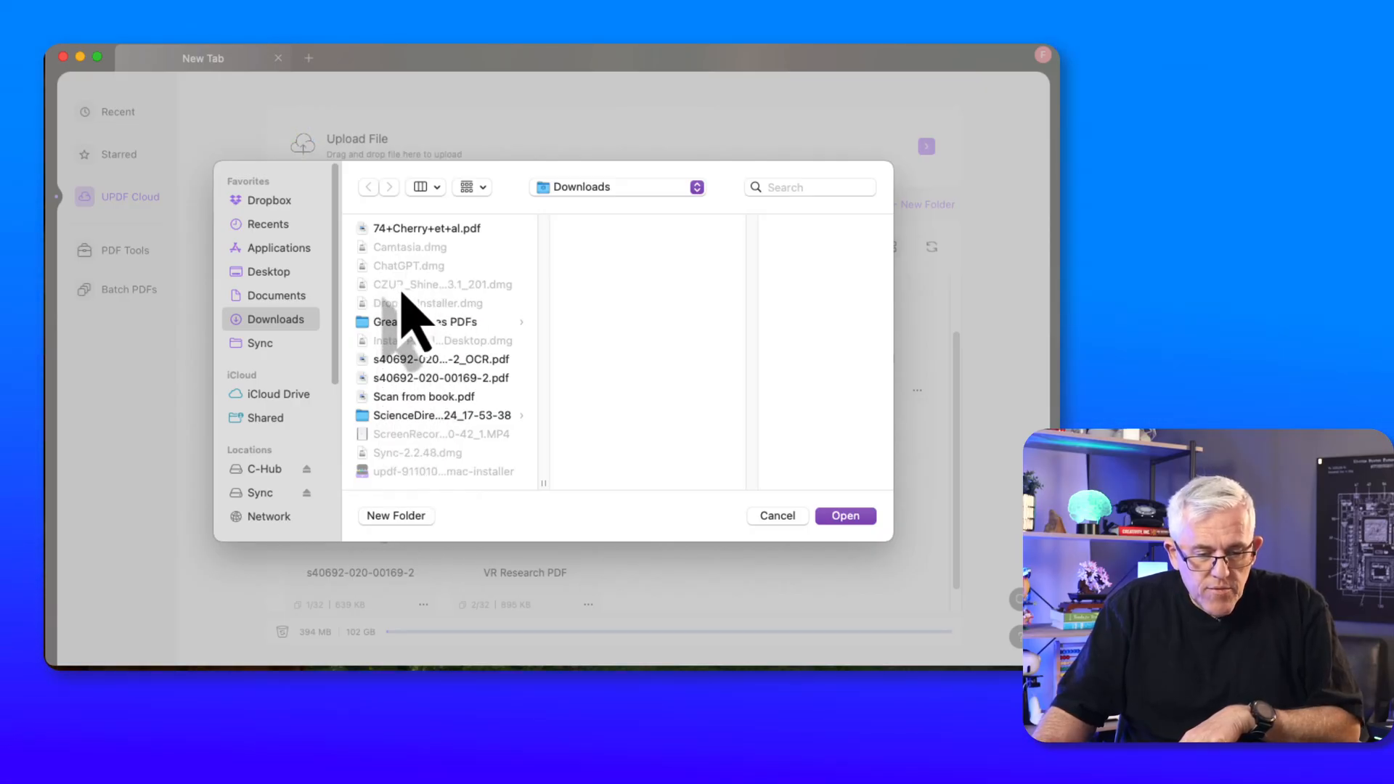
pyautogui.click(844, 515)
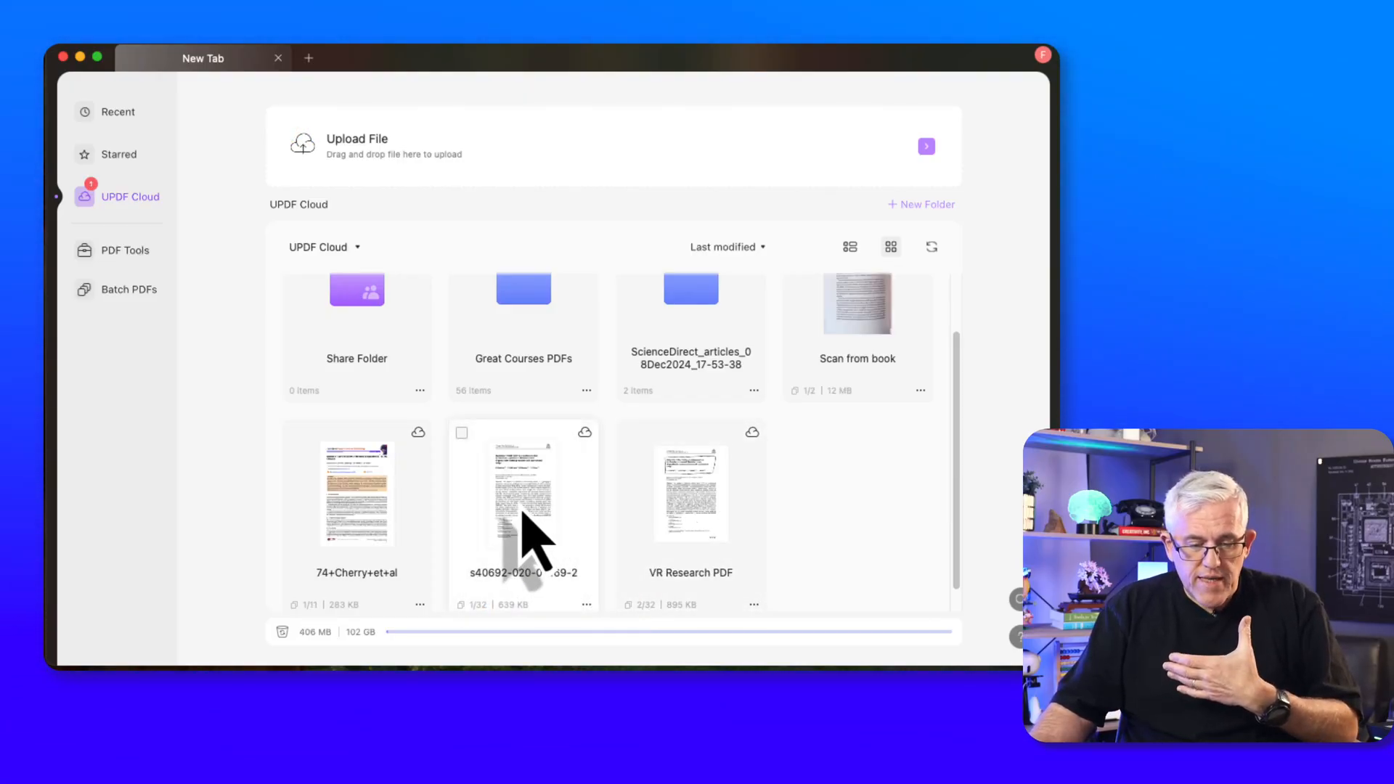
# Open the uploaded Scan from book PDF and browse its two pages
pyautogui.doubleClick(856, 305)
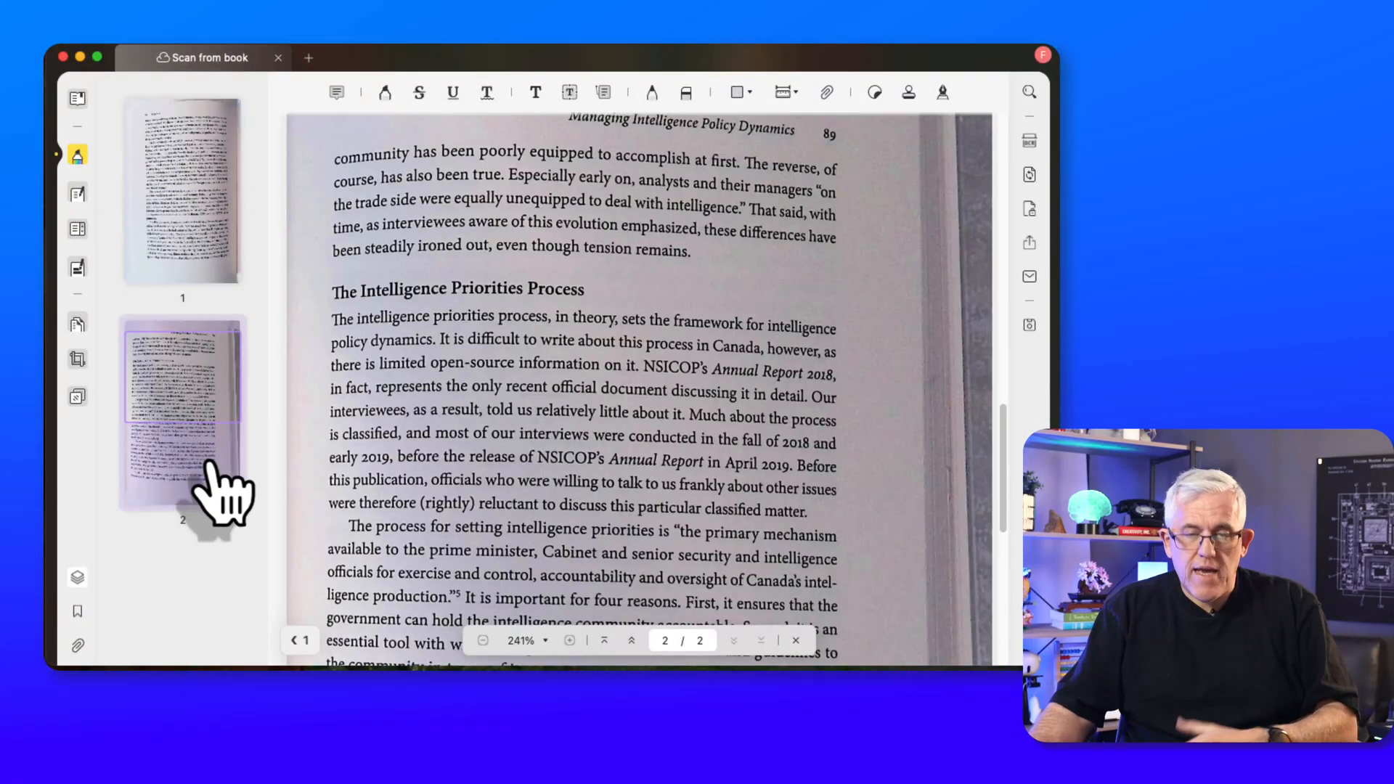
pyautogui.scroll(-3)
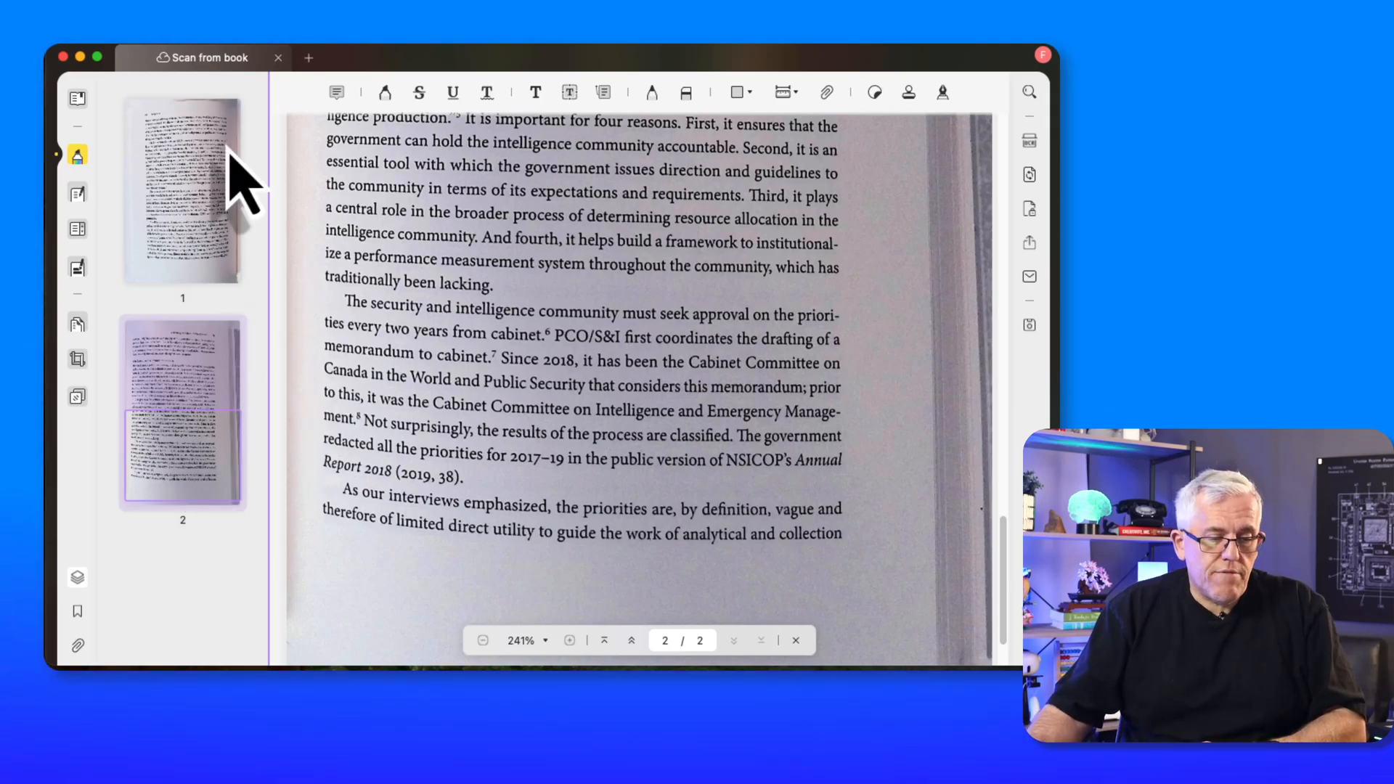
pyautogui.click(76, 98)
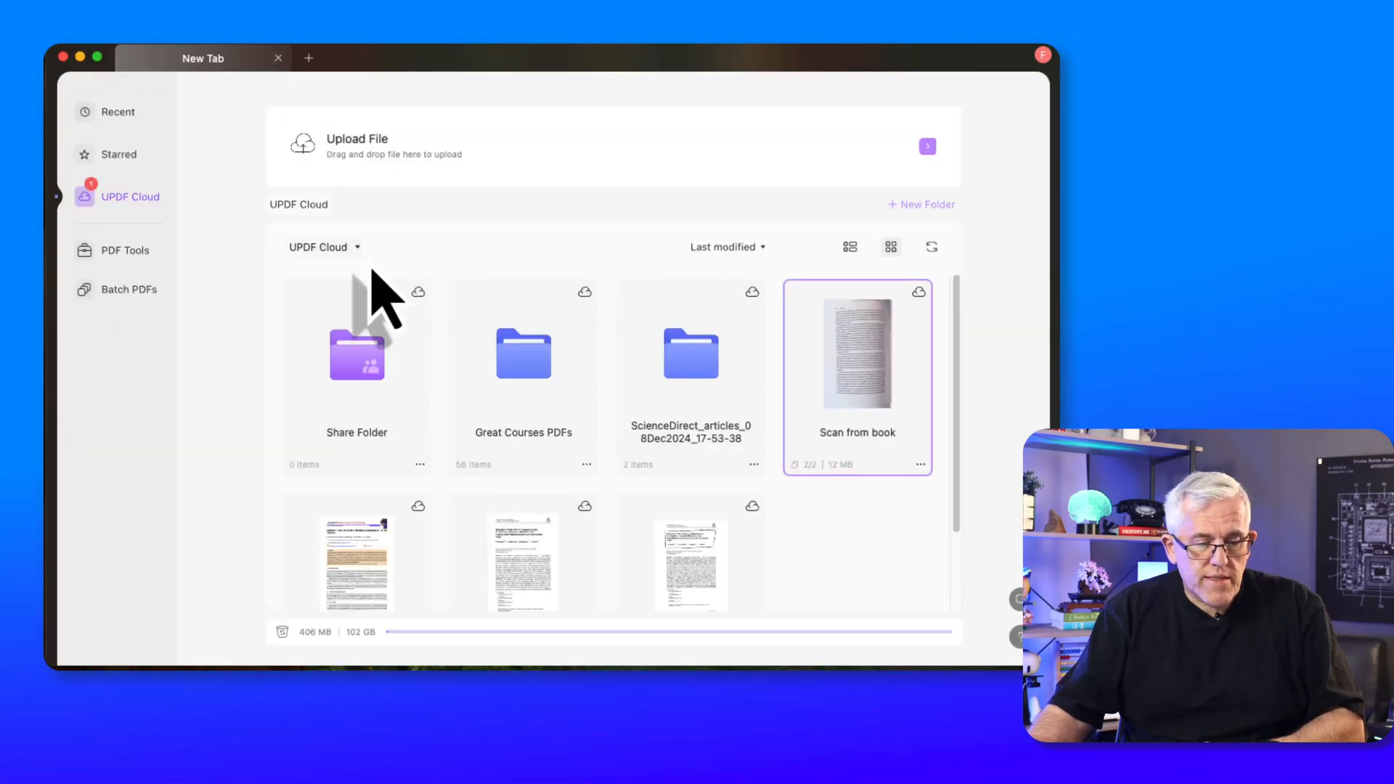
# OCR pages 1–2 of the book scan as a searchable PDF saved in Downloads
pyautogui.click(126, 249)
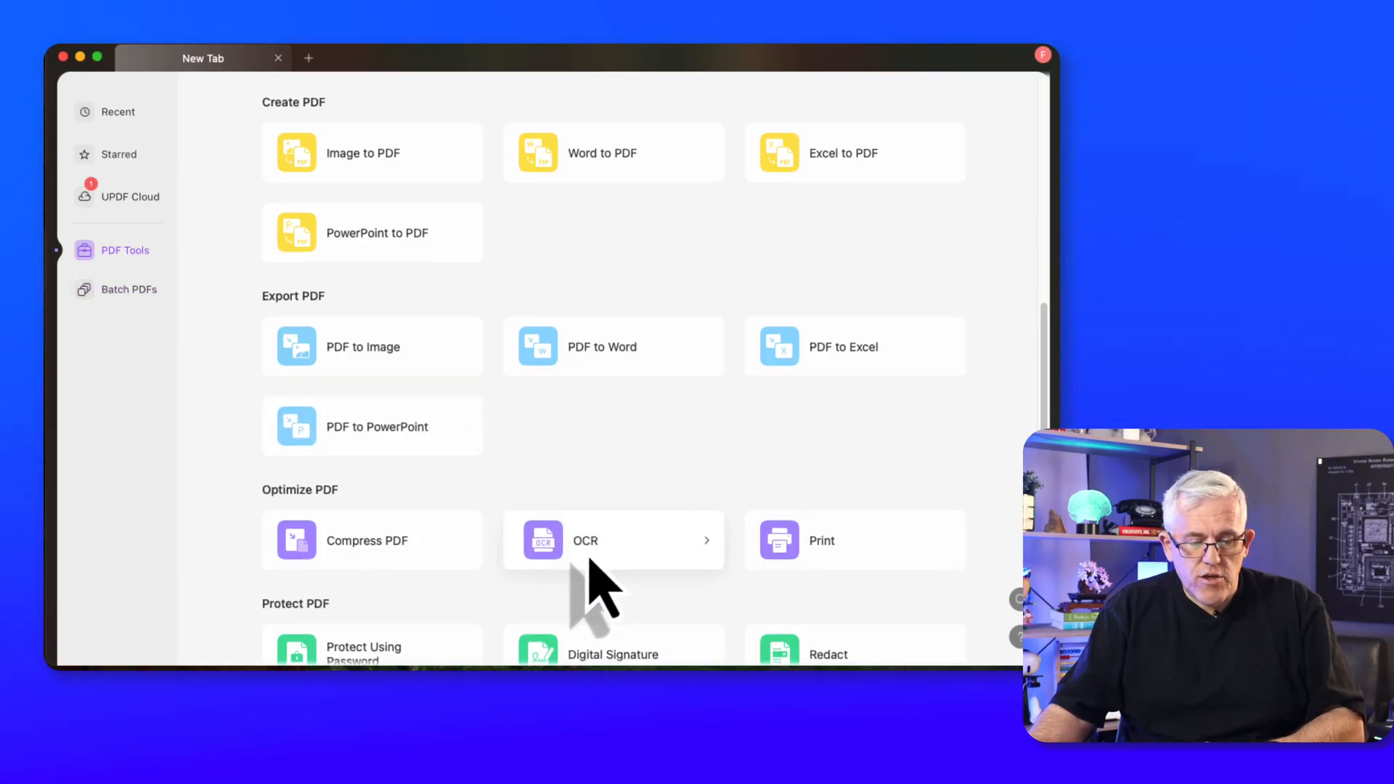
pyautogui.click(585, 539)
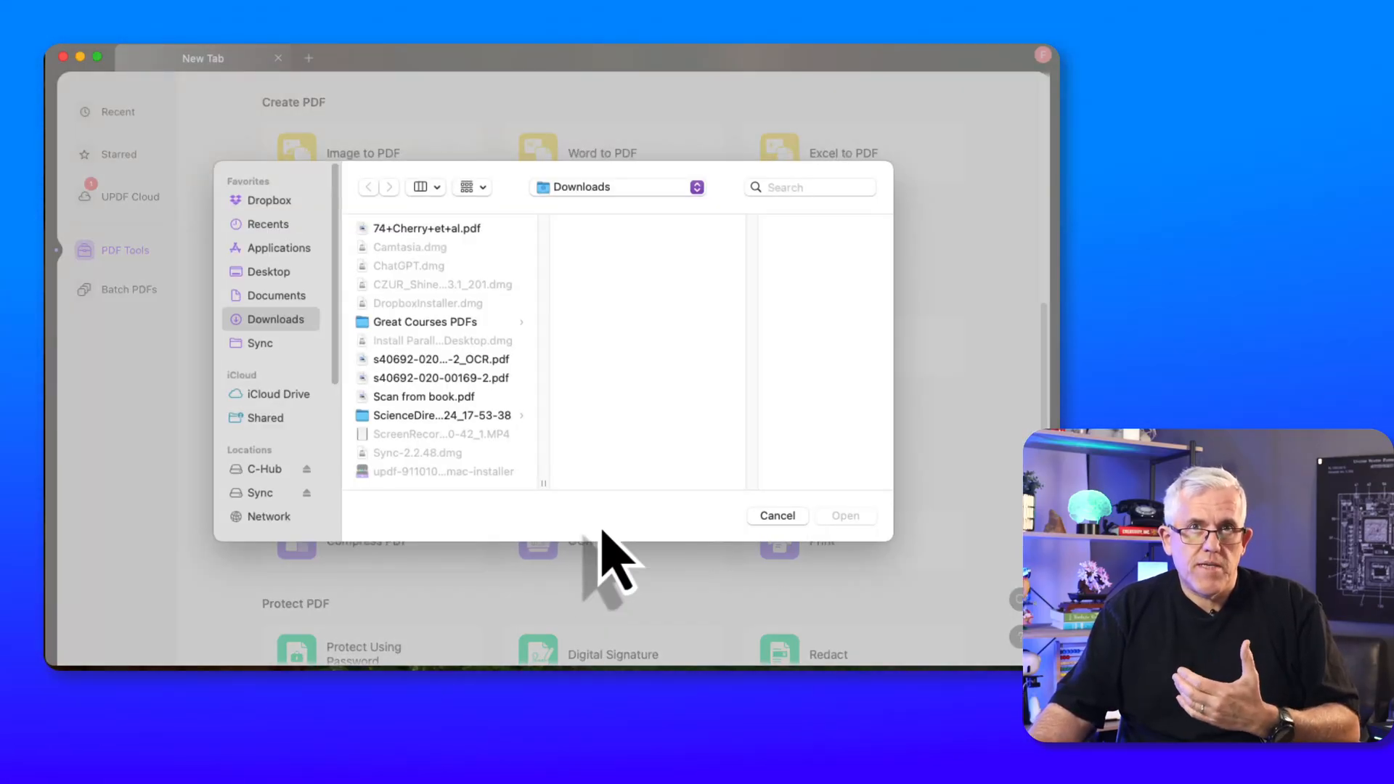
pyautogui.moveTo(453, 427)
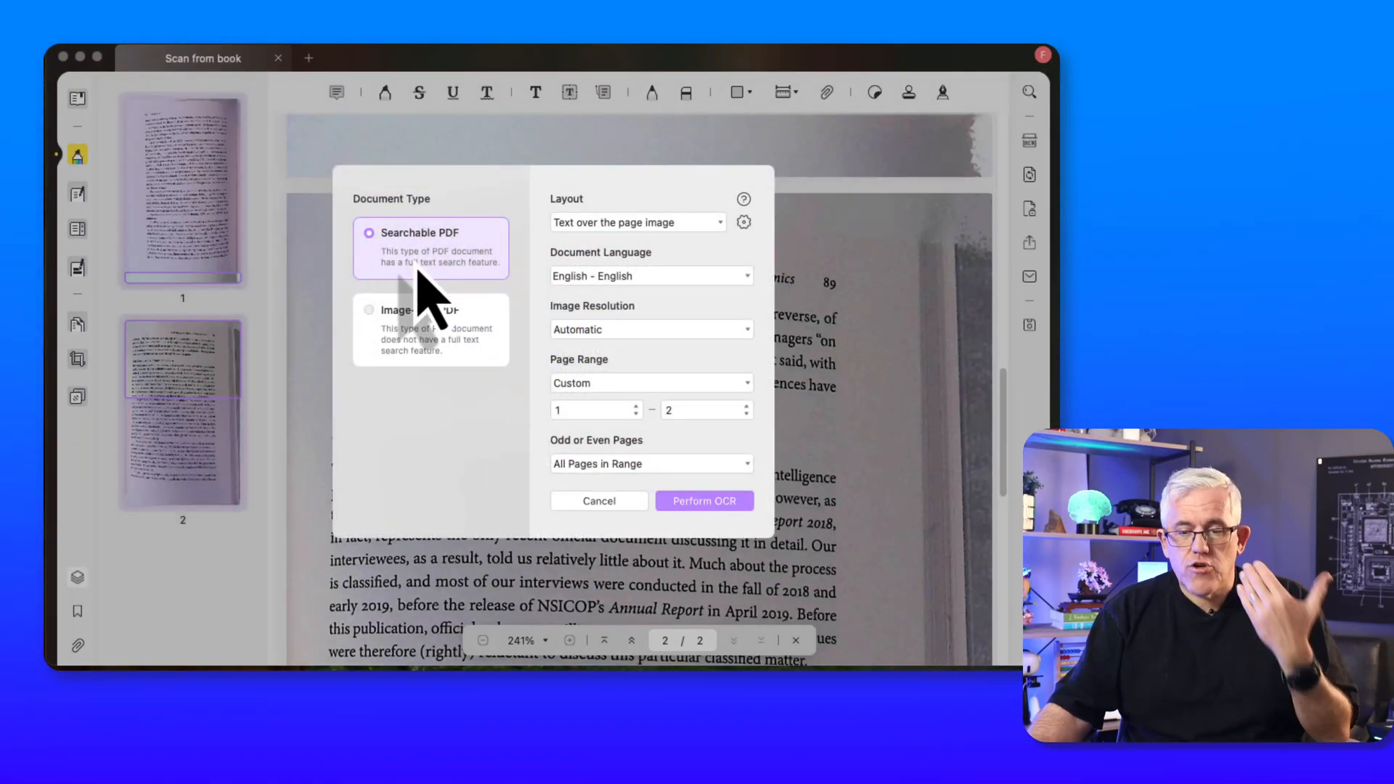
pyautogui.moveTo(706, 507)
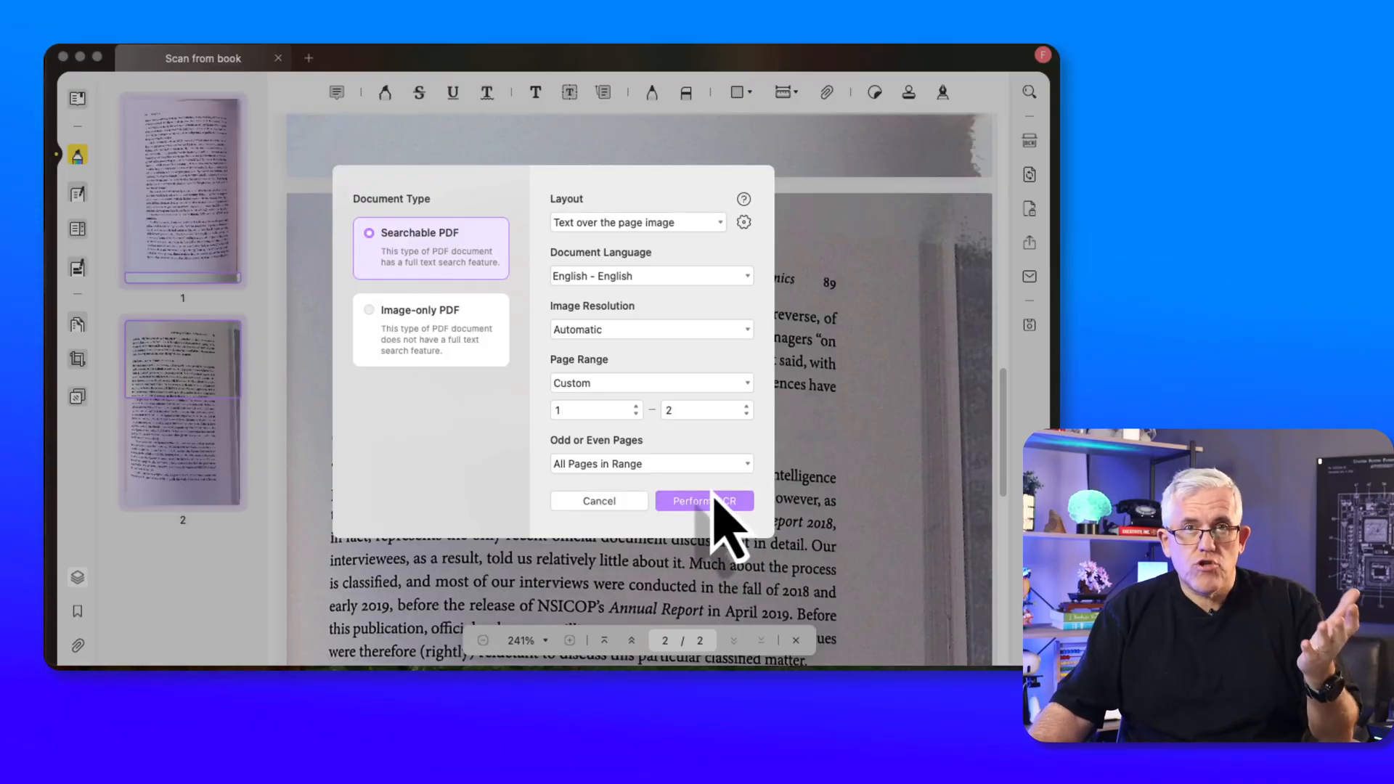
pyautogui.click(704, 500)
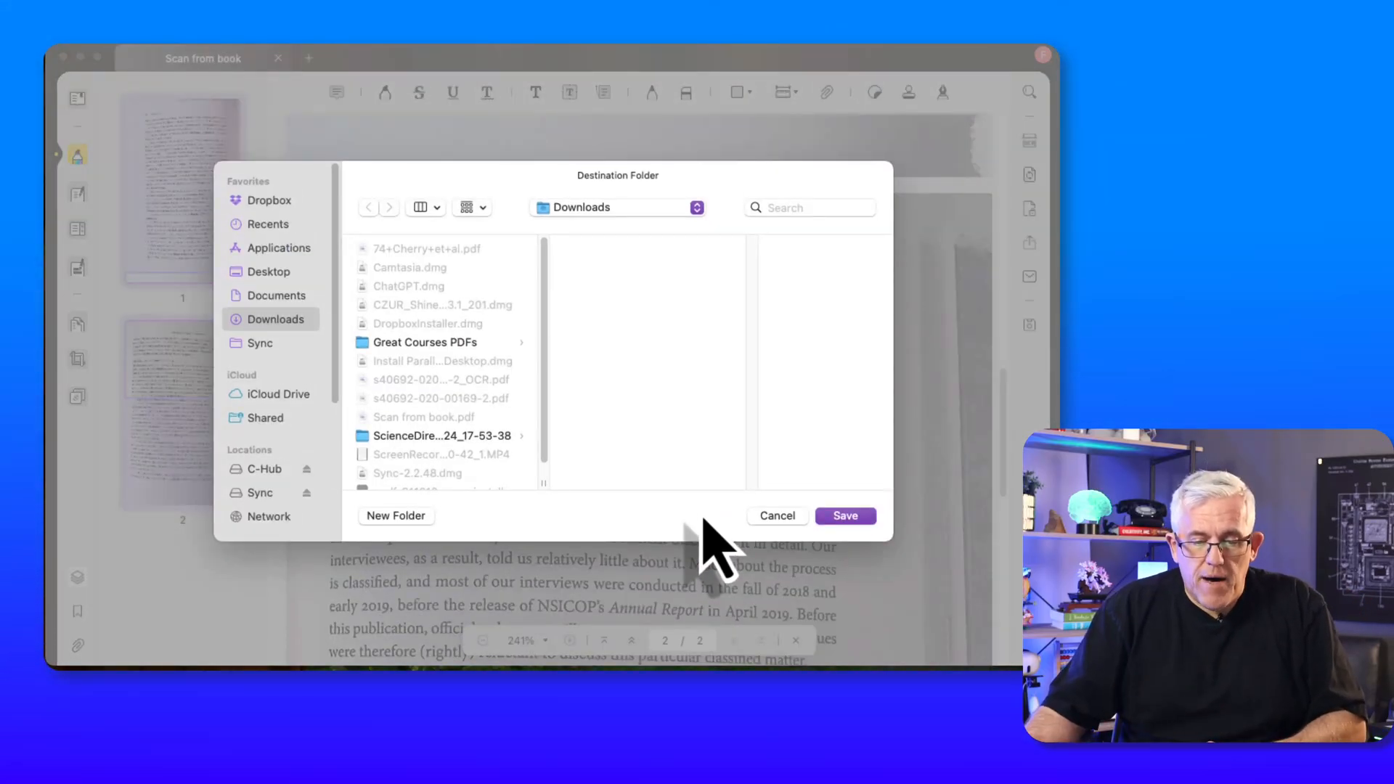
pyautogui.moveTo(631, 515)
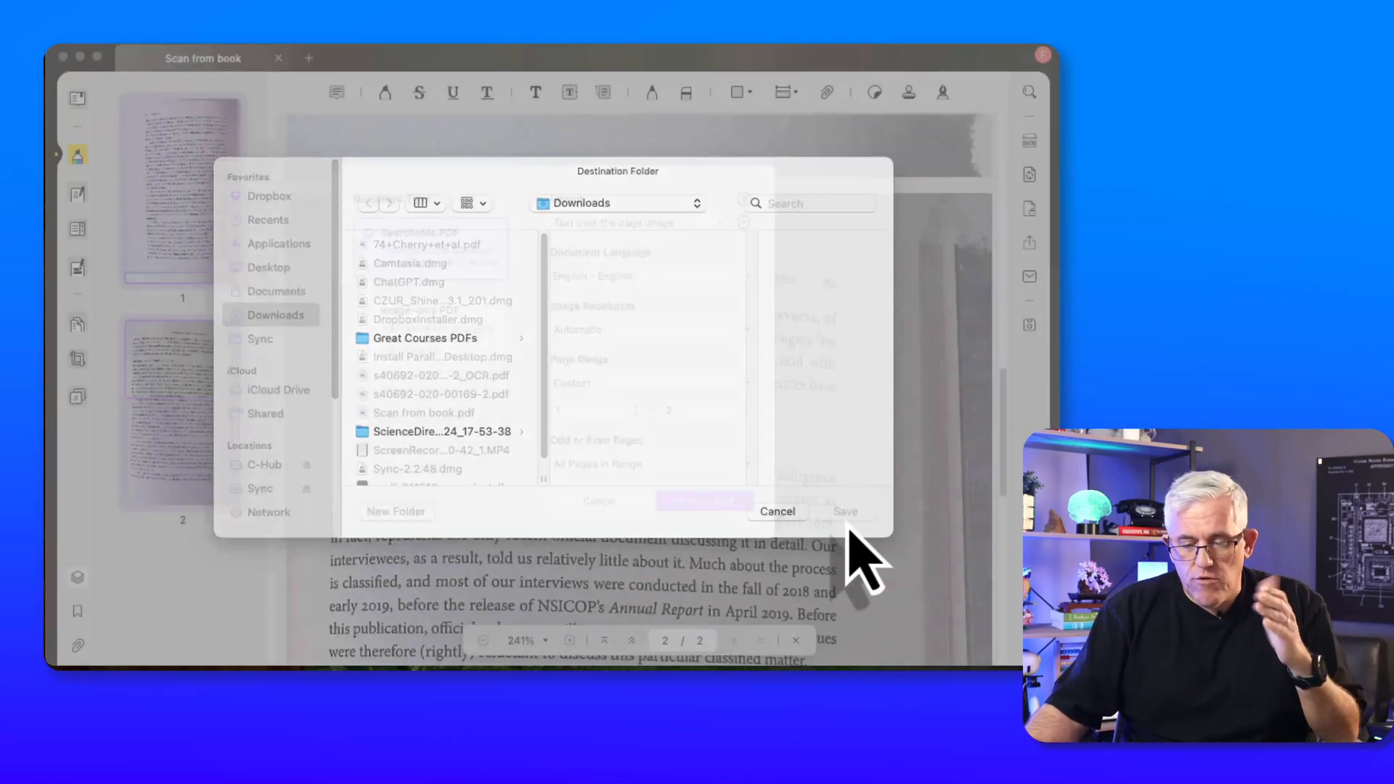
pyautogui.click(843, 511)
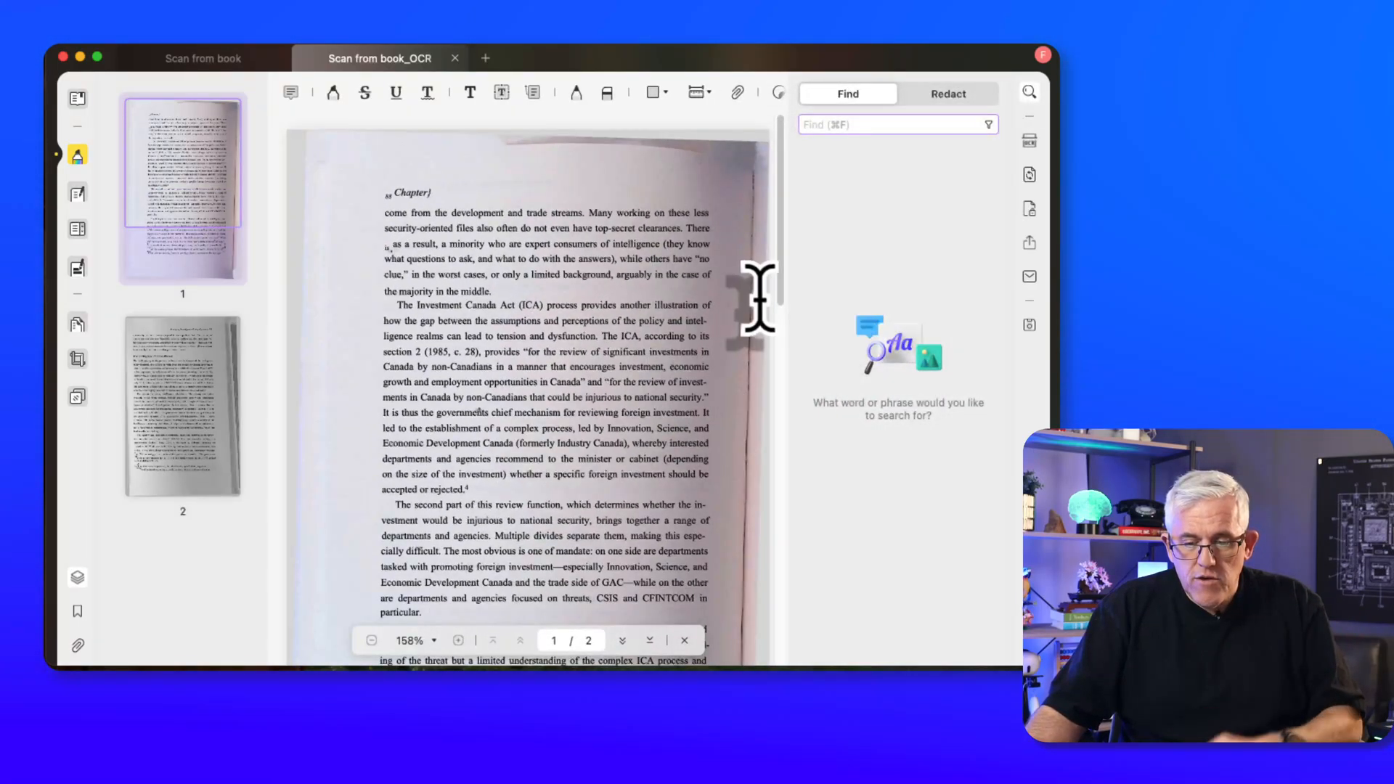
# Search the OCR'd scan for 'process' and scroll through the 13 matches
pyautogui.write('p')
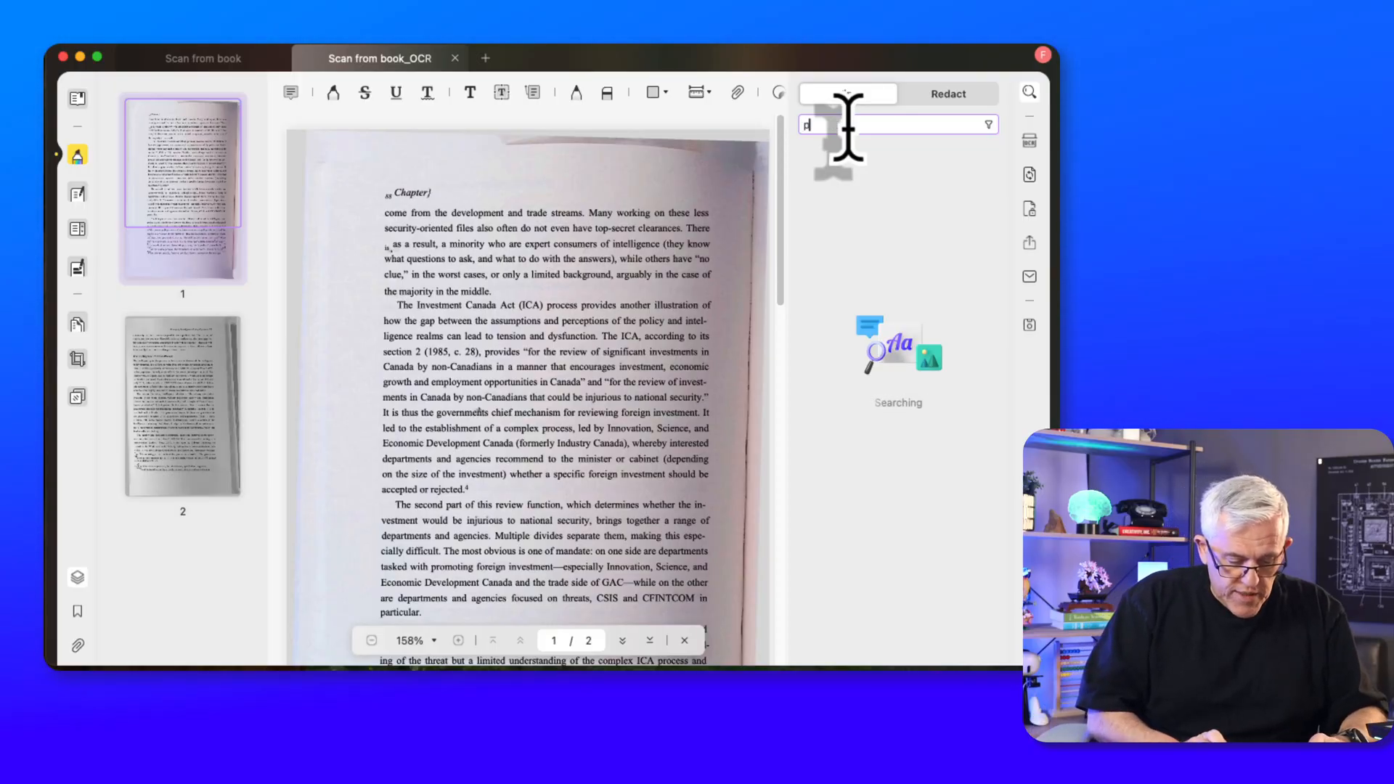
pyautogui.write('process')
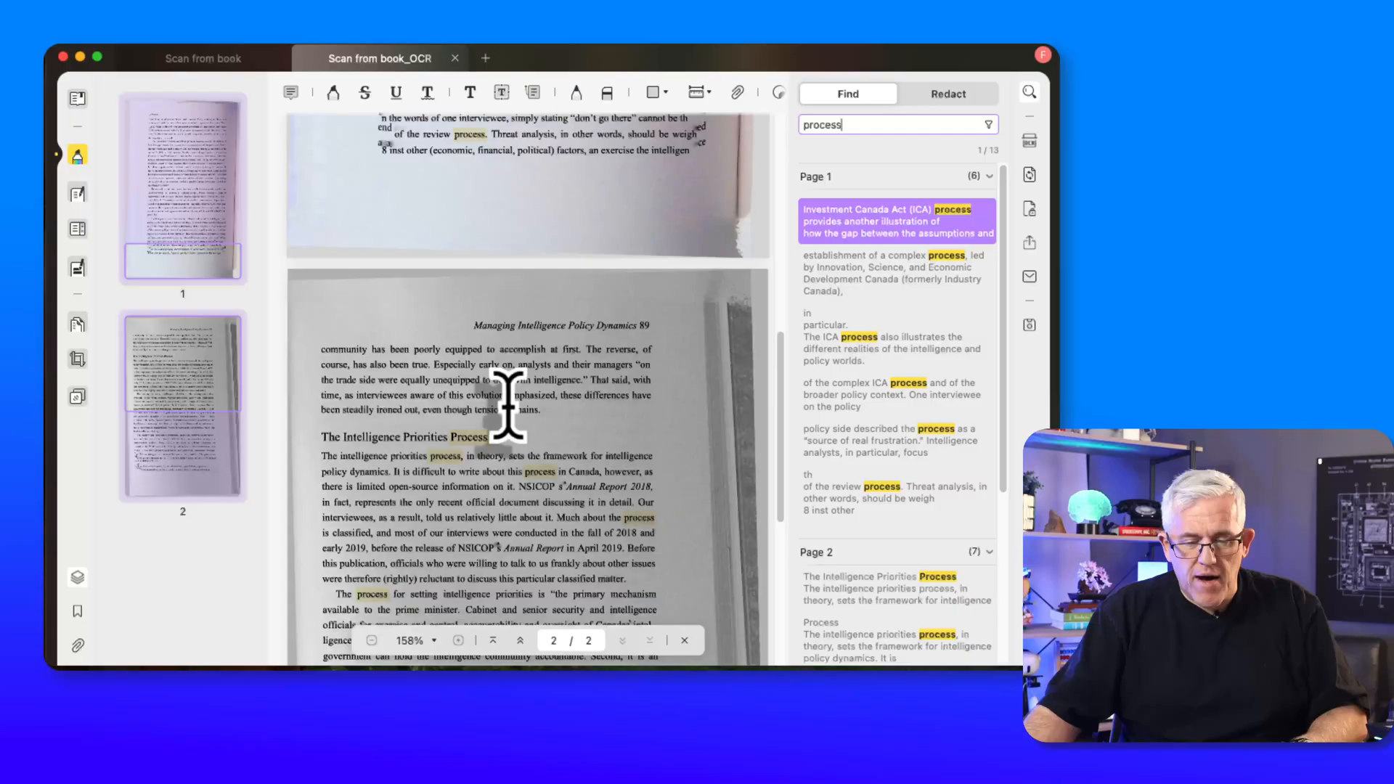
pyautogui.scroll(-3)
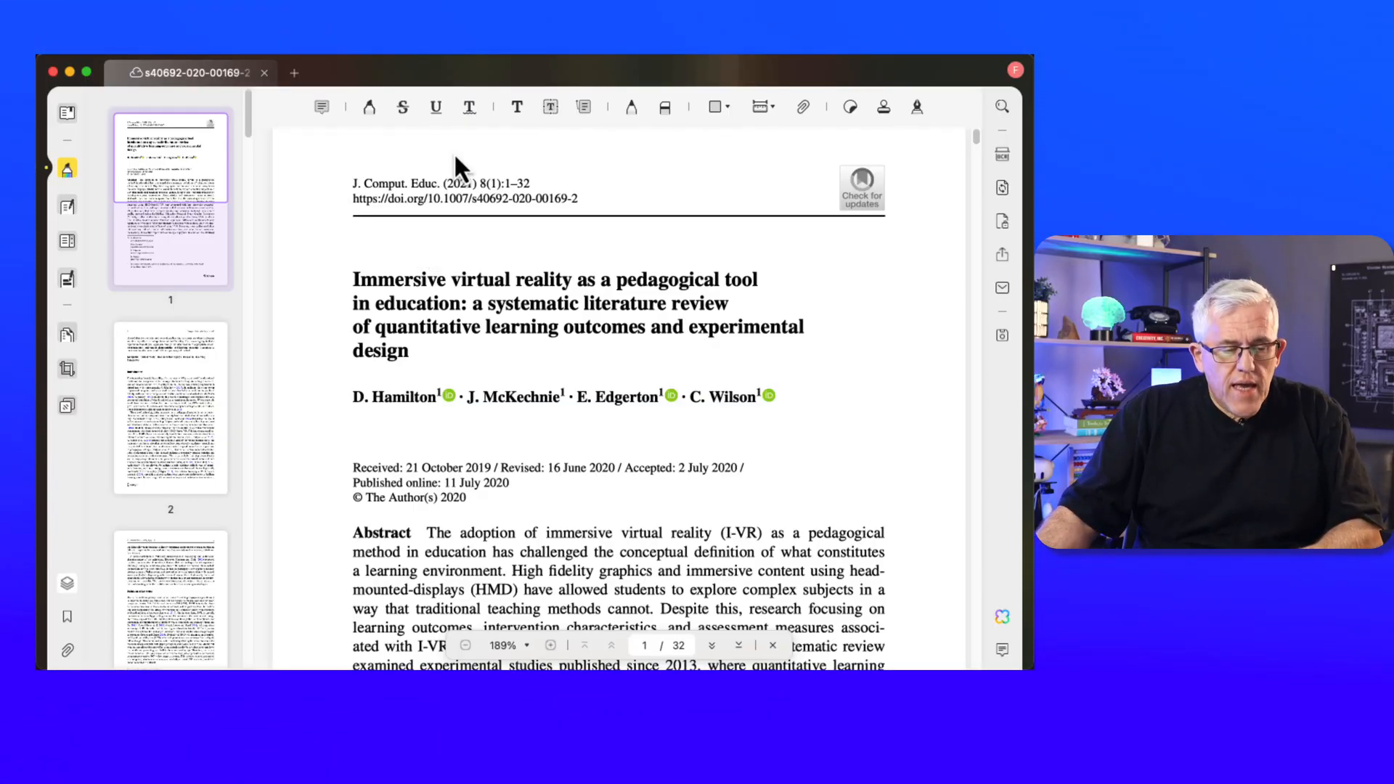
pyautogui.click(67, 113)
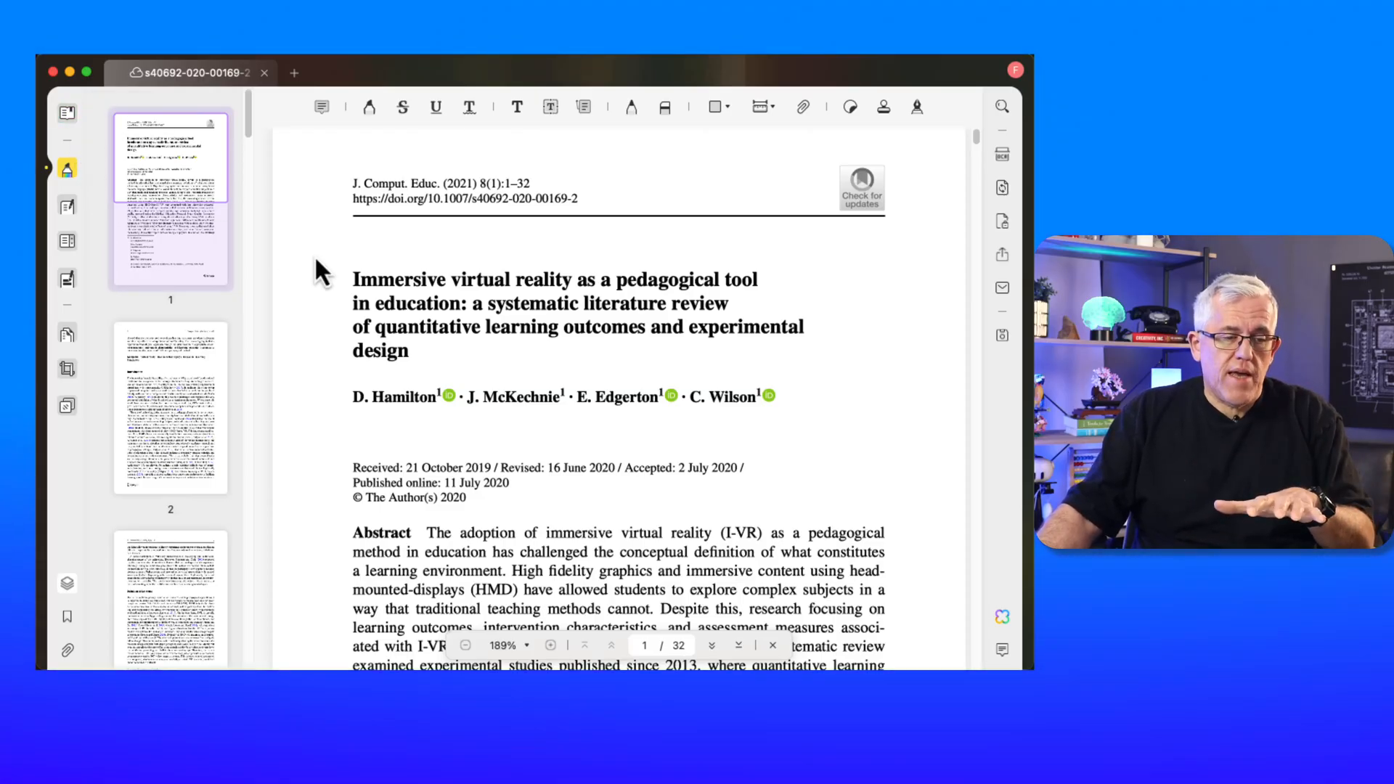
pyautogui.moveTo(67, 206)
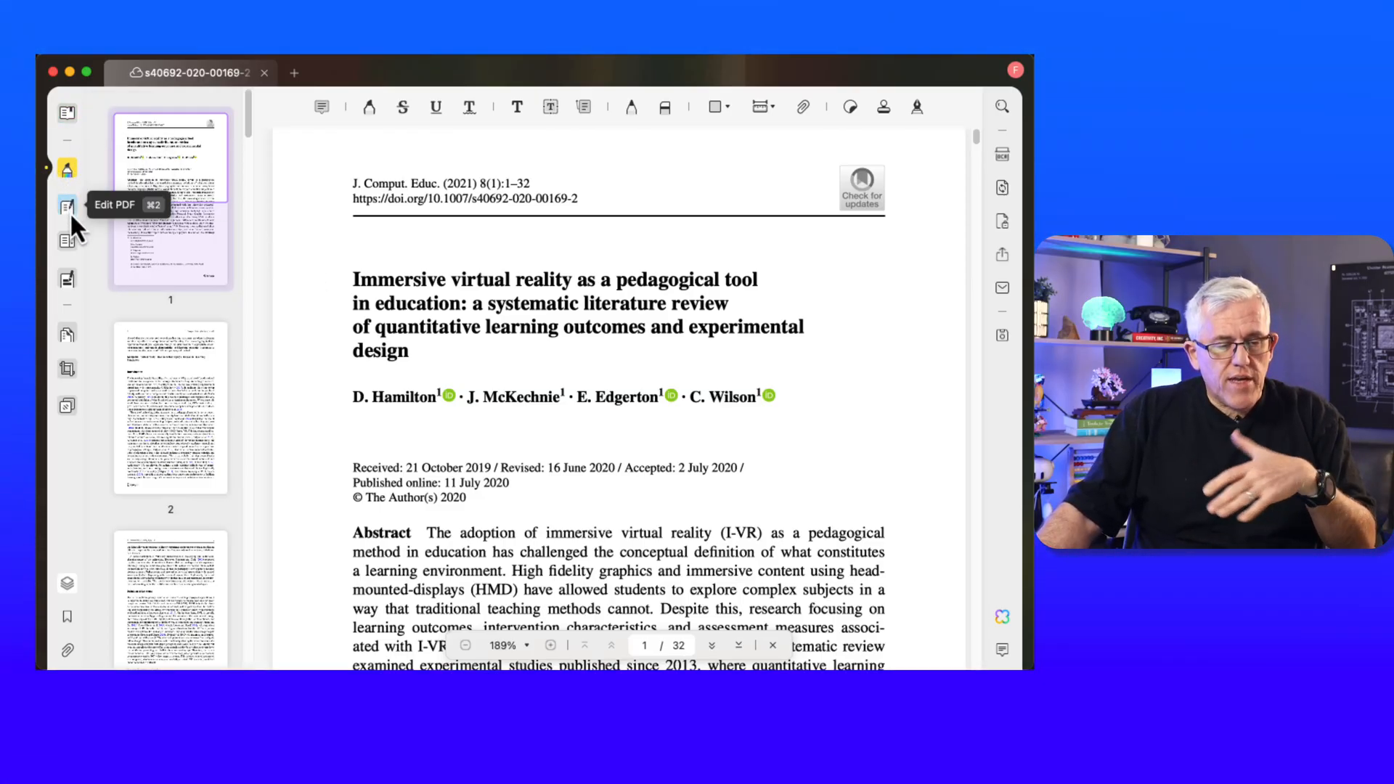
pyautogui.moveTo(67, 241)
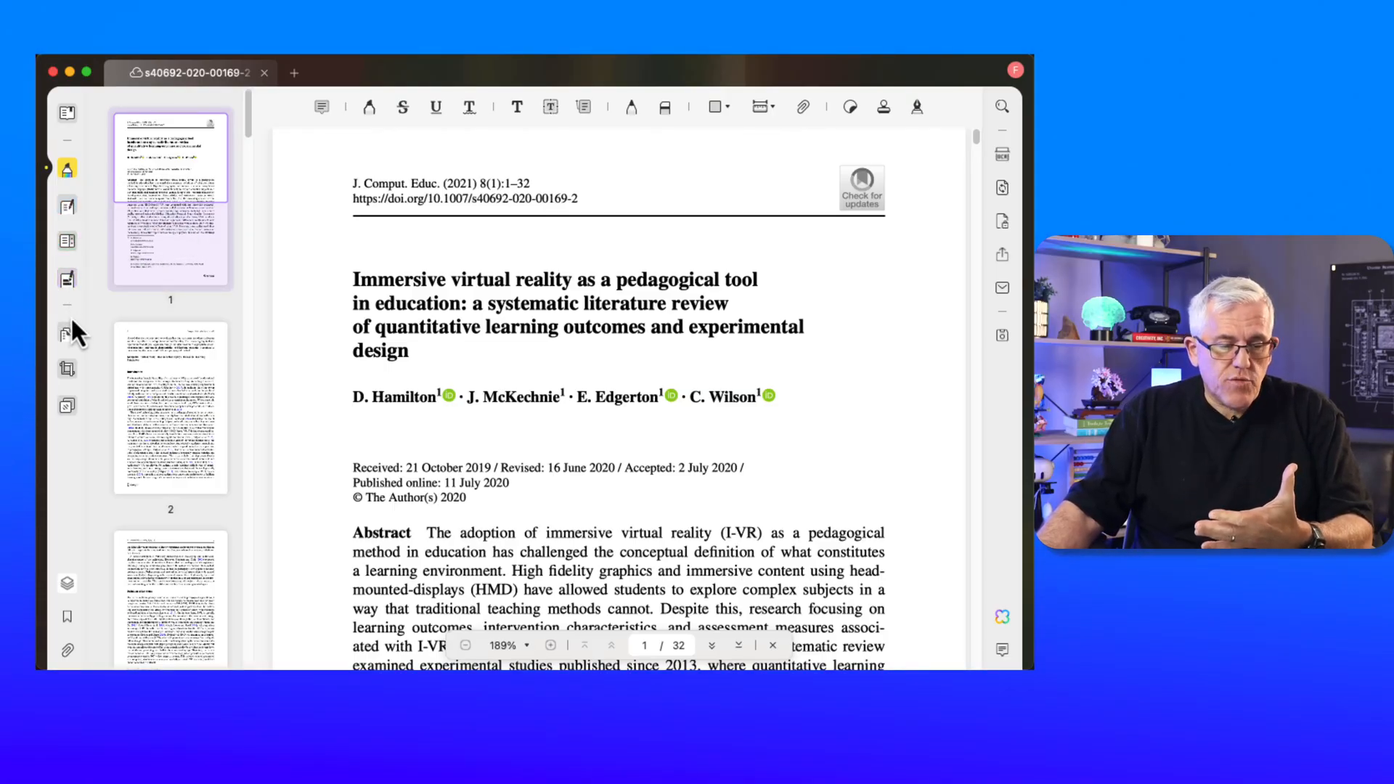
pyautogui.moveTo(80, 373)
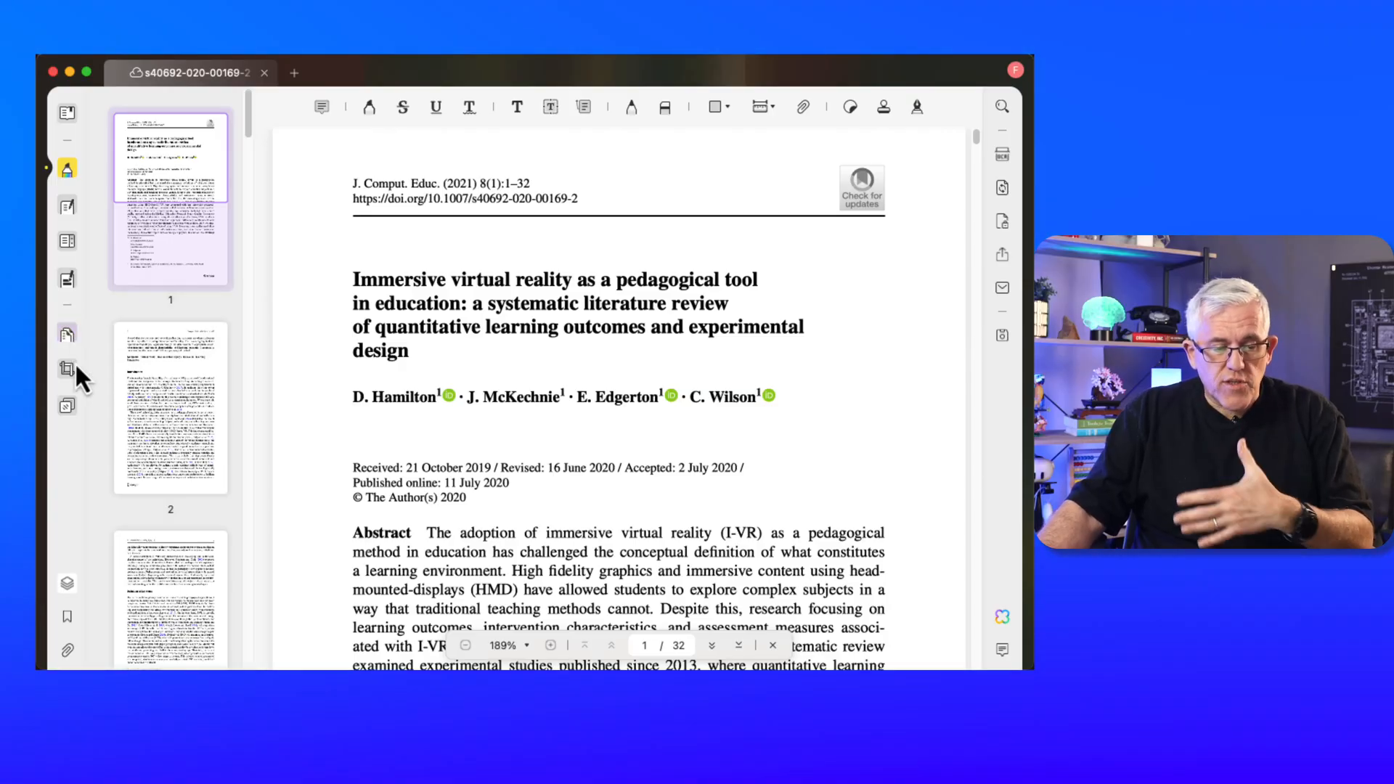
pyautogui.moveTo(68, 368)
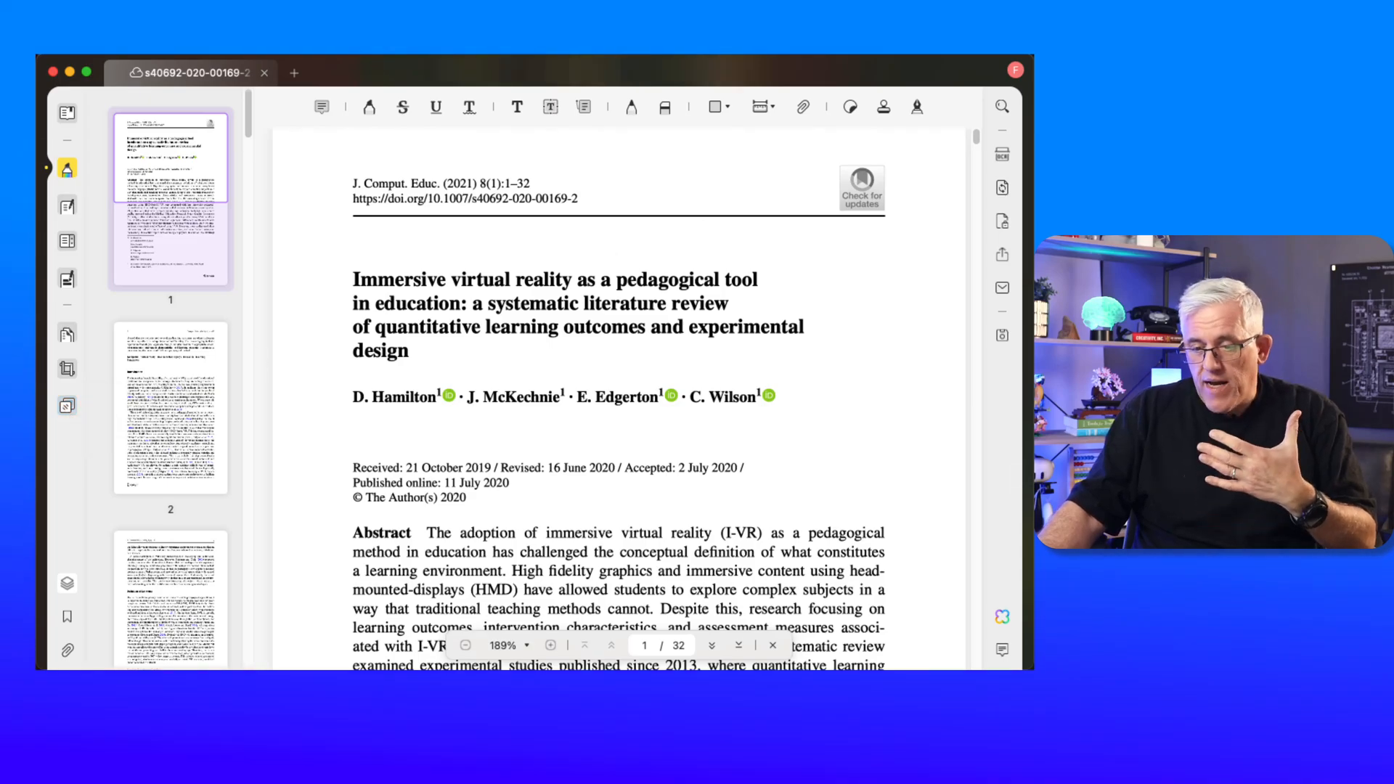
pyautogui.moveTo(1002, 155)
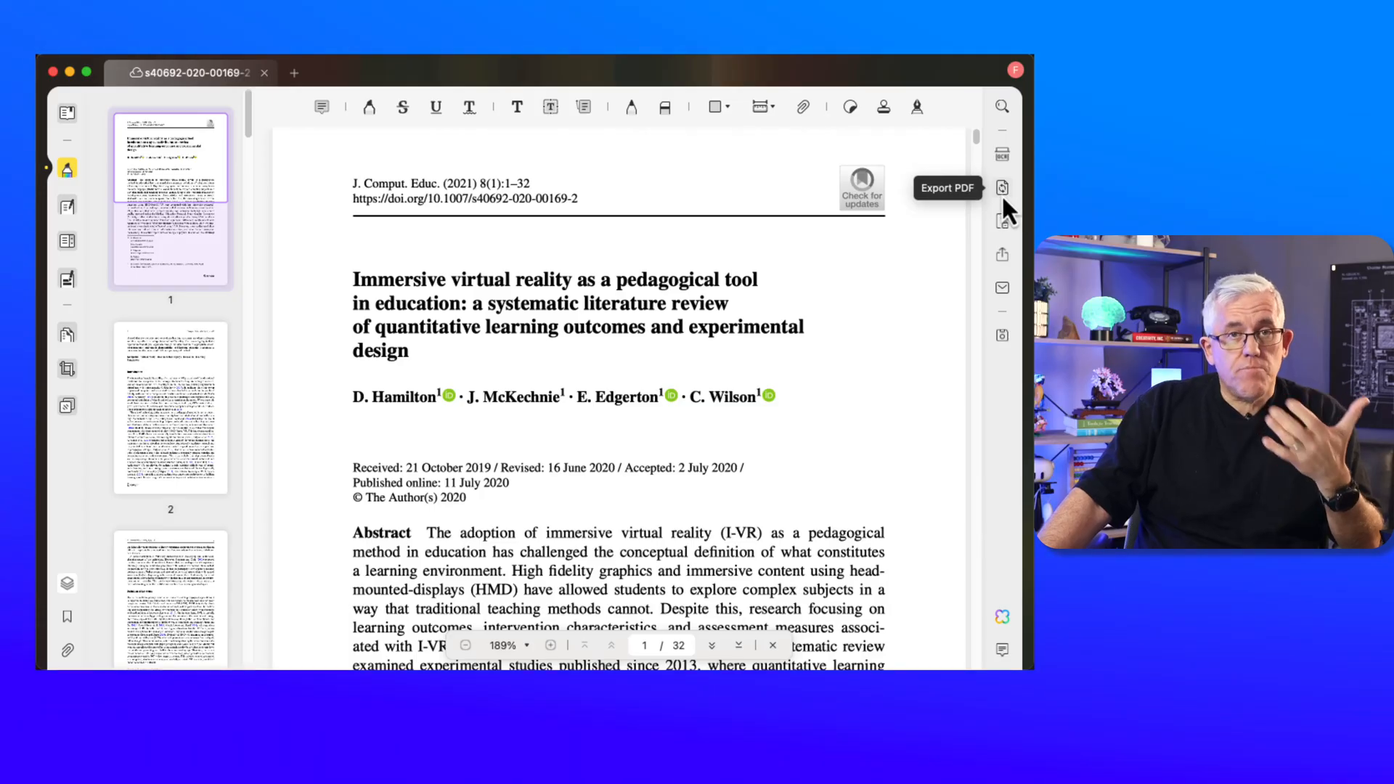
pyautogui.click(1002, 187)
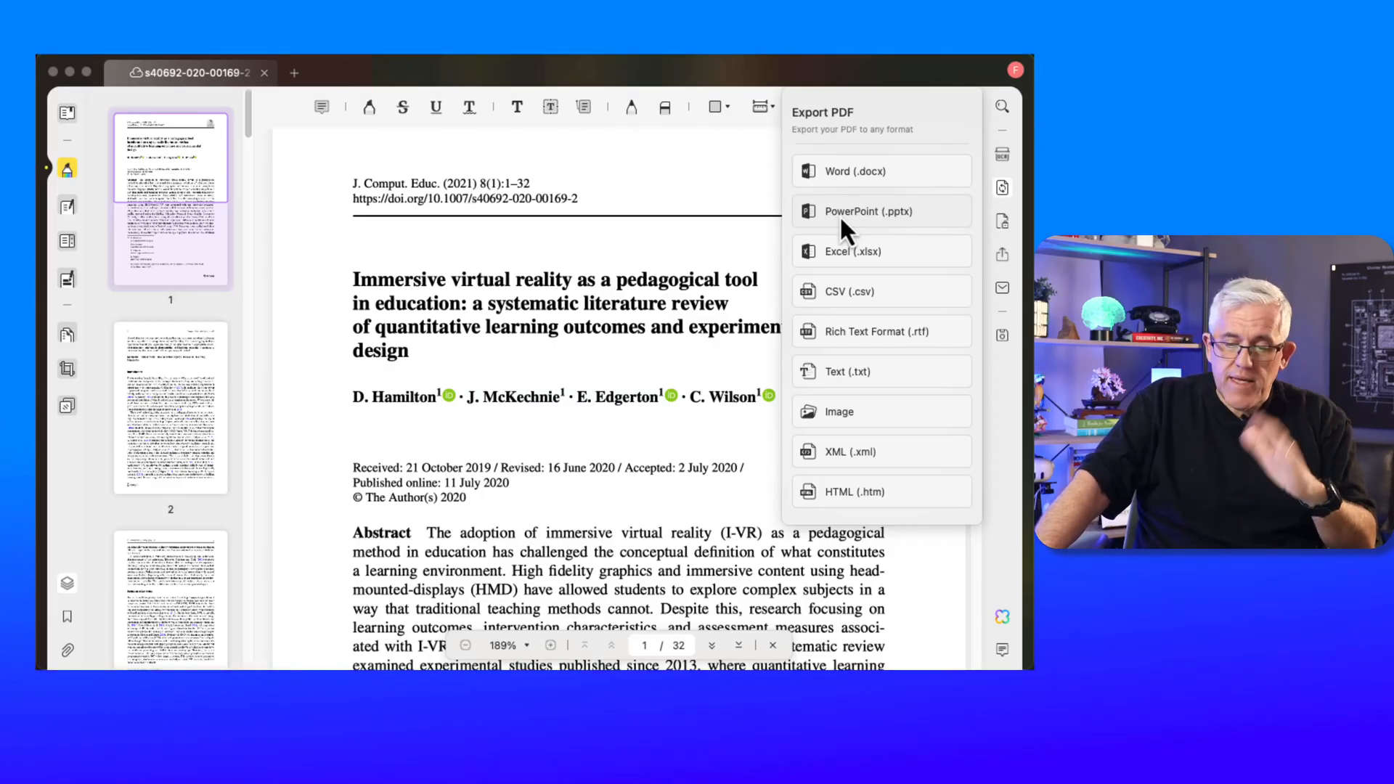
pyautogui.moveTo(892, 339)
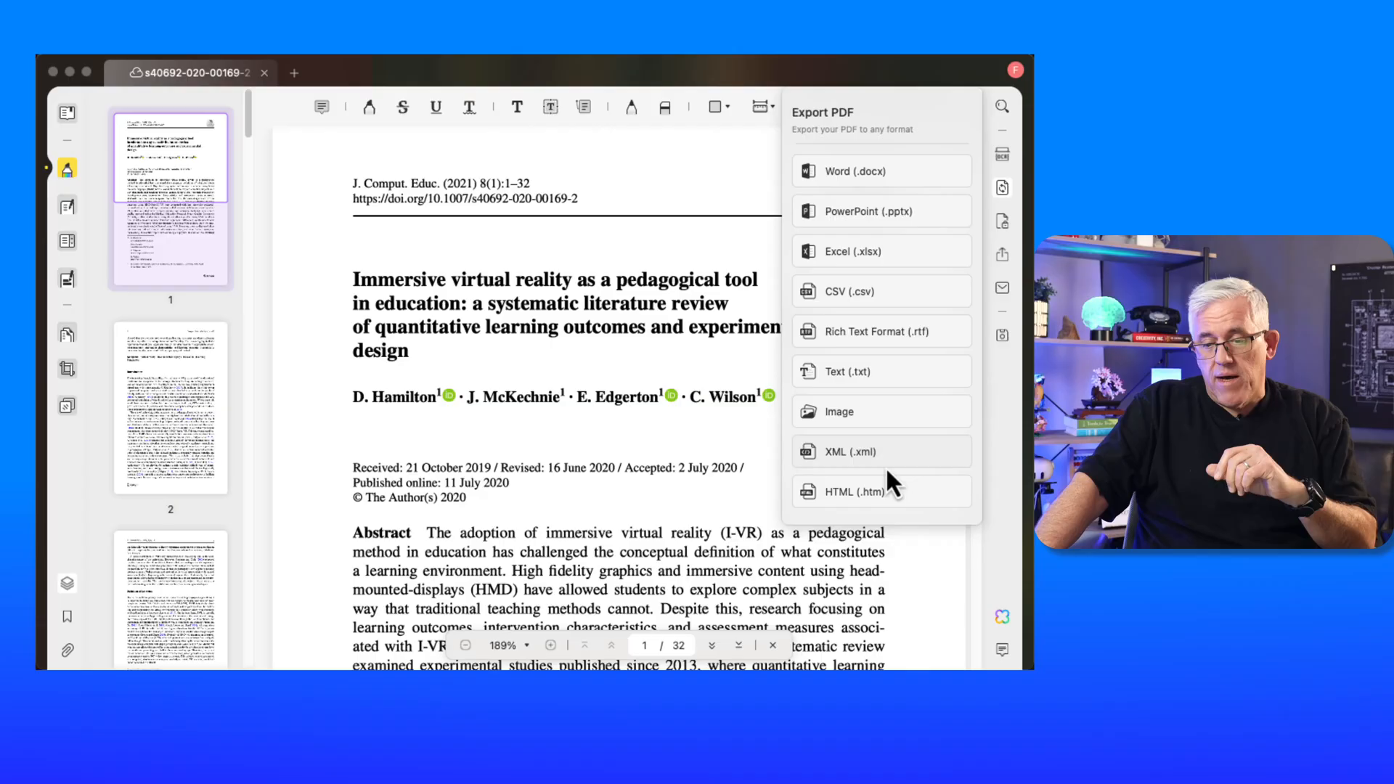
pyautogui.moveTo(1013, 244)
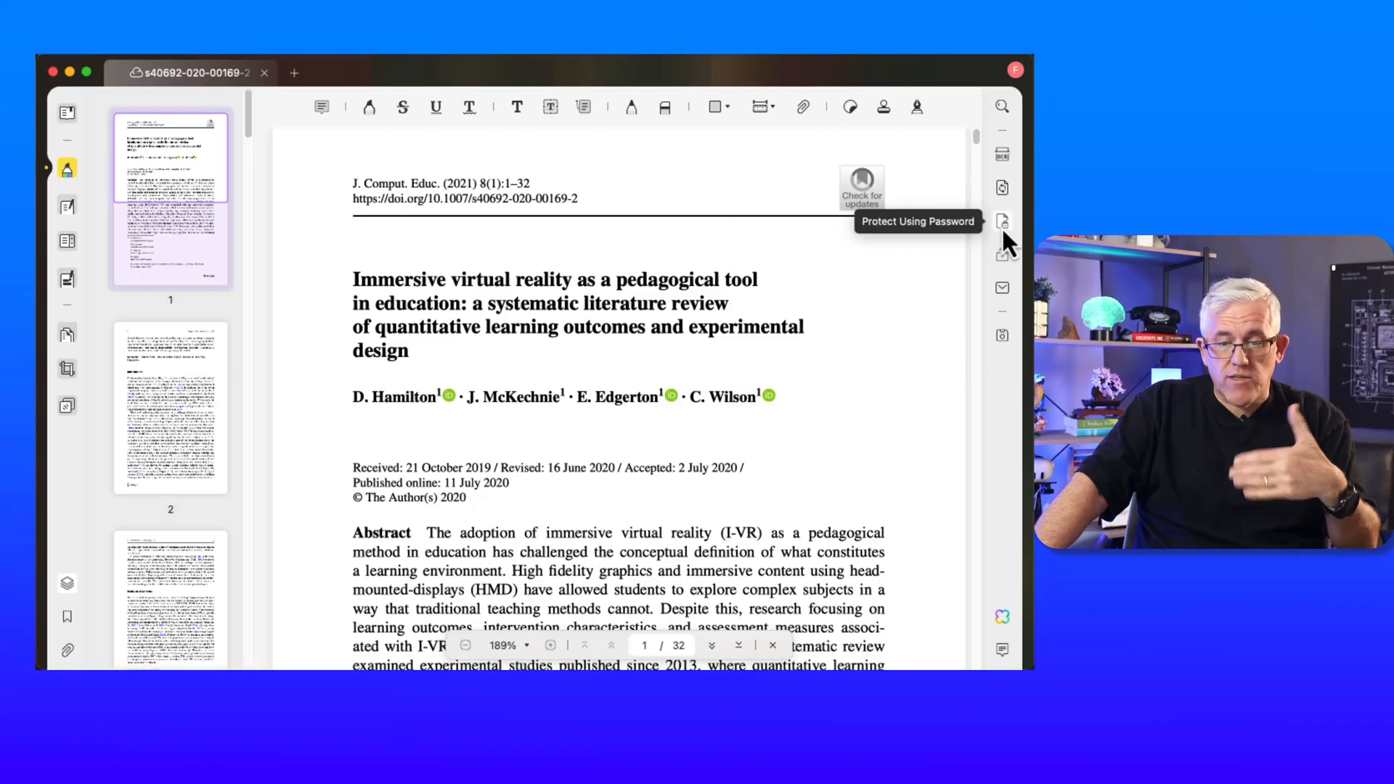
pyautogui.click(1003, 222)
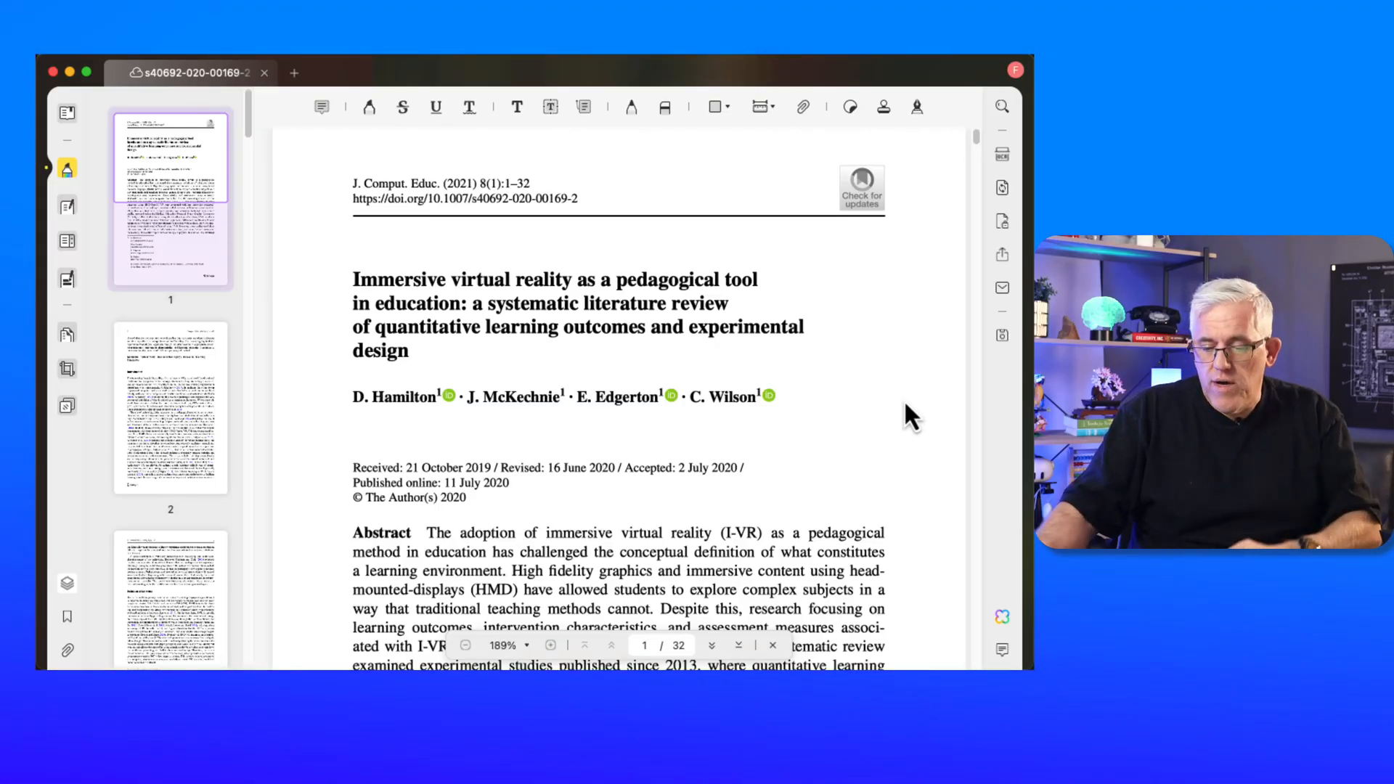
pyautogui.moveTo(1002, 617)
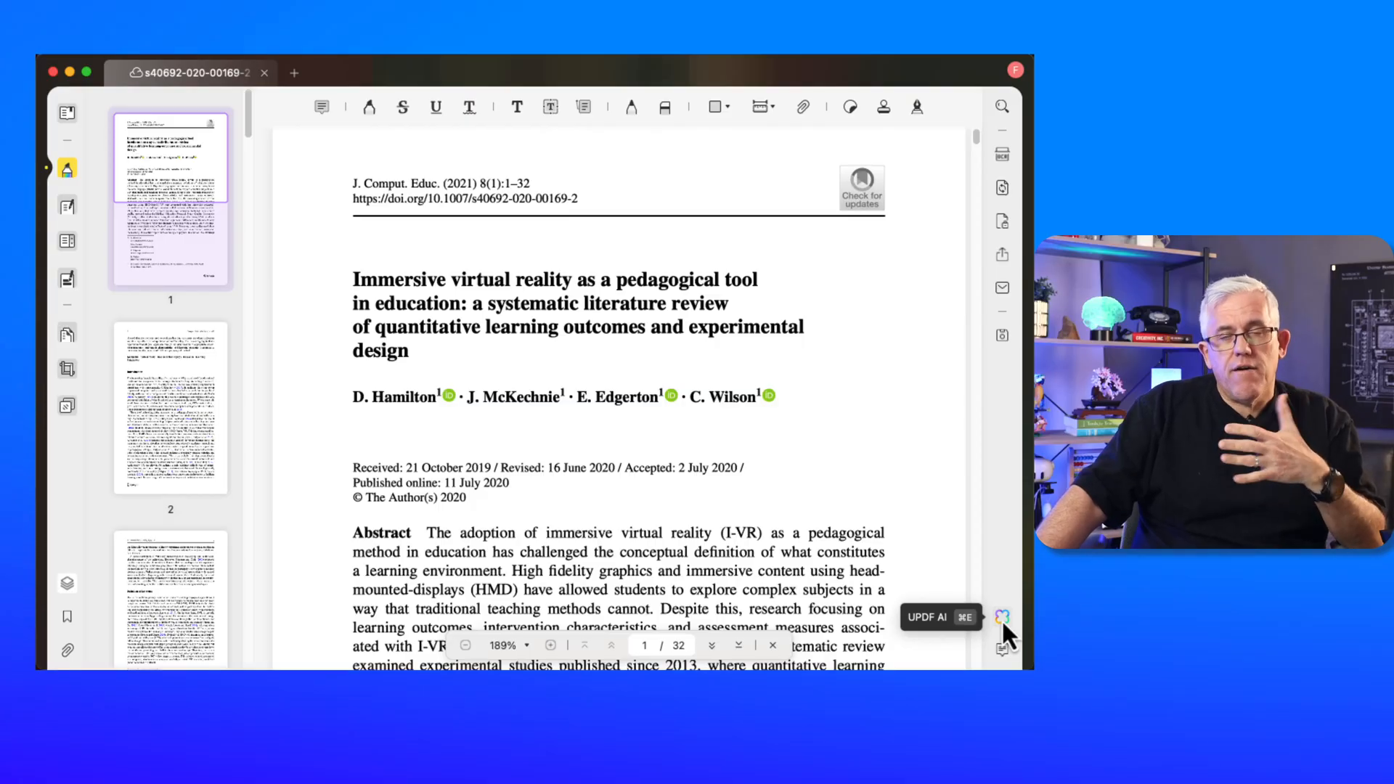
# Agree to the UPDF AI terms and open the assistant beside the VR paper
pyautogui.click(1002, 618)
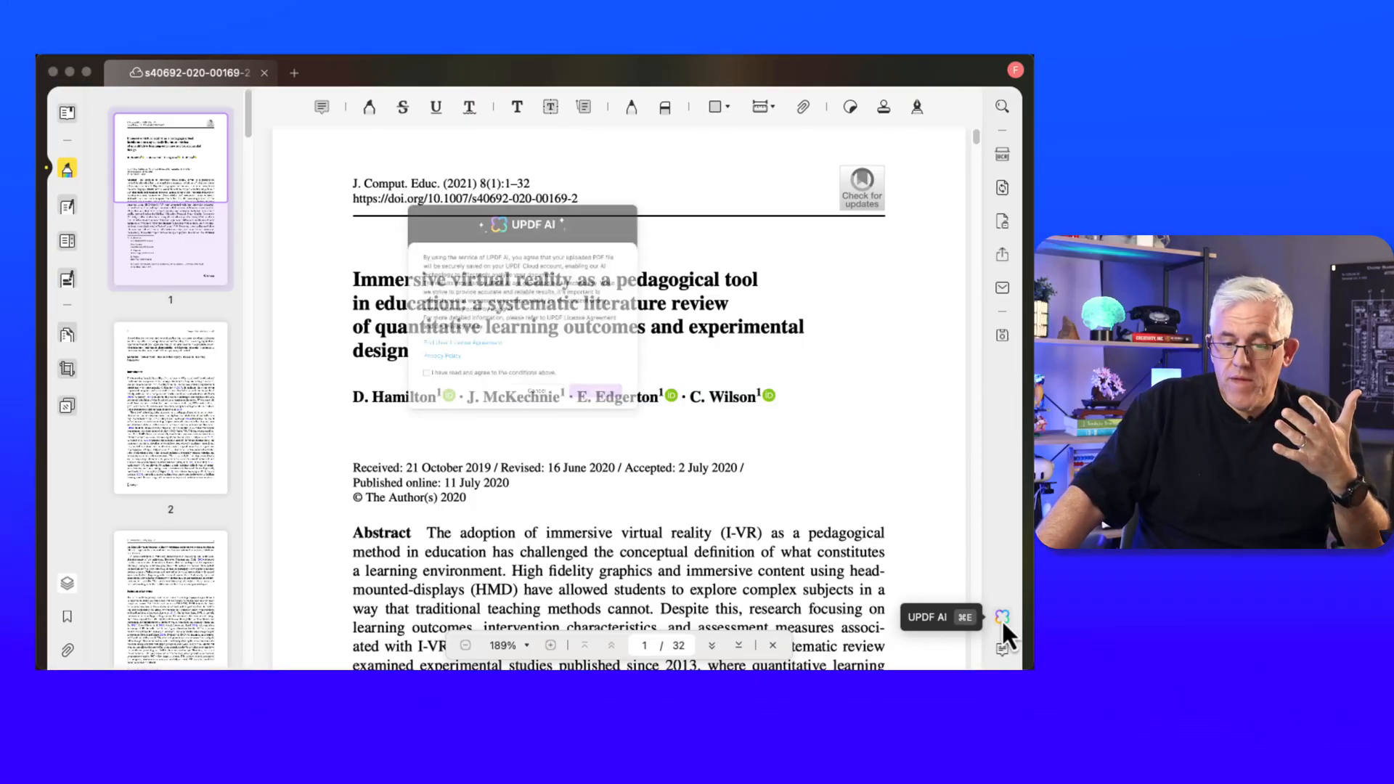
pyautogui.click(1002, 617)
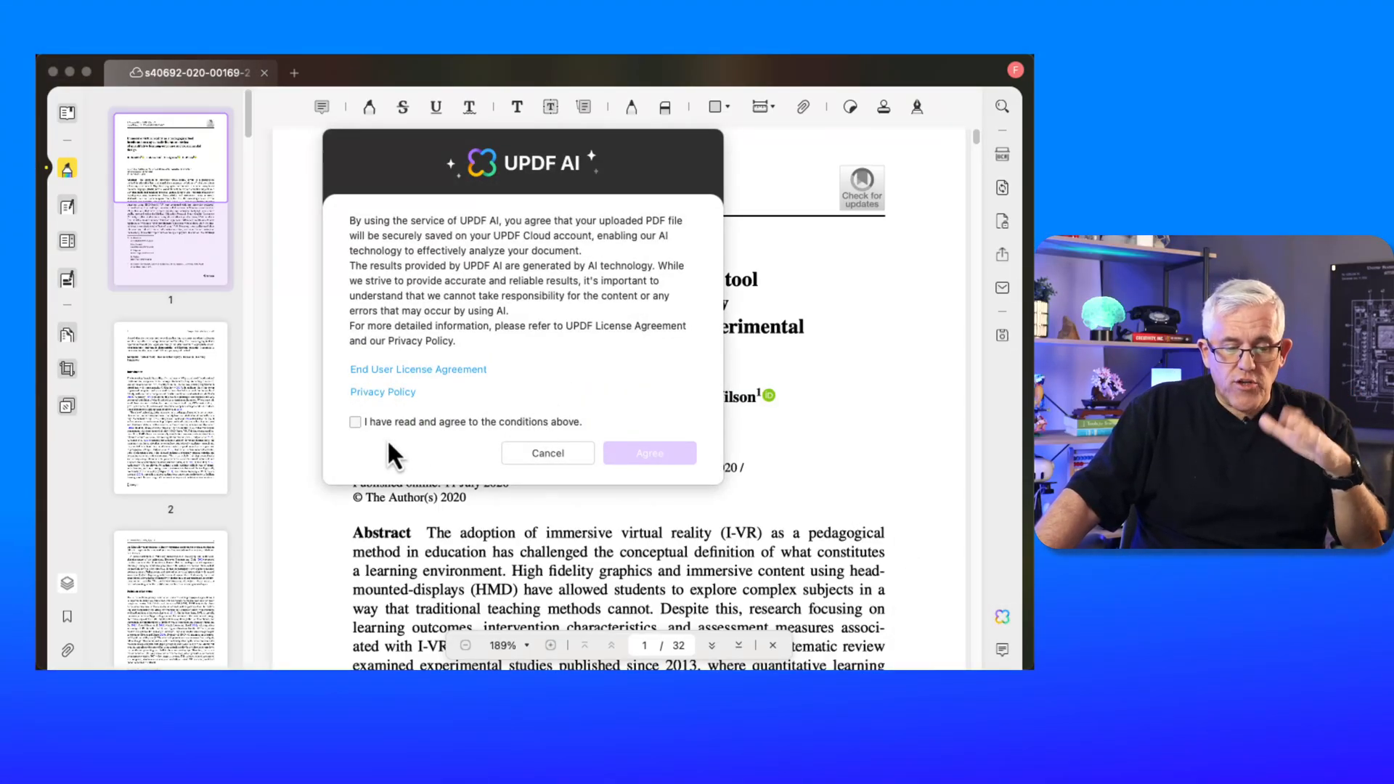
pyautogui.click(355, 421)
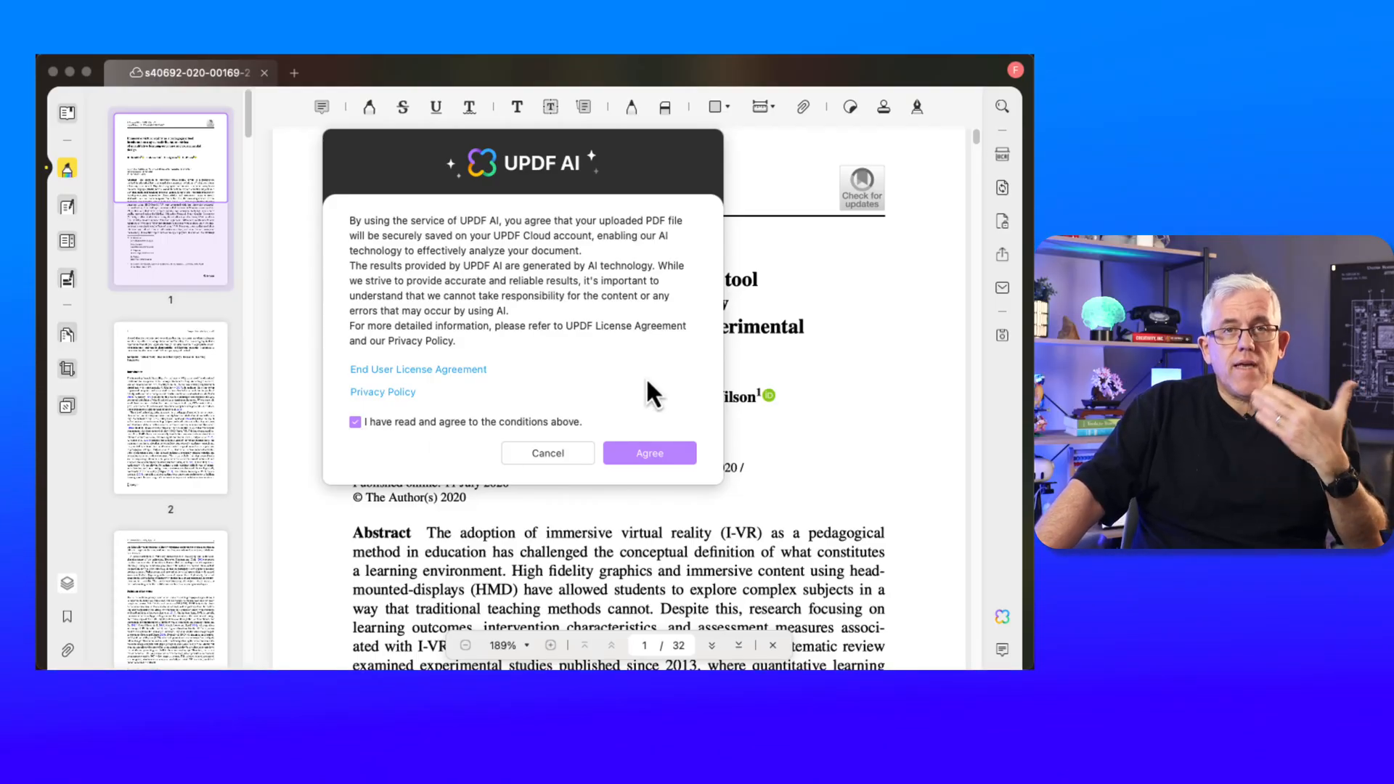
pyautogui.click(649, 452)
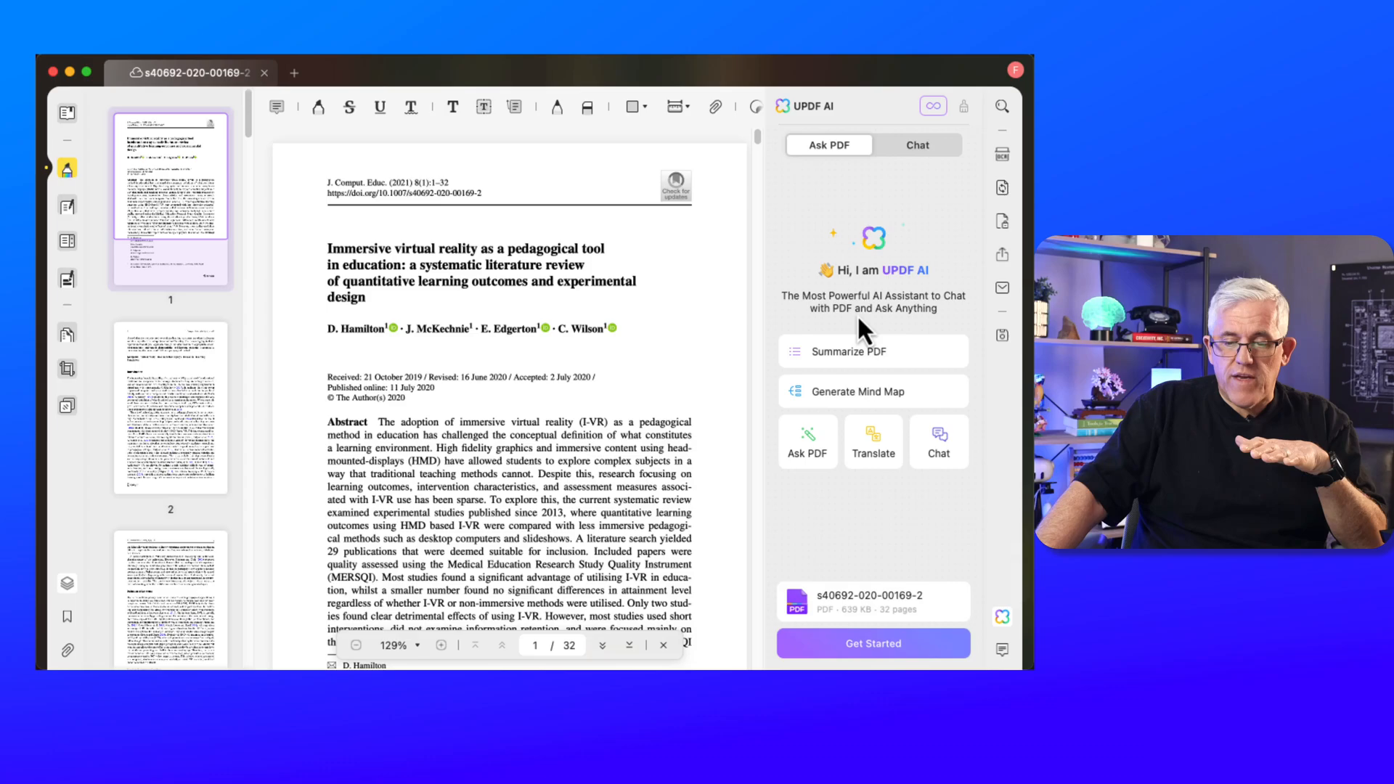
pyautogui.moveTo(880, 515)
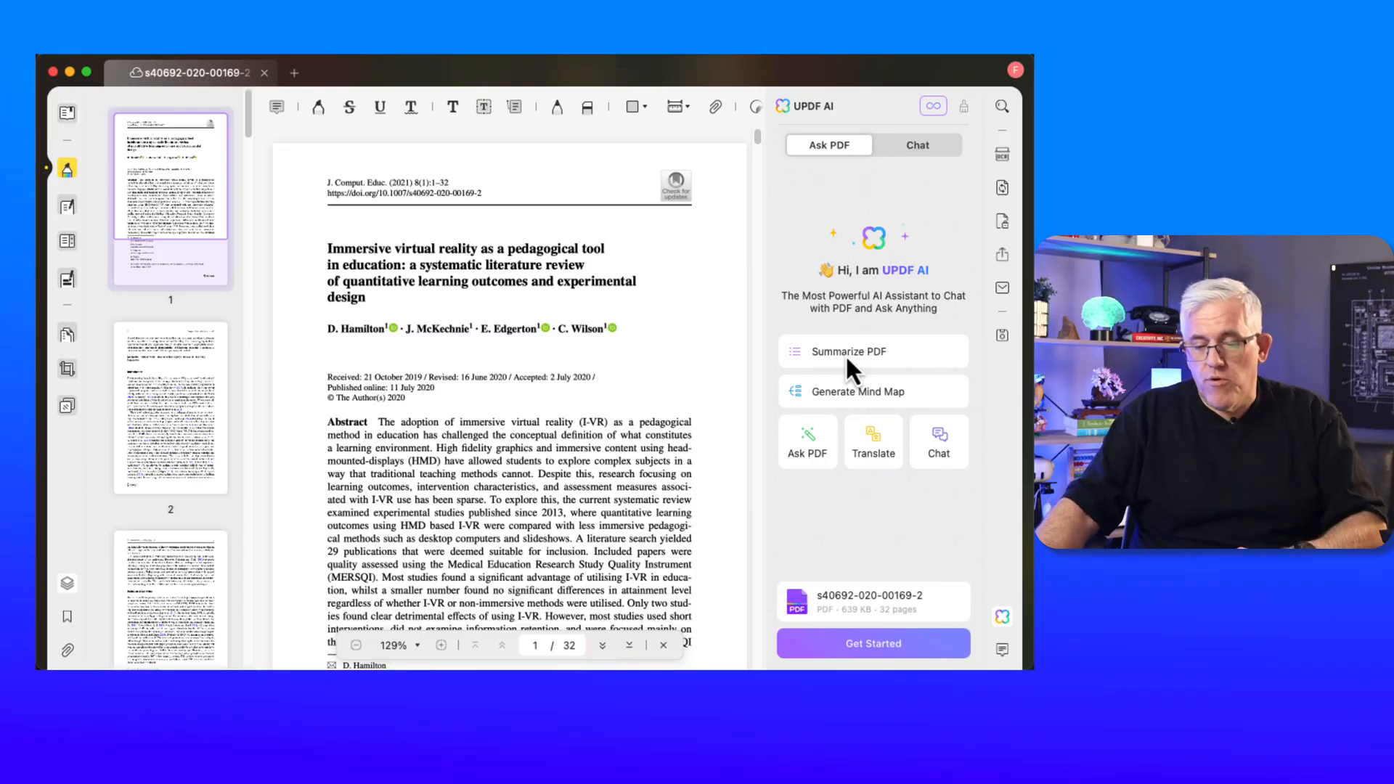
pyautogui.moveTo(832, 498)
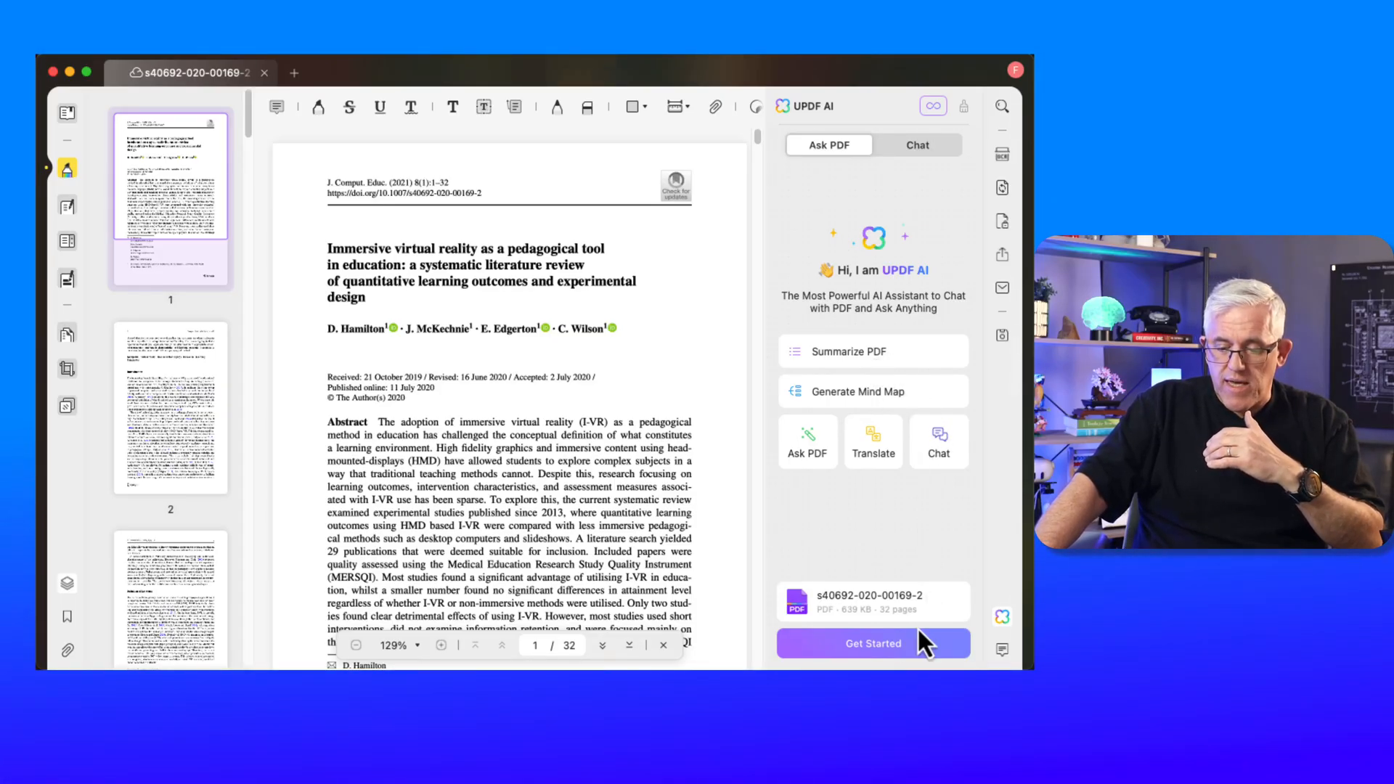
# Summarize pages 1–10 of the VR paper with UPDF AI, then close the assistant
pyautogui.click(872, 643)
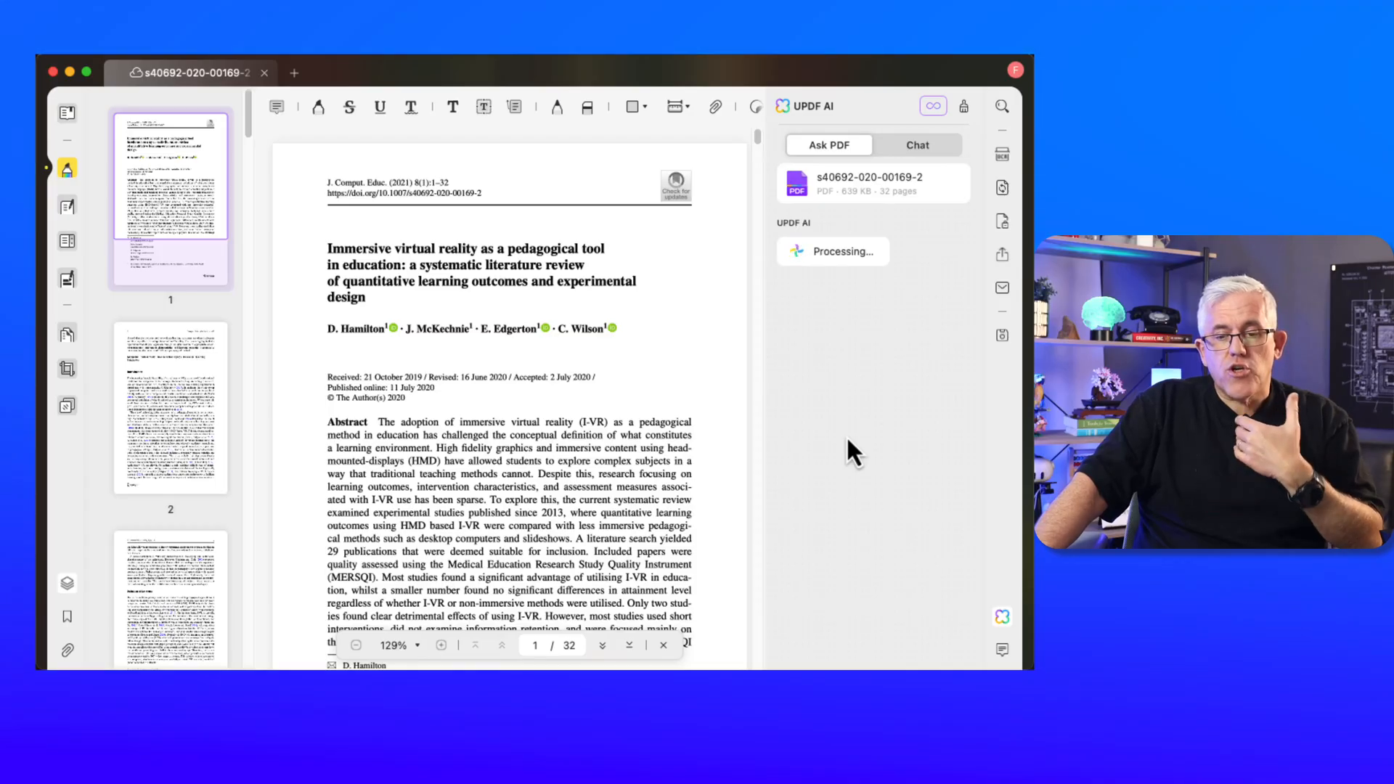
pyautogui.moveTo(863, 391)
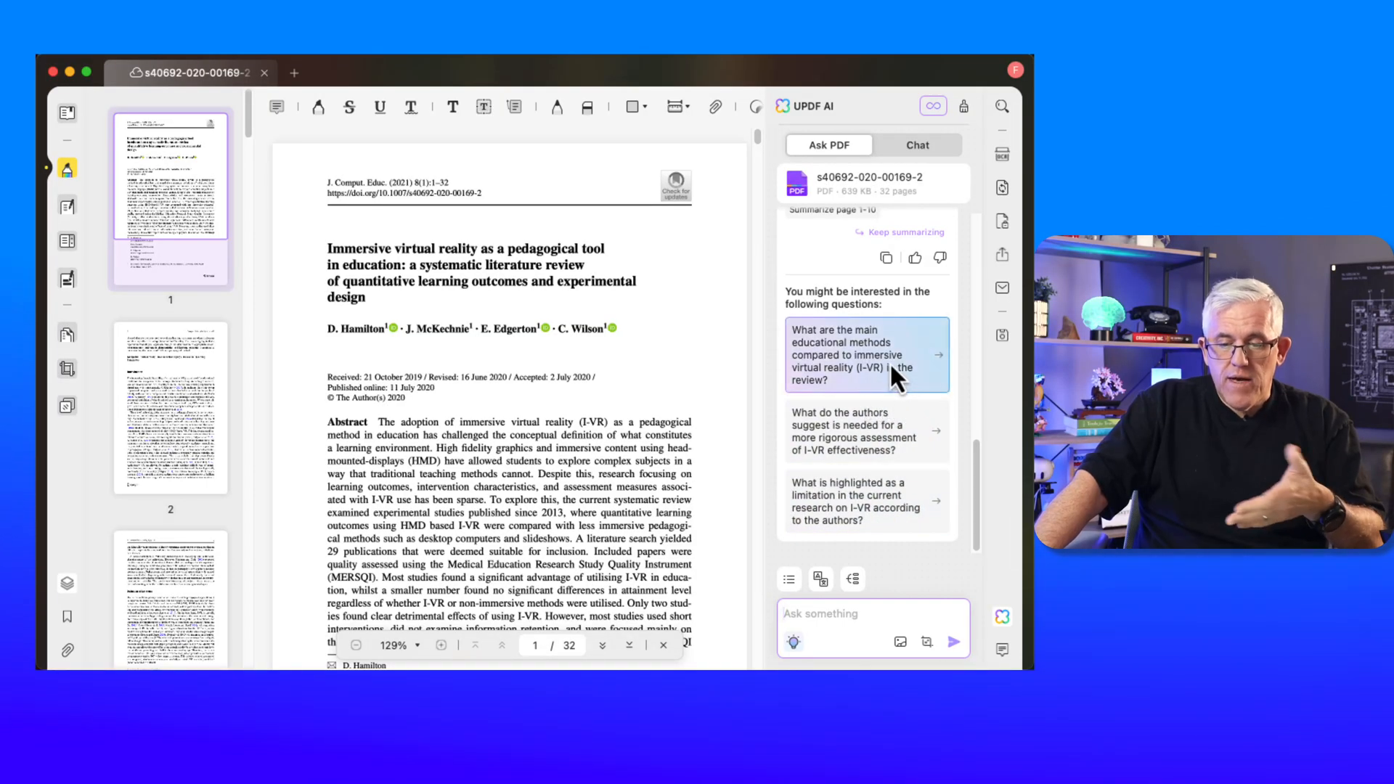
pyautogui.moveTo(858, 374)
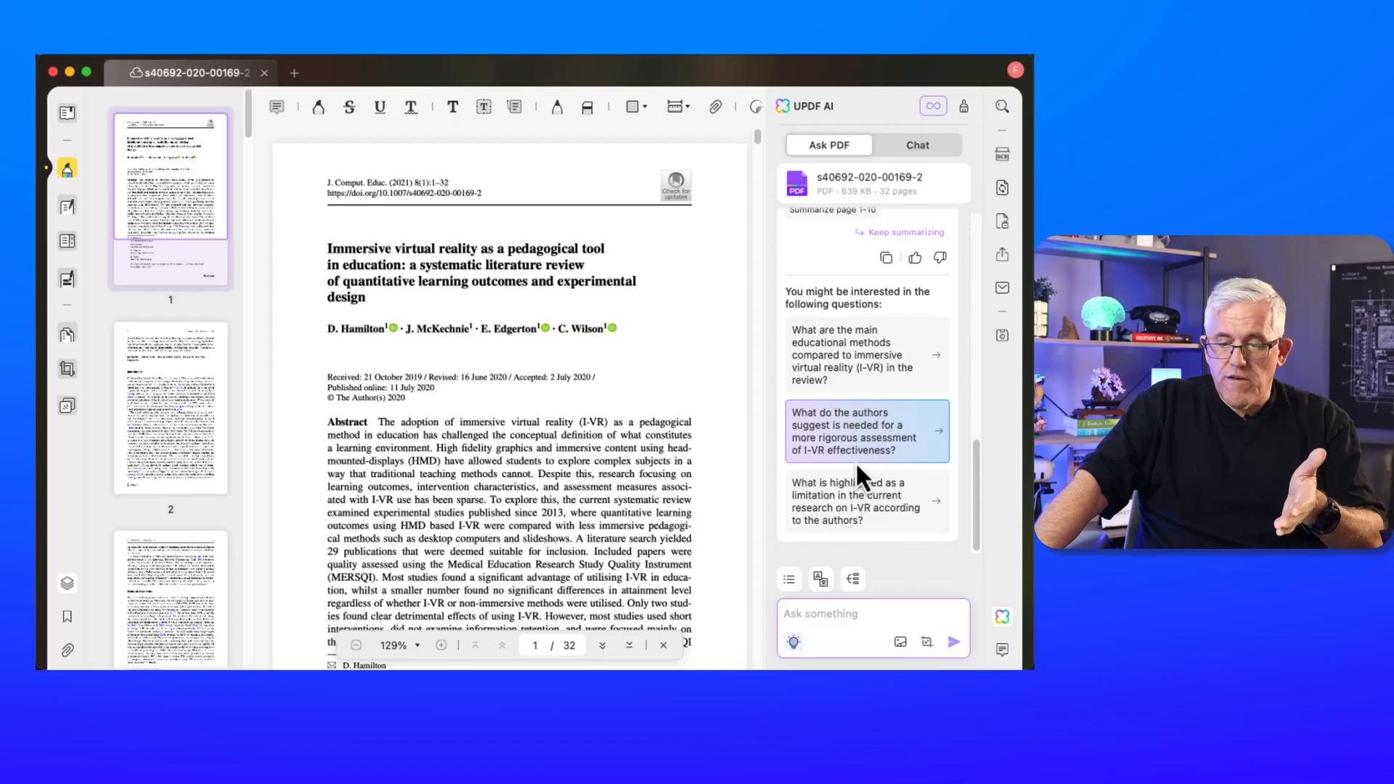
pyautogui.click(865, 431)
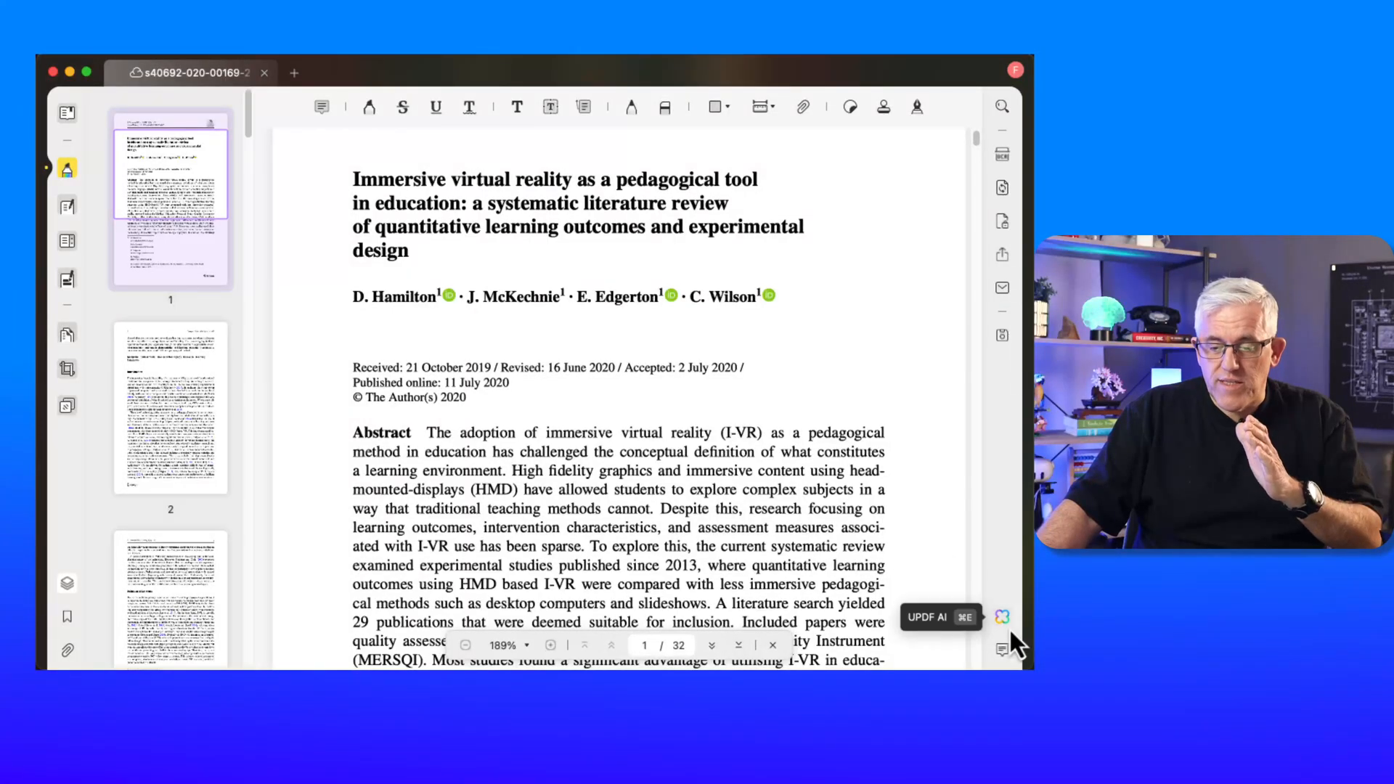
# Generate and open a UPDF AI mind map of pages 1–32 of the VR paper
pyautogui.click(1002, 616)
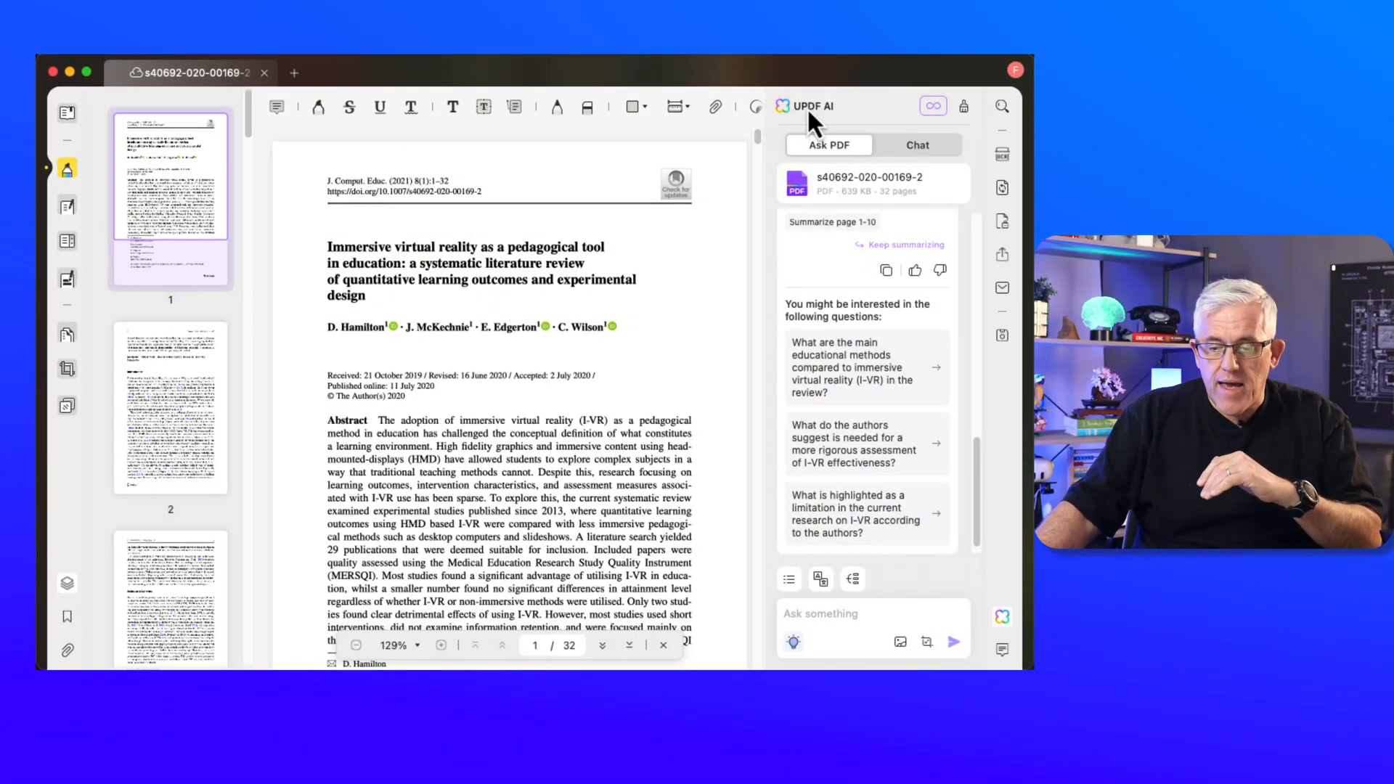
pyautogui.moveTo(818, 579)
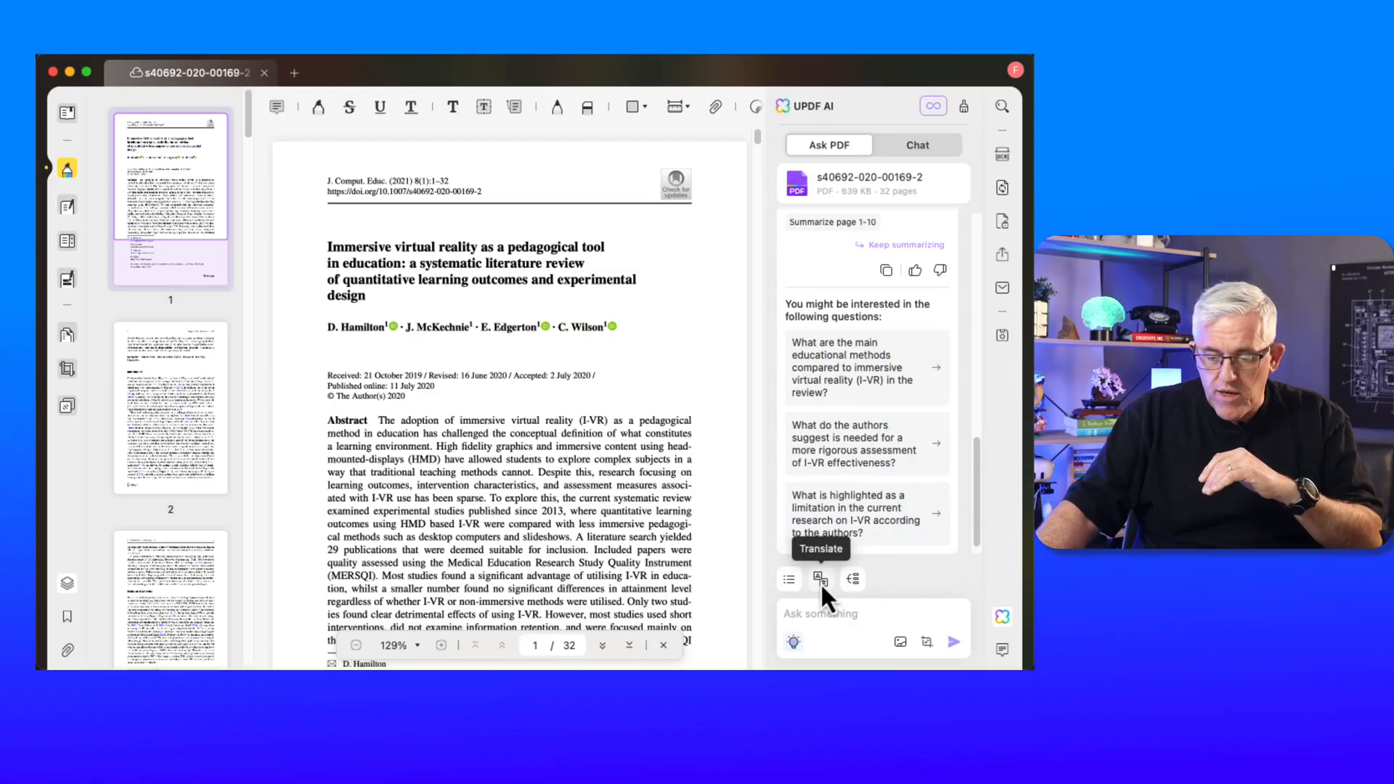
pyautogui.click(851, 579)
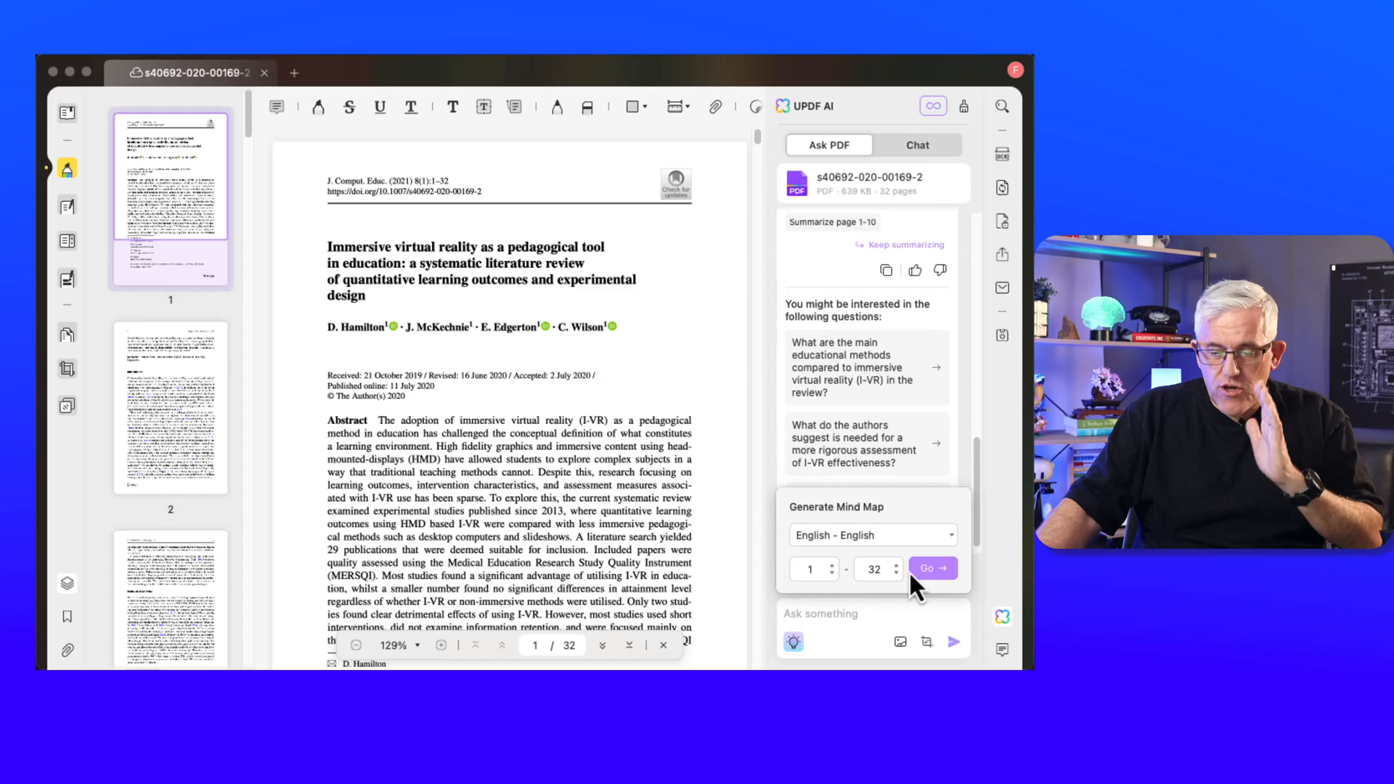
pyautogui.click(928, 569)
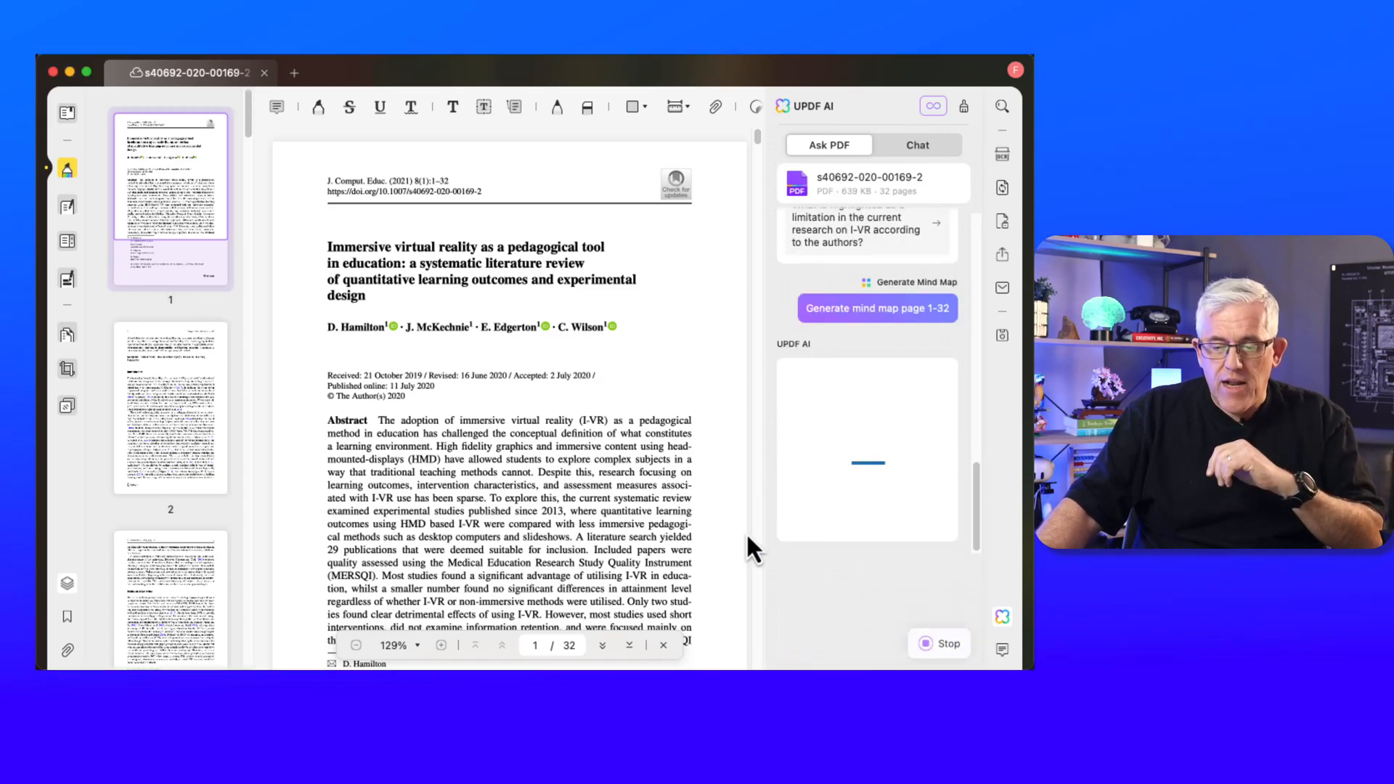
pyautogui.click(875, 308)
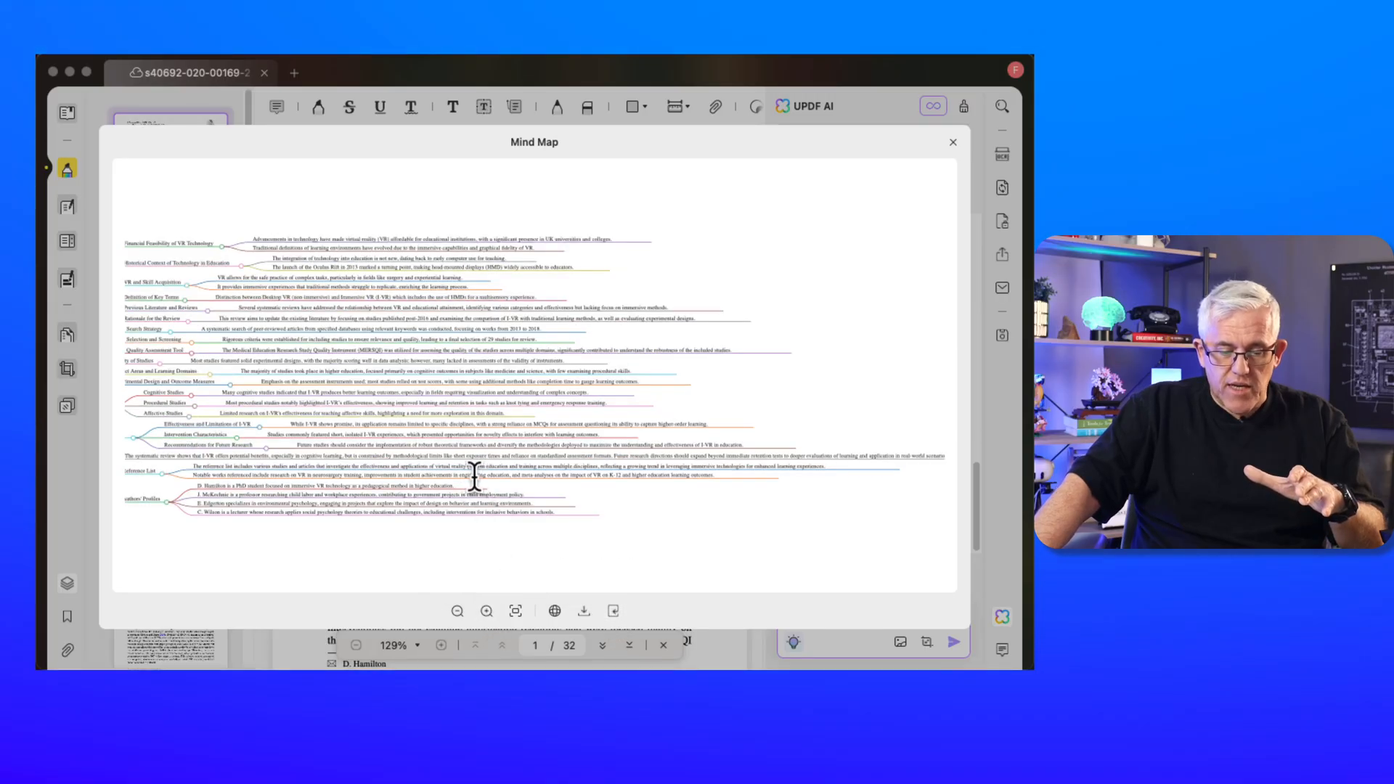
pyautogui.click(487, 610)
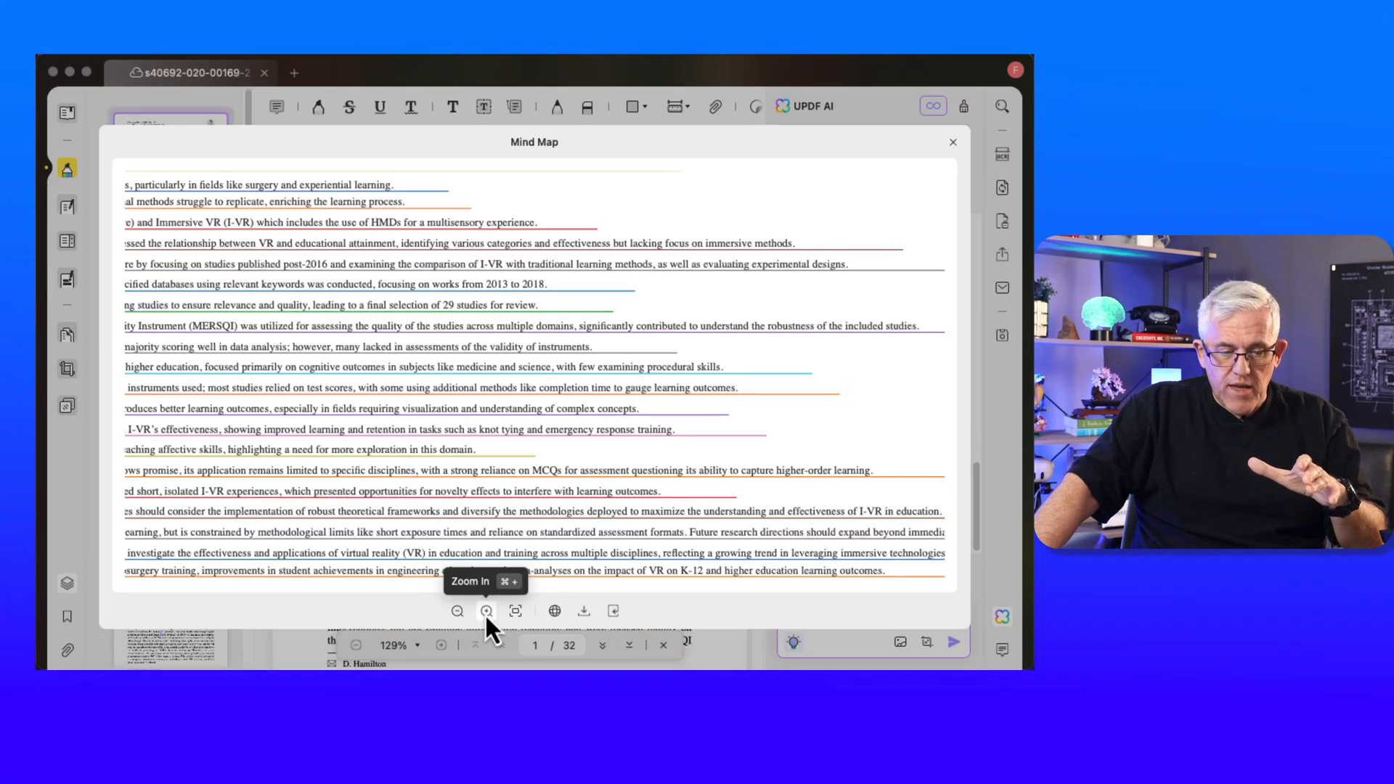
pyautogui.click(485, 610)
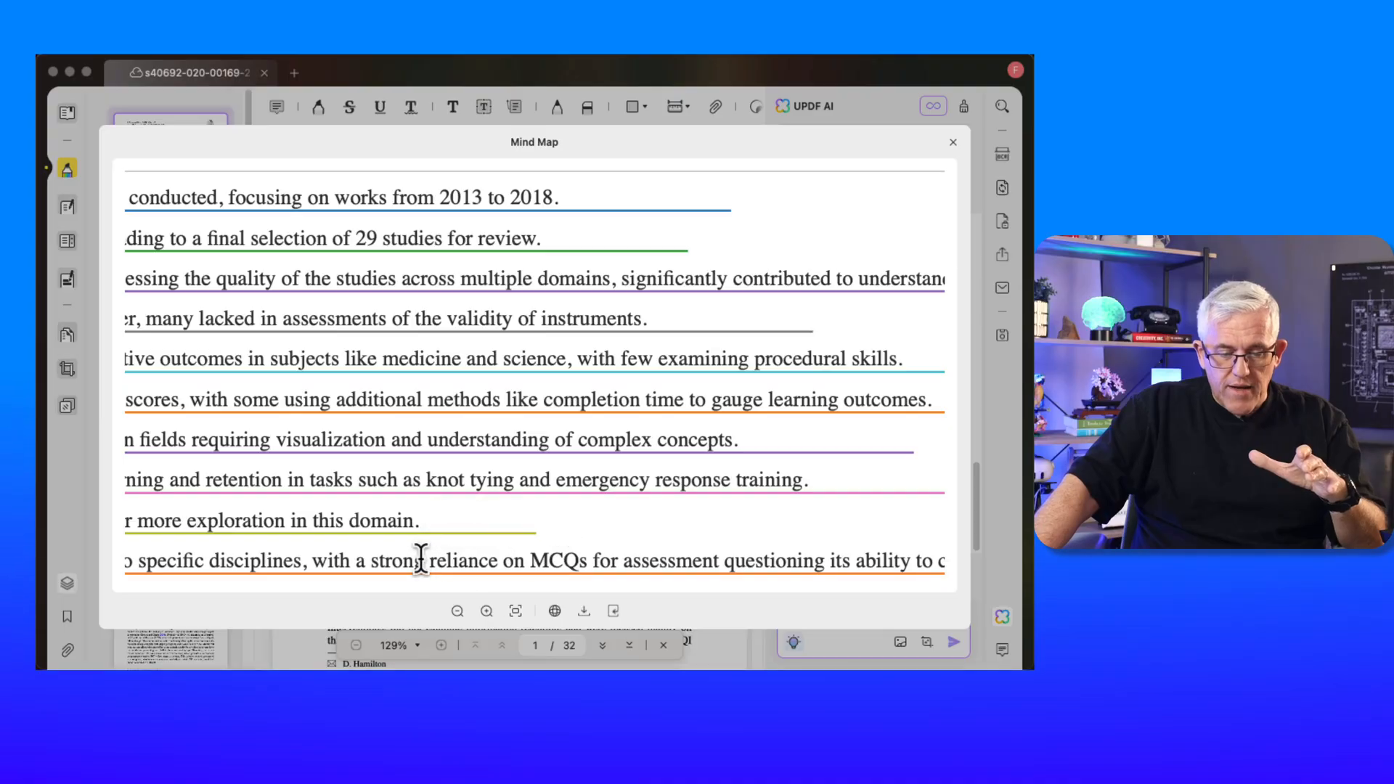
pyautogui.moveTo(294, 283)
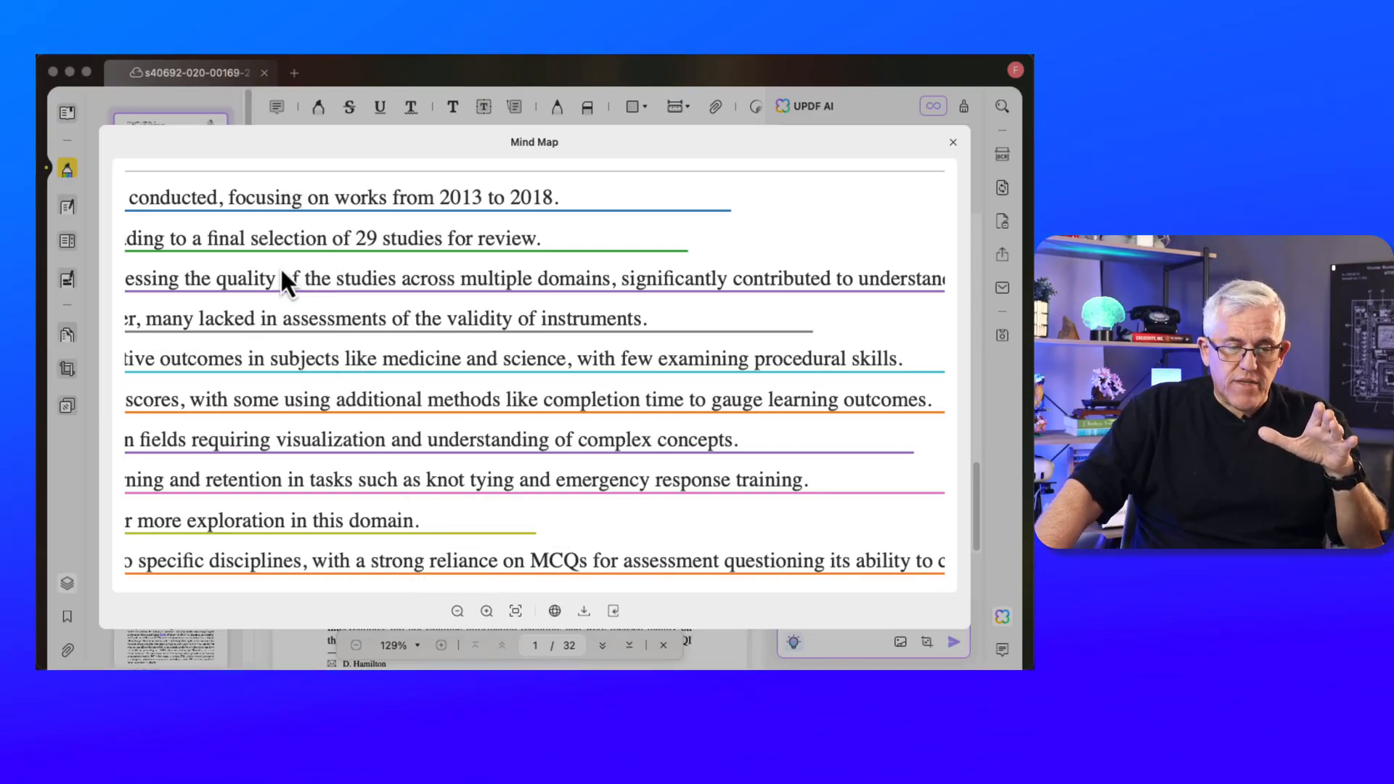
pyautogui.moveTo(457, 611)
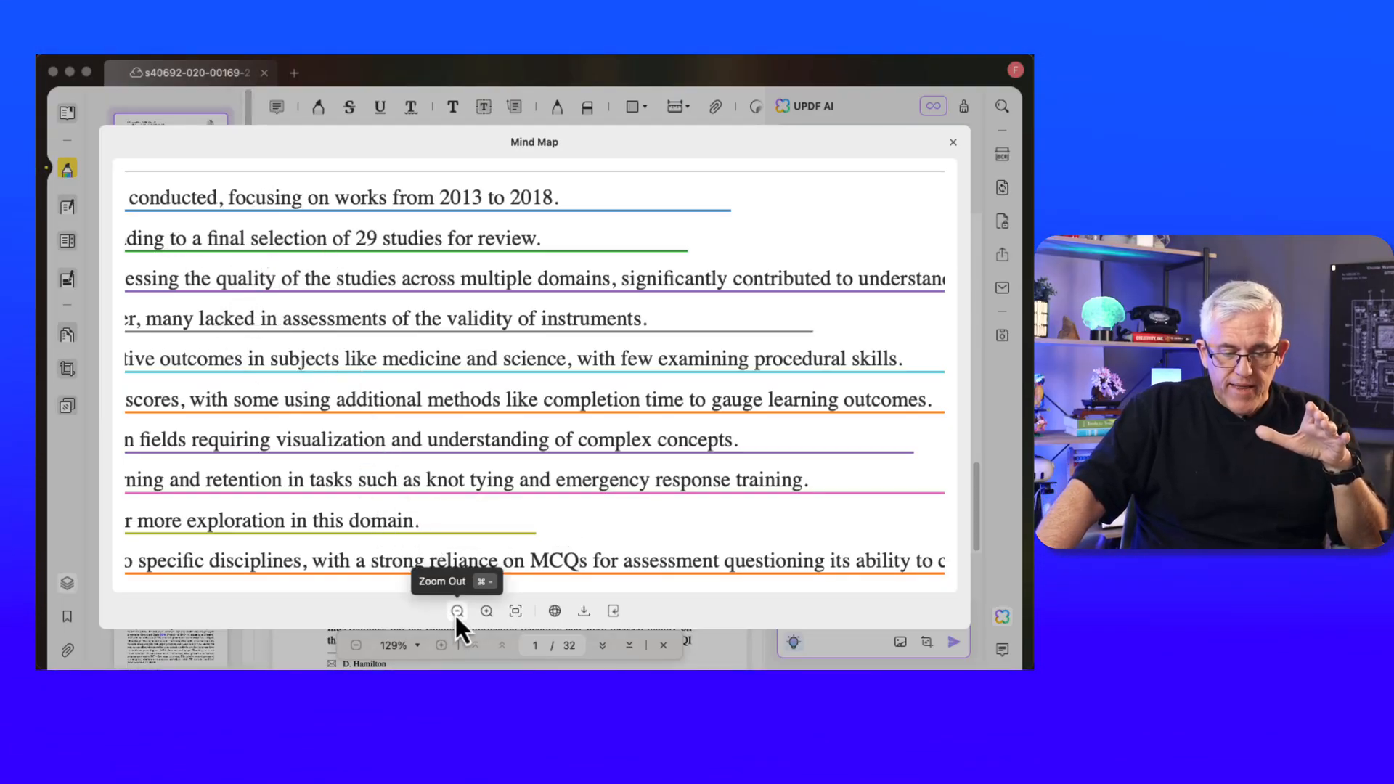
pyautogui.click(456, 611)
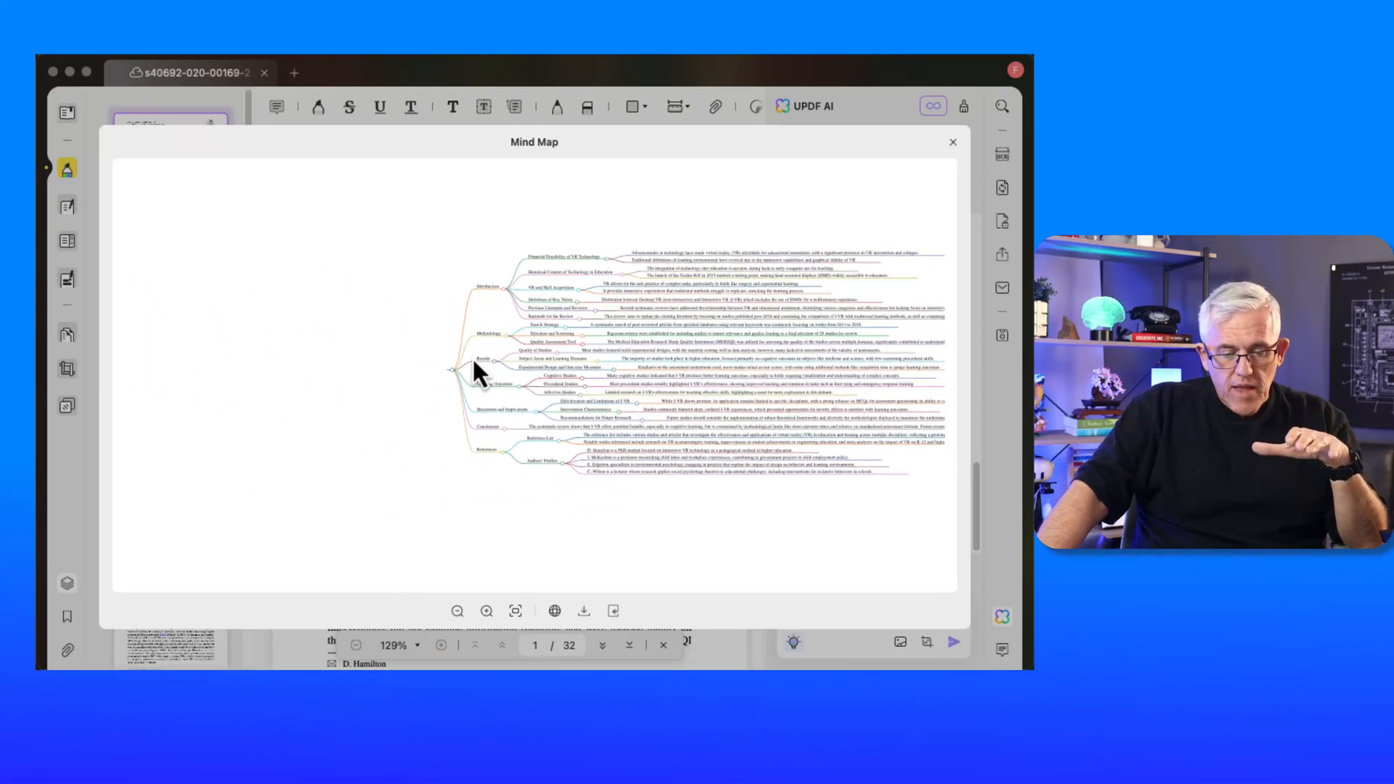
pyautogui.click(486, 611)
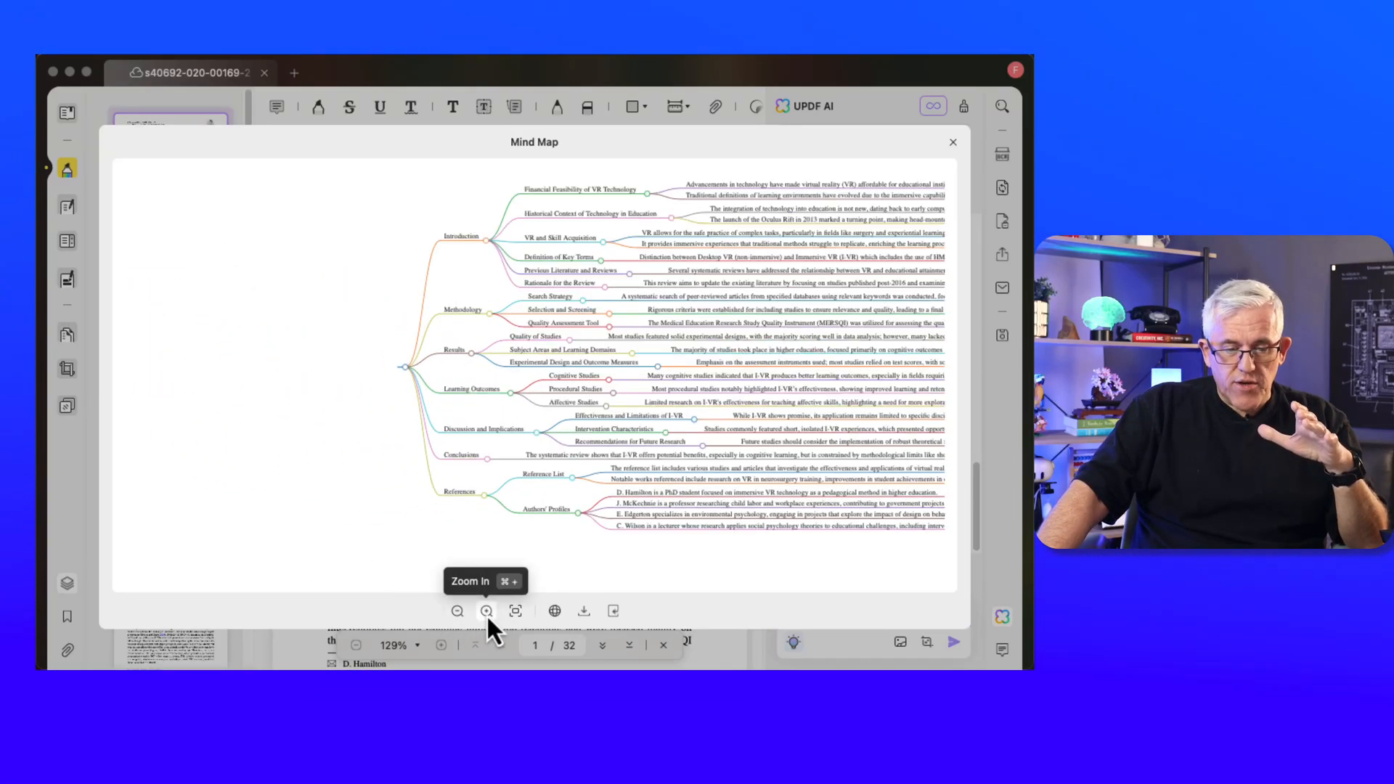
pyautogui.click(487, 611)
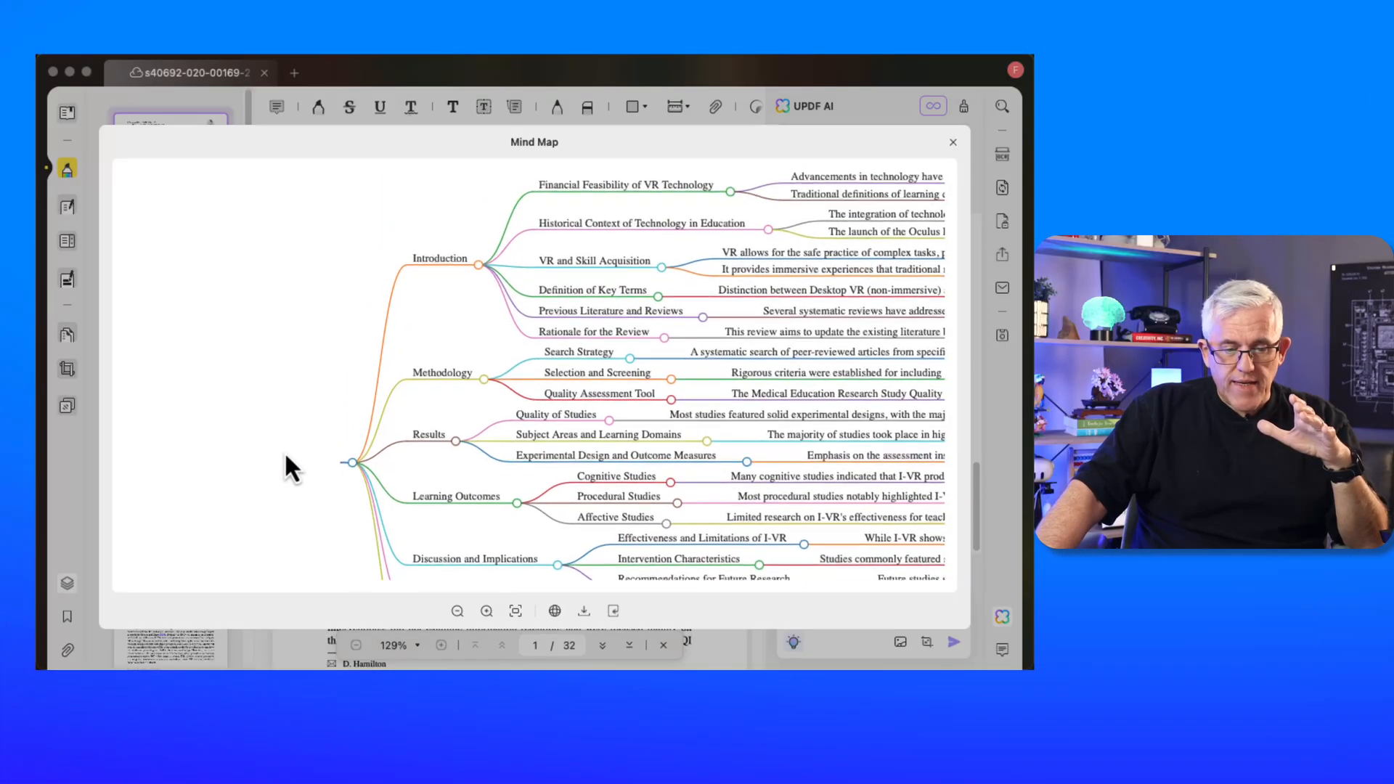
pyautogui.scroll(-3)
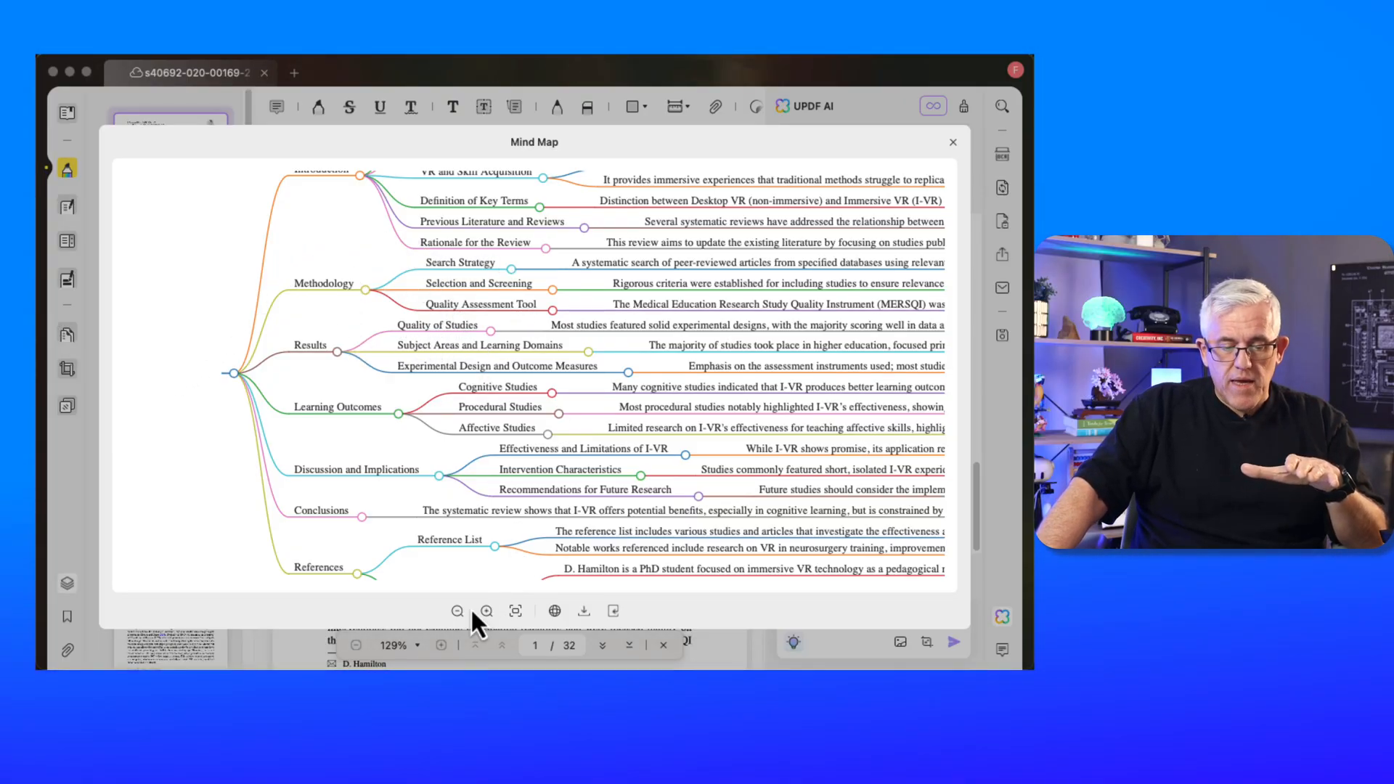
pyautogui.click(456, 610)
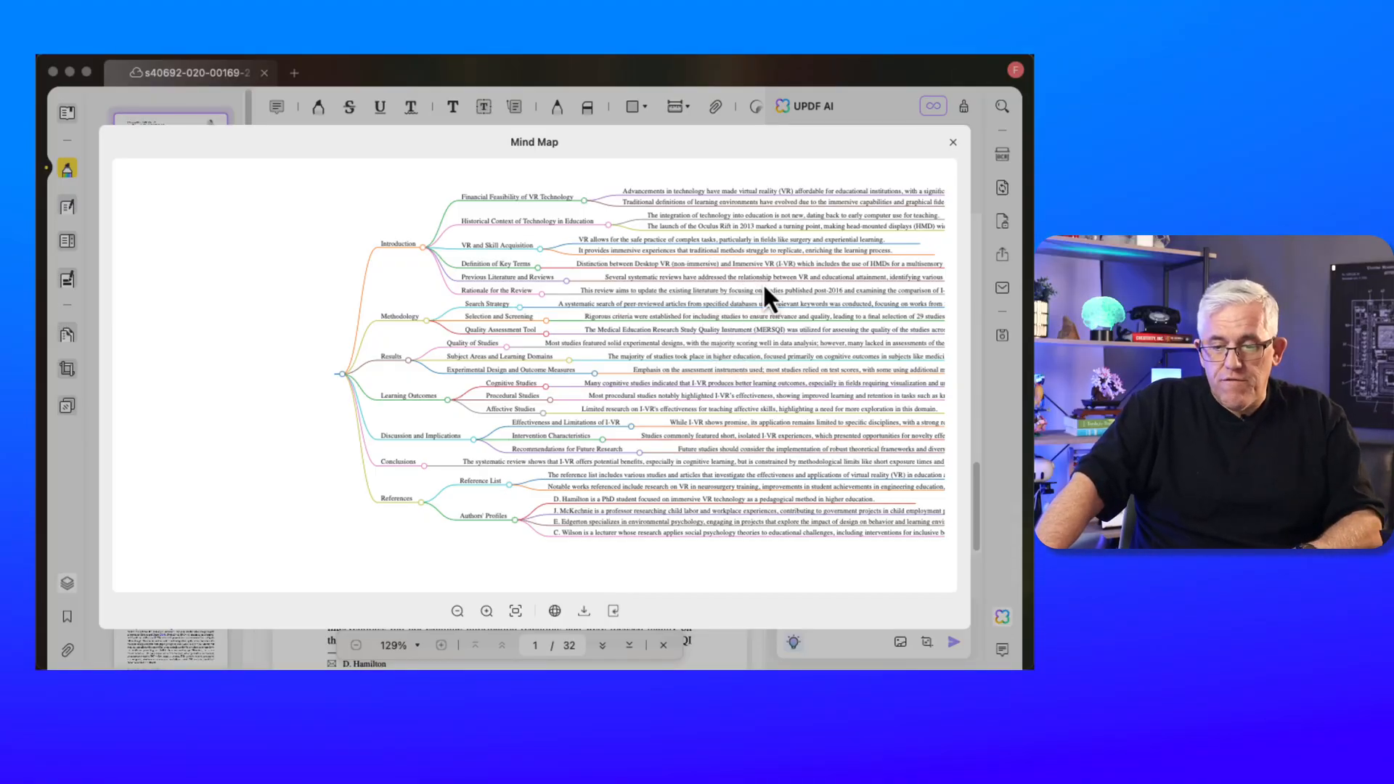
pyautogui.moveTo(554, 547)
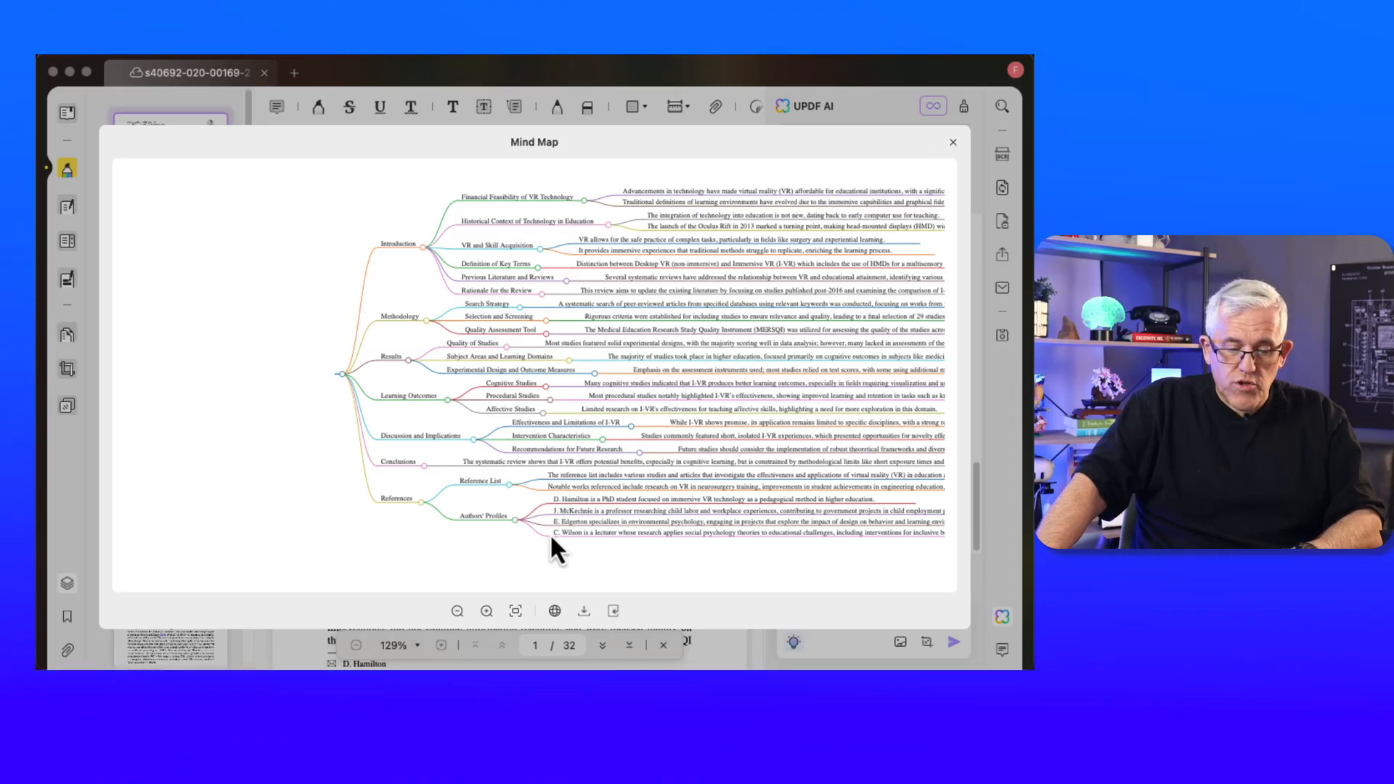
# Export the mind map as a Markdown (.md) file into Downloads
pyautogui.click(554, 611)
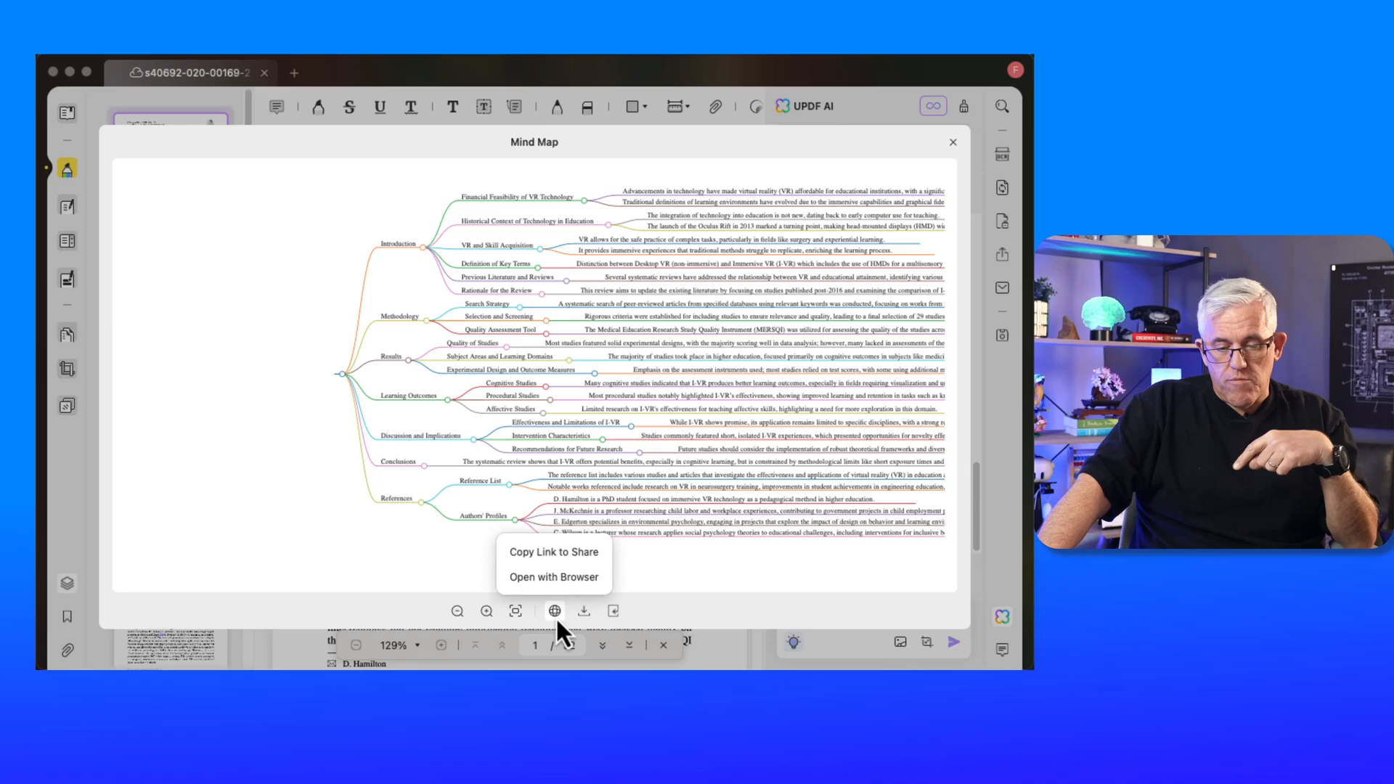
pyautogui.click(583, 610)
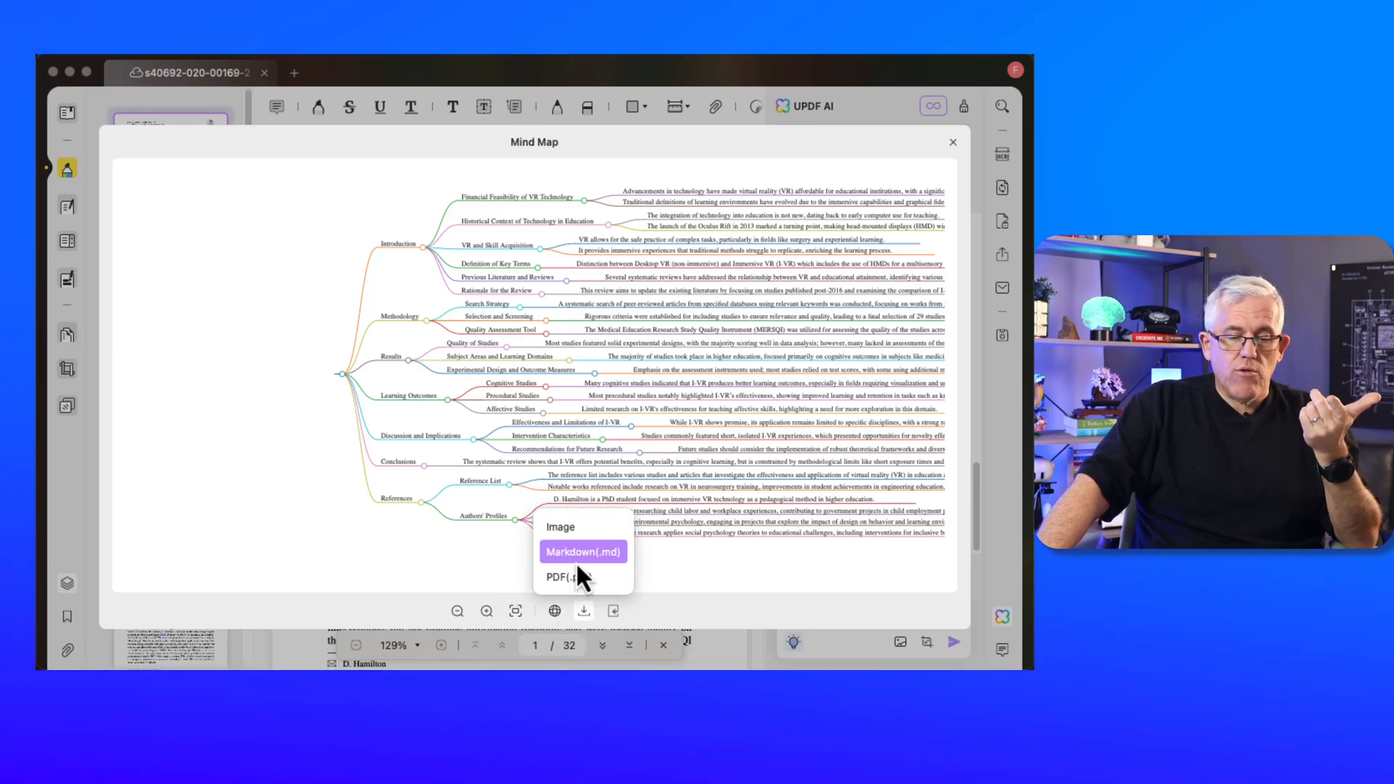
pyautogui.click(583, 551)
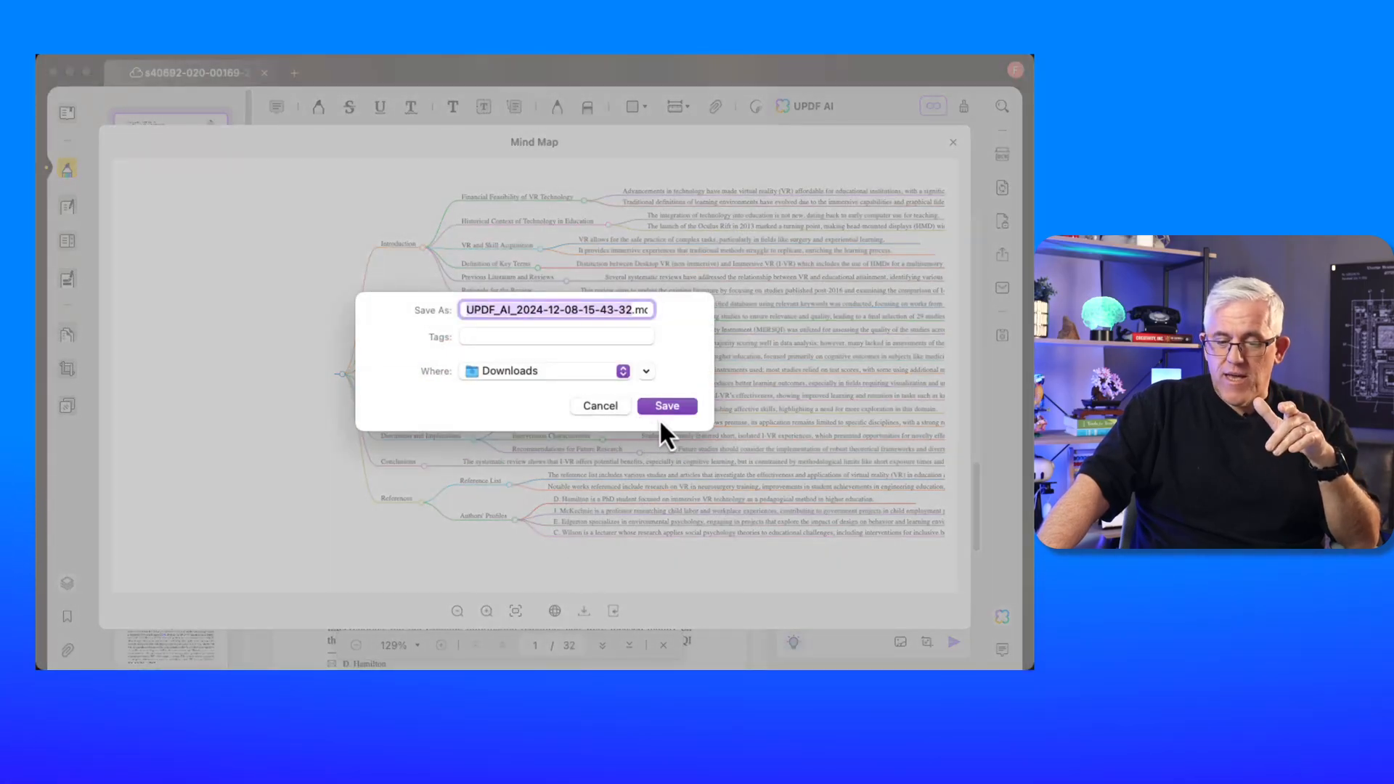
pyautogui.click(667, 405)
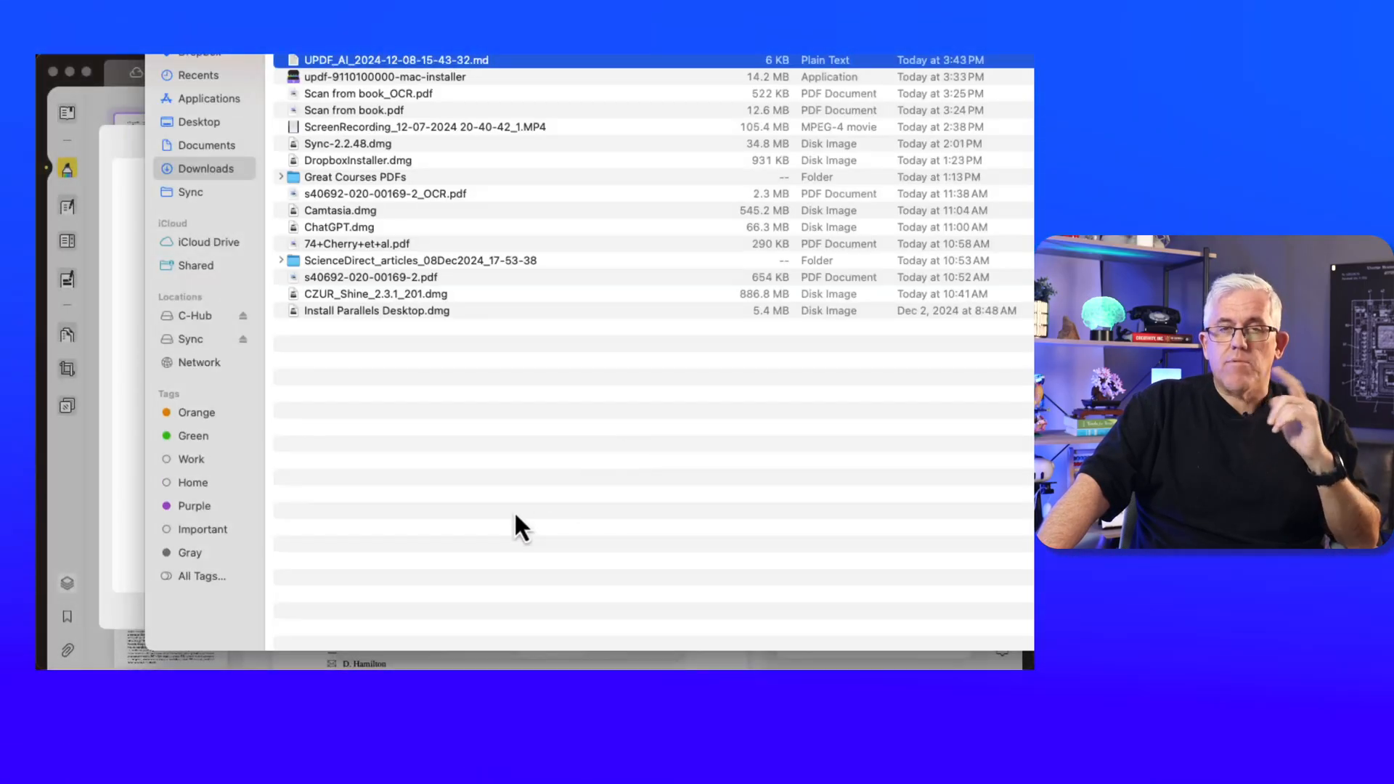